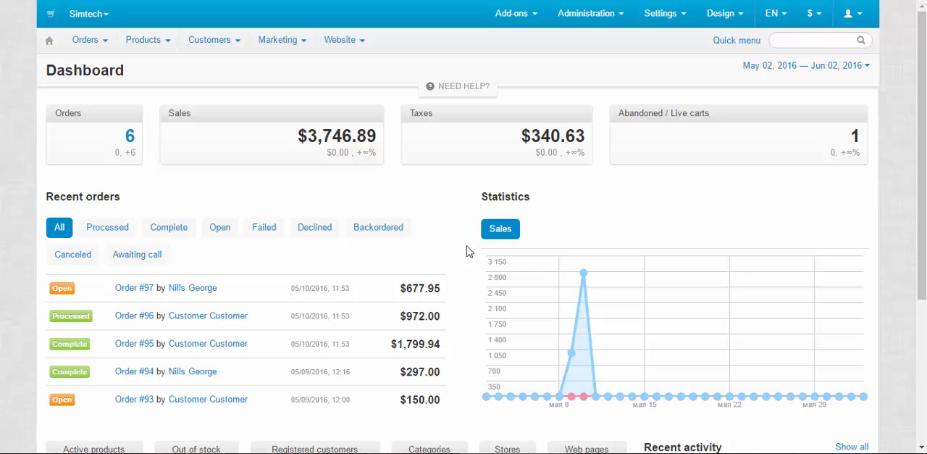
# Navigate from the admin Administration menu to the Payment methods list
pyautogui.click(591, 13)
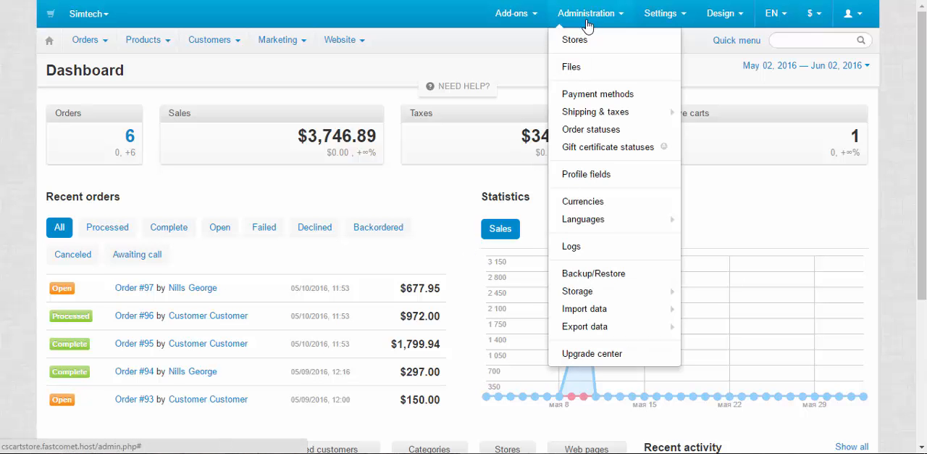
pyautogui.click(597, 93)
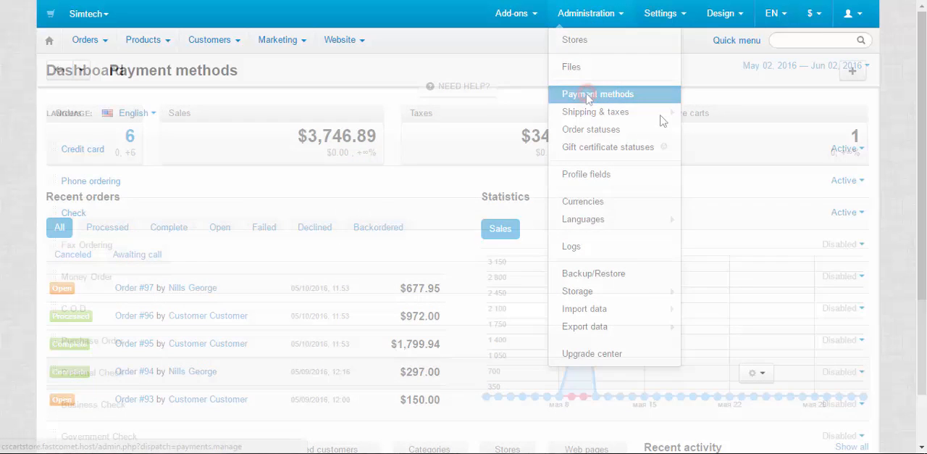
# Move Check above Phone ordering, then start a new payment method
pyautogui.click(597, 93)
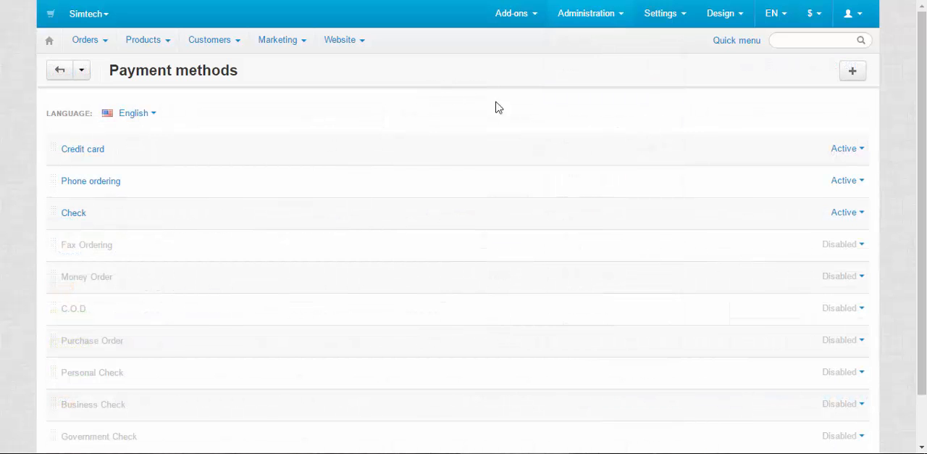
pyautogui.moveTo(252, 79)
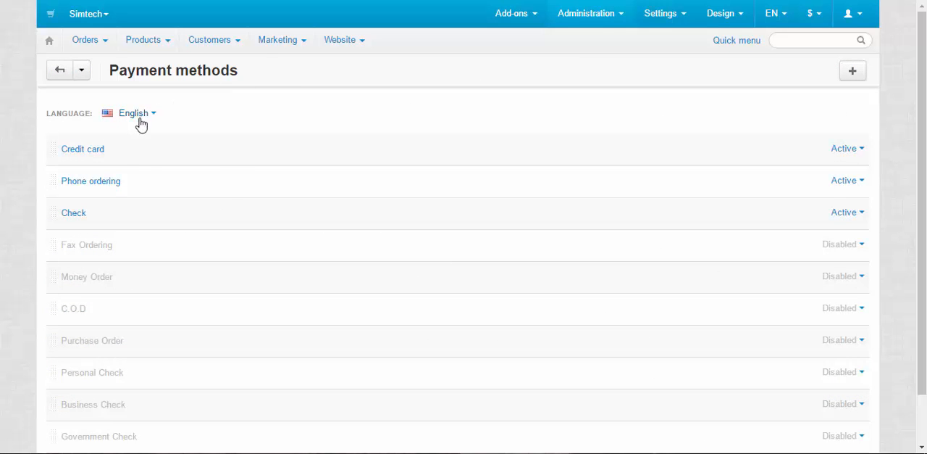
pyautogui.moveTo(84, 190)
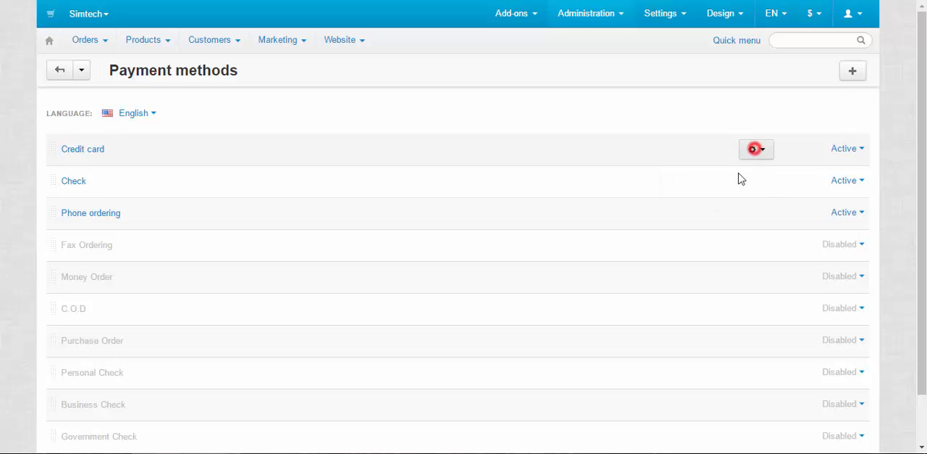
pyautogui.click(859, 148)
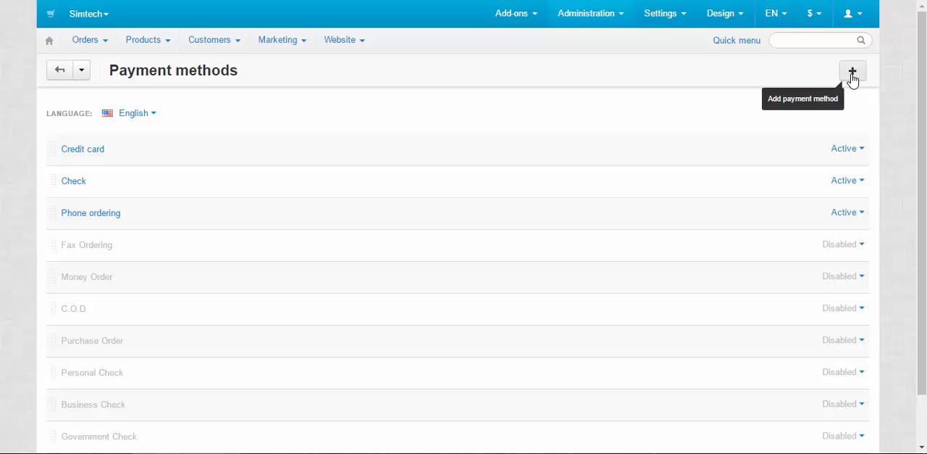
pyautogui.click(852, 70)
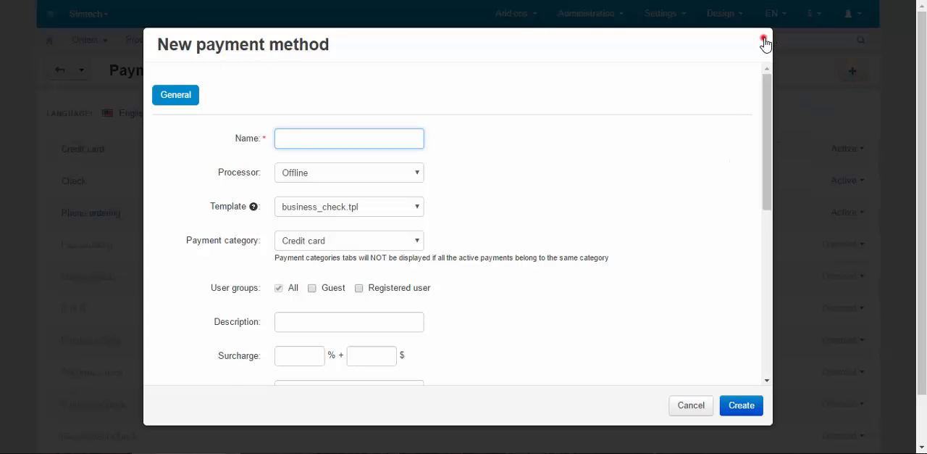
# Close the New payment method form and view the storefront checkout's Billing Options step
pyautogui.click(762, 38)
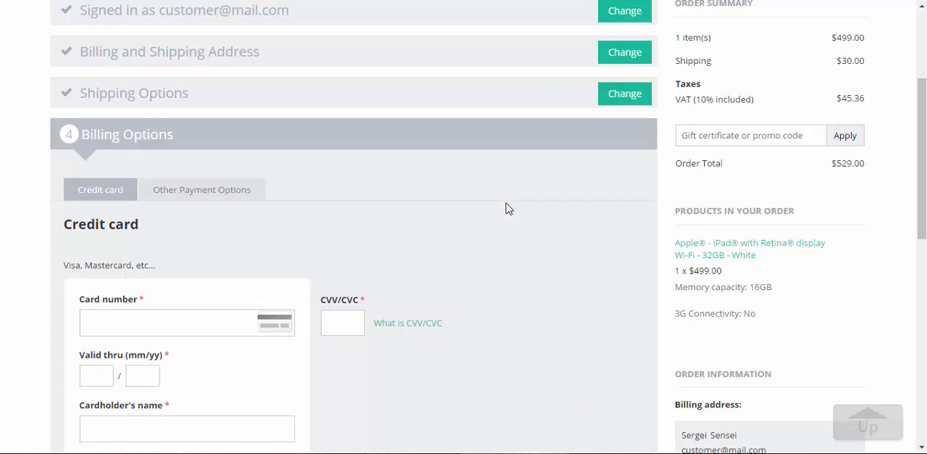
pyautogui.scroll(-3)
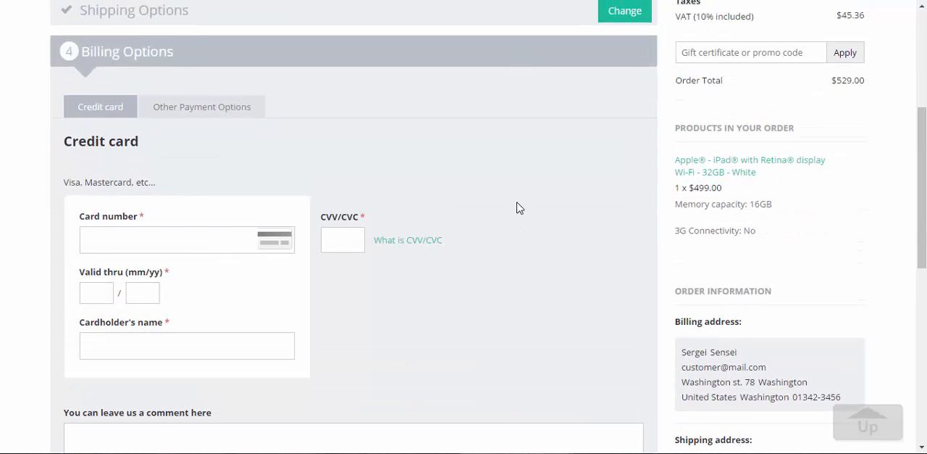
pyautogui.moveTo(255, 66)
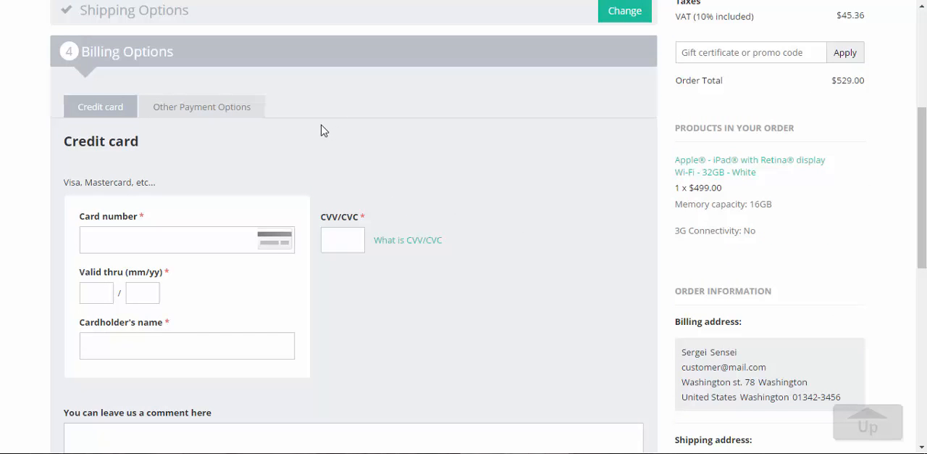
pyautogui.moveTo(203, 139)
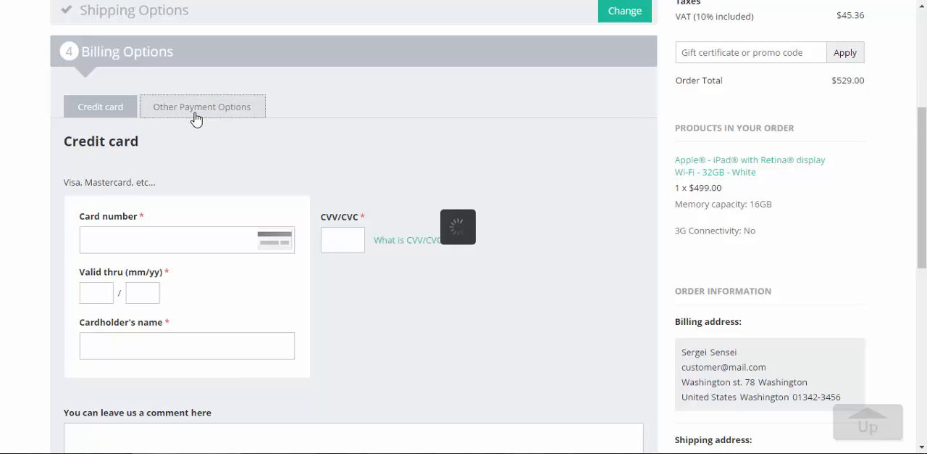
pyautogui.moveTo(313, 142)
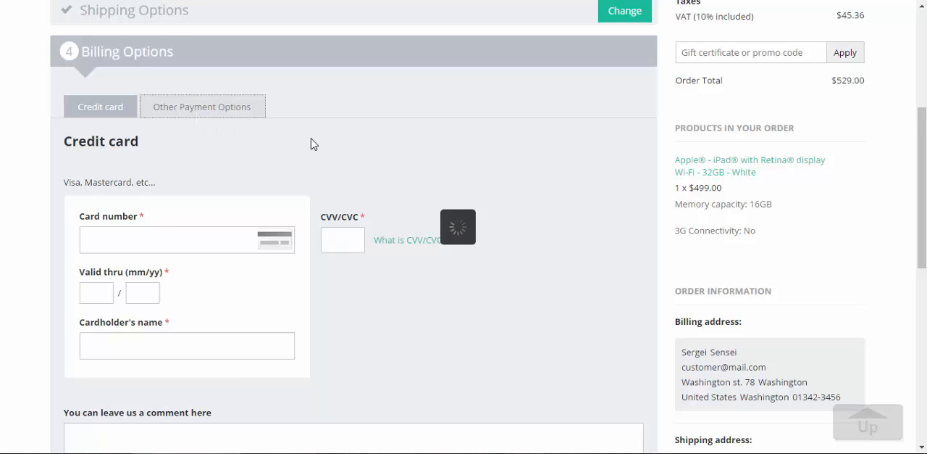
# Check Other Payment Options at checkout, then return to the admin Payment methods list
pyautogui.click(202, 107)
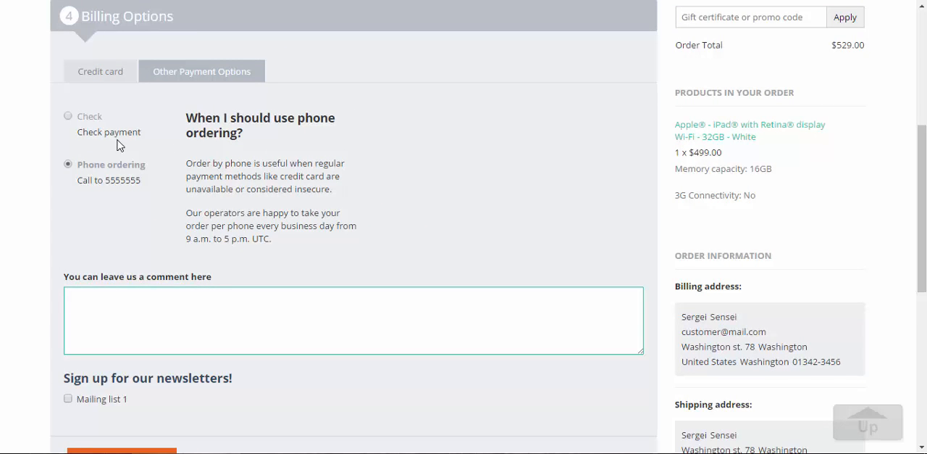
pyautogui.moveTo(400, 168)
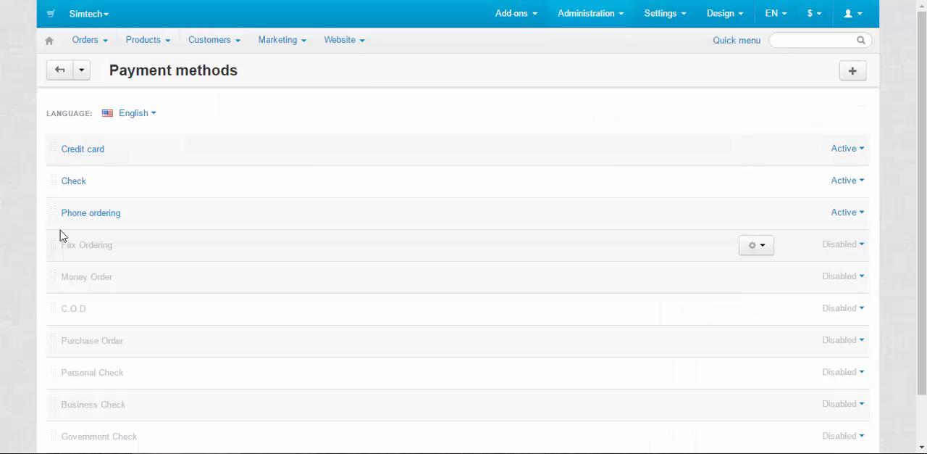
pyautogui.moveTo(52, 211)
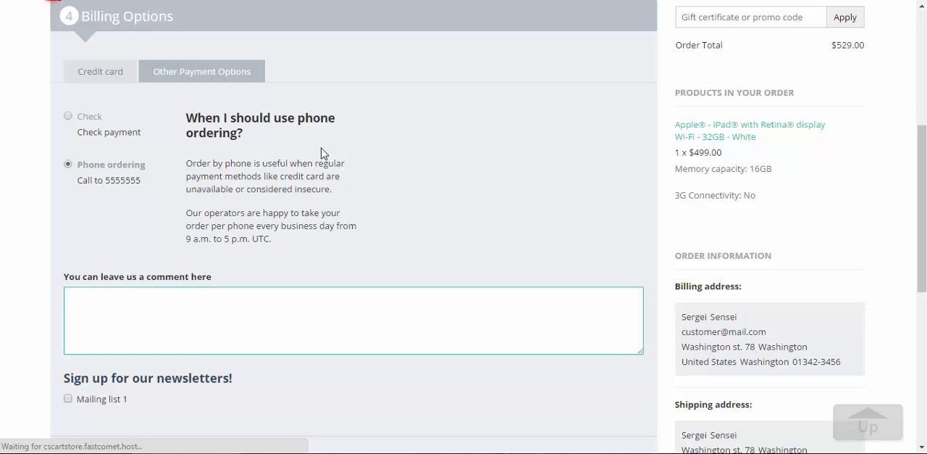
pyautogui.moveTo(319, 156)
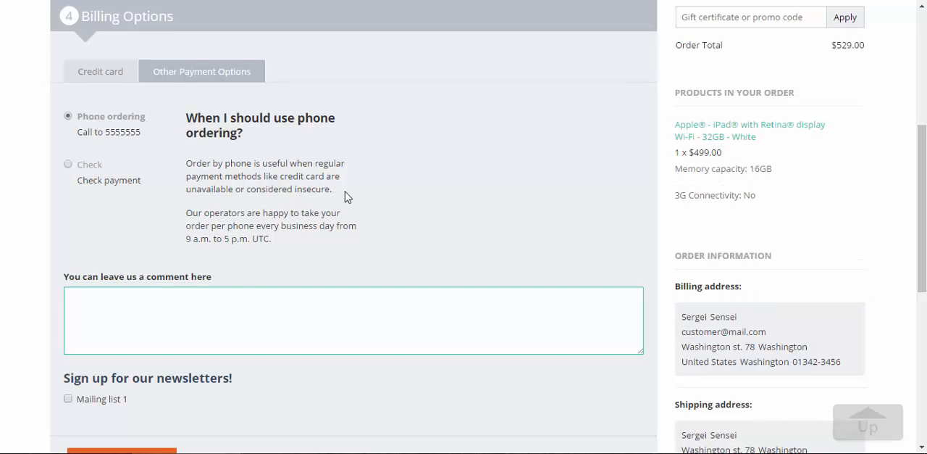
pyautogui.click(66, 164)
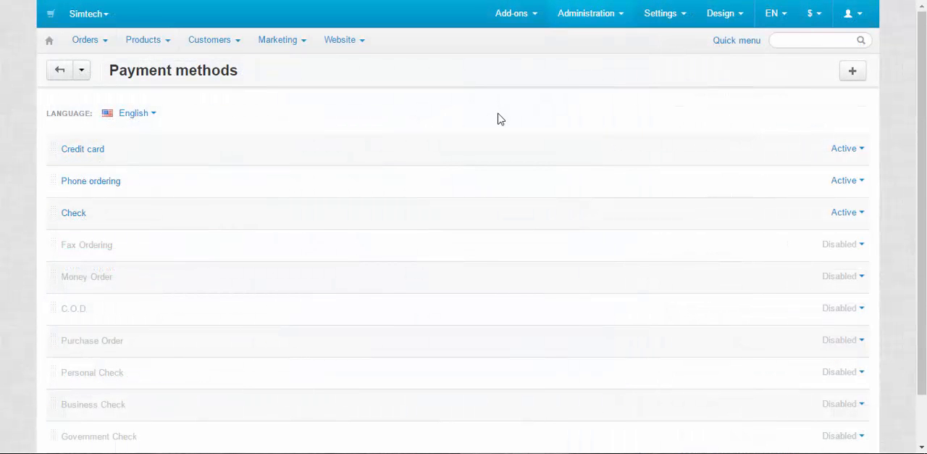
pyautogui.moveTo(349, 123)
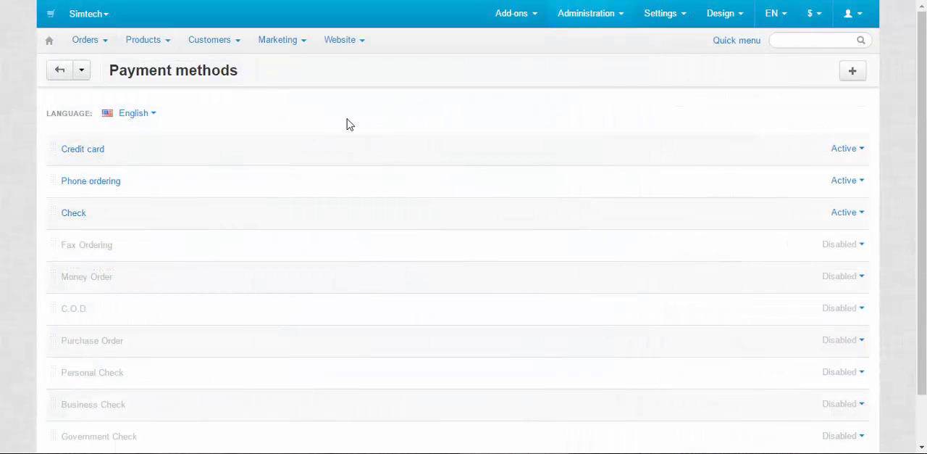
# Open the Credit card payment method for editing and focus its Processor setting
pyautogui.click(81, 147)
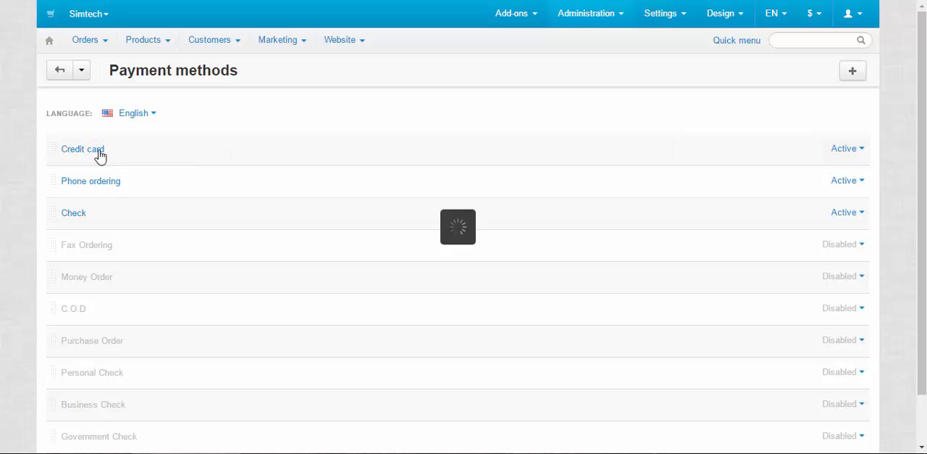
pyautogui.click(81, 149)
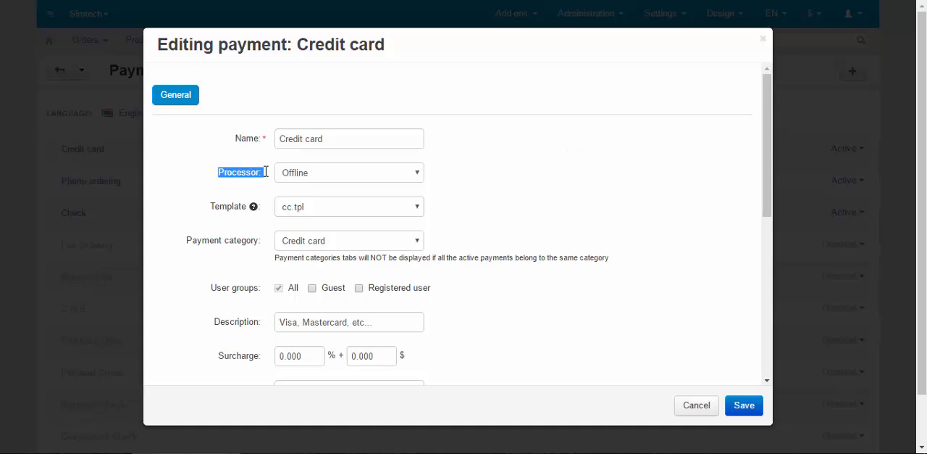
pyautogui.moveTo(586, 168)
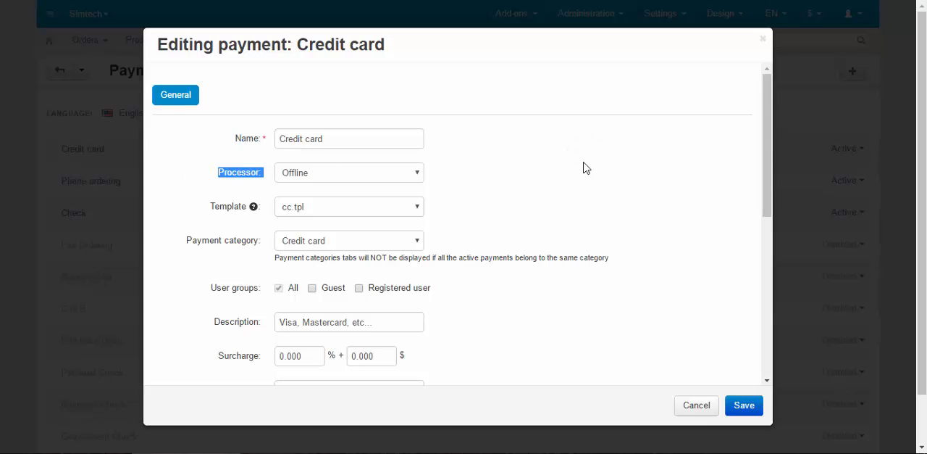
pyautogui.moveTo(472, 119)
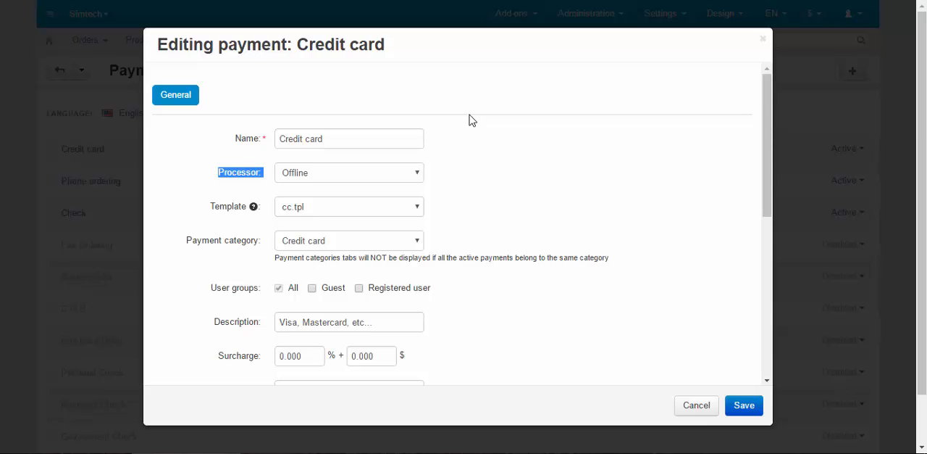
pyautogui.click(347, 172)
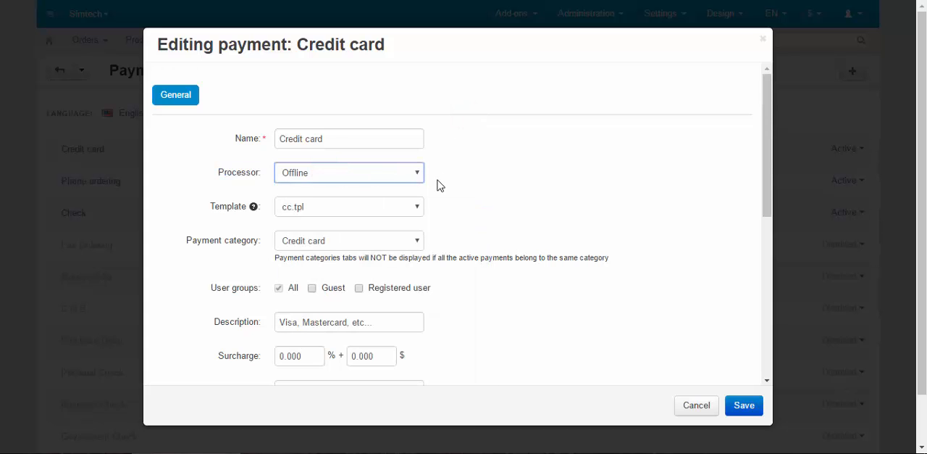
pyautogui.moveTo(366, 194)
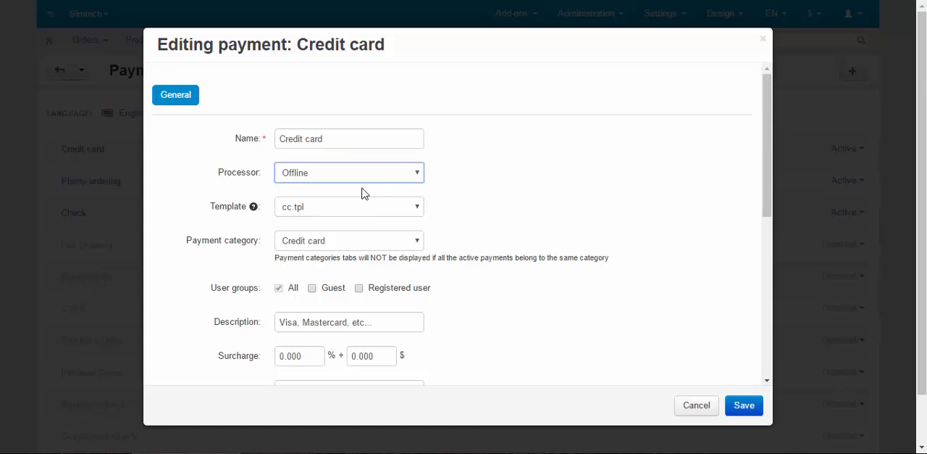
# Browse the available payment processors, leaving Credit card on Offline with cc.tpl
pyautogui.click(348, 171)
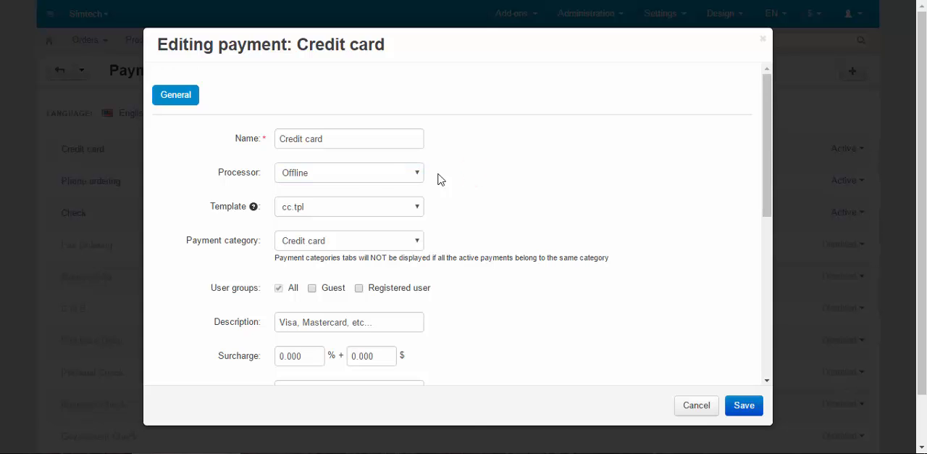
pyautogui.click(347, 173)
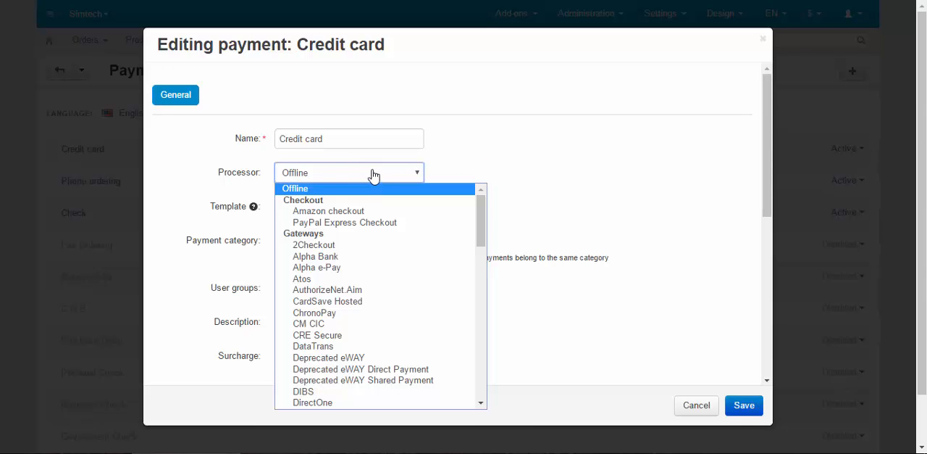
pyautogui.moveTo(361, 177)
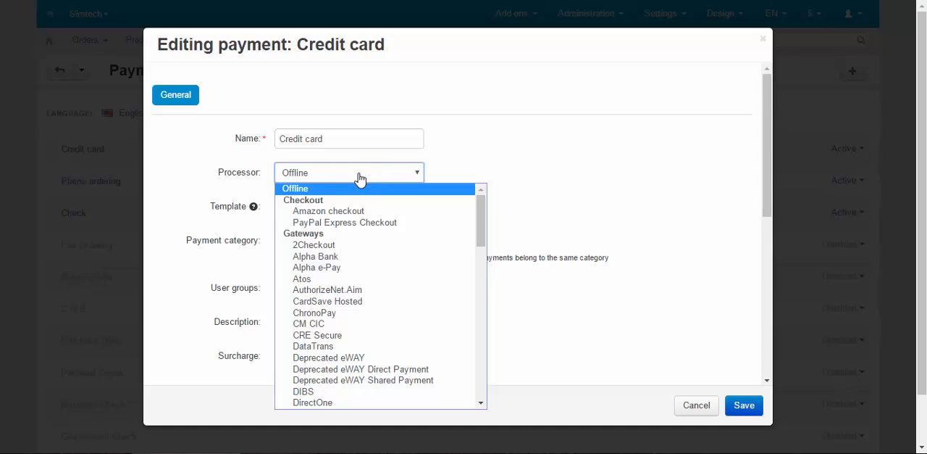
pyautogui.moveTo(310, 322)
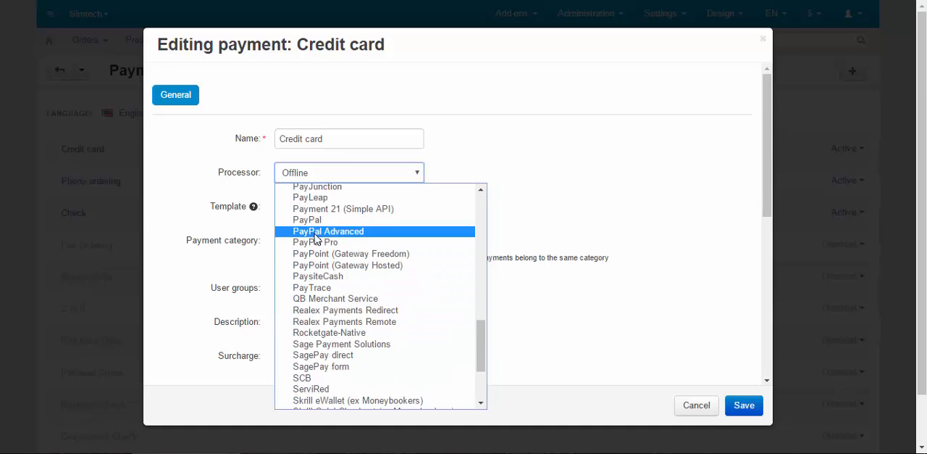
pyautogui.scroll(-3)
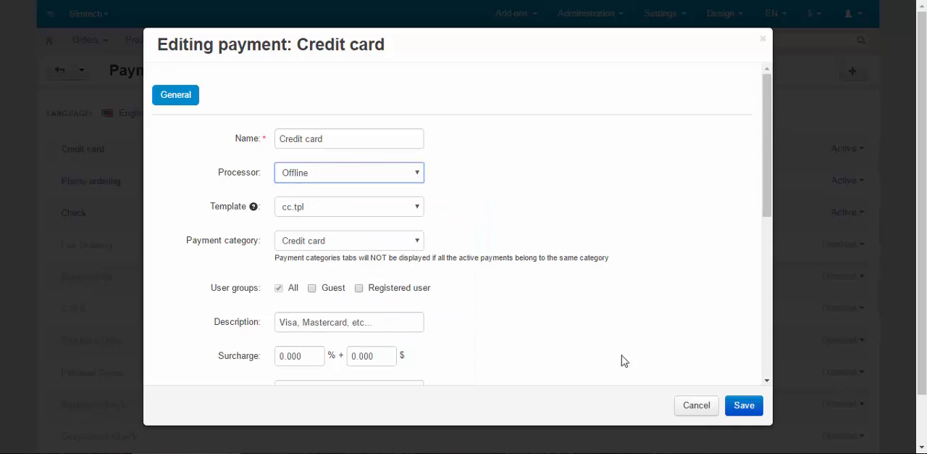
# Discard the Credit card edits and start a new payment method named 'Pay' (PayPal)
pyautogui.click(696, 405)
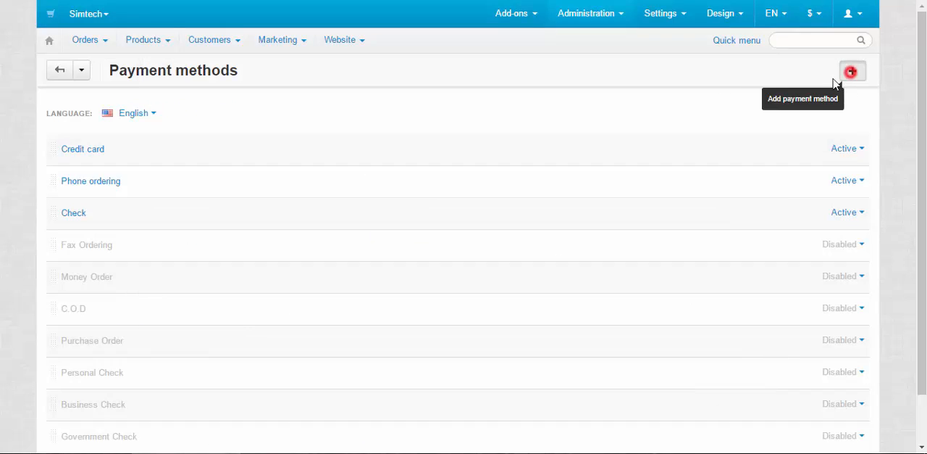
pyautogui.click(852, 70)
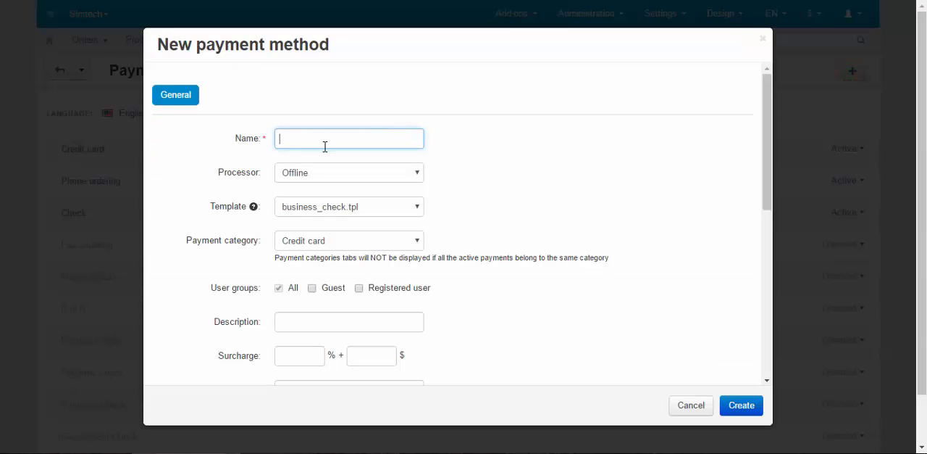
pyautogui.write('PayPal')
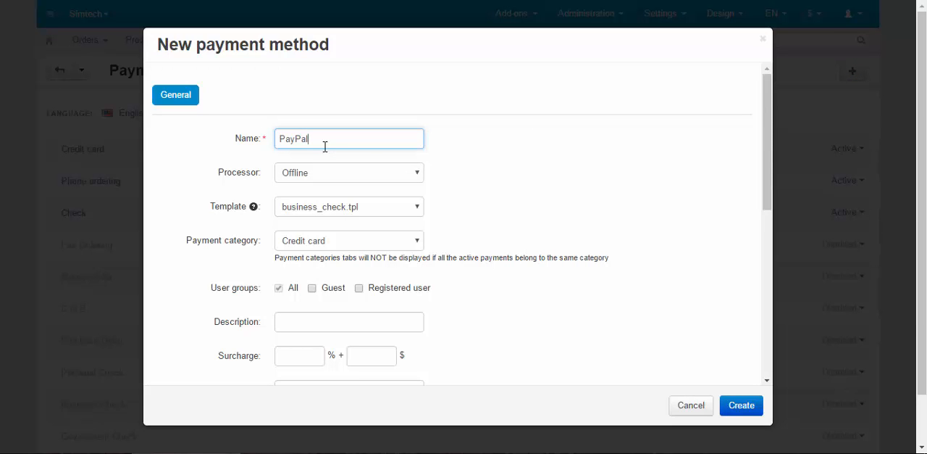
# Assign the PayPal Express Checkout processor and go to its Configure settings
pyautogui.click(347, 172)
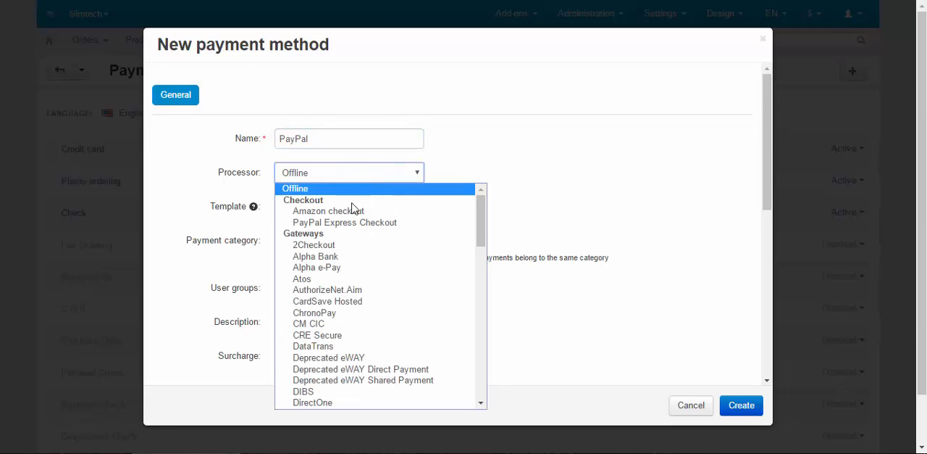
pyautogui.click(345, 224)
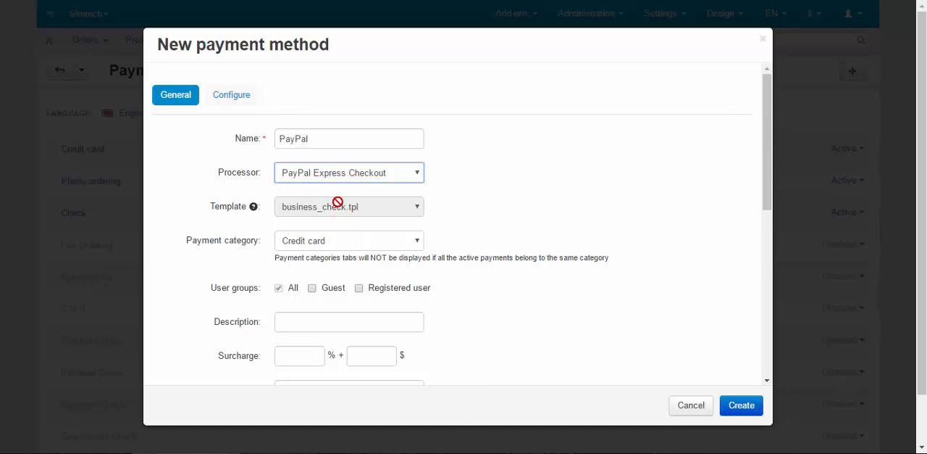
pyautogui.moveTo(230, 98)
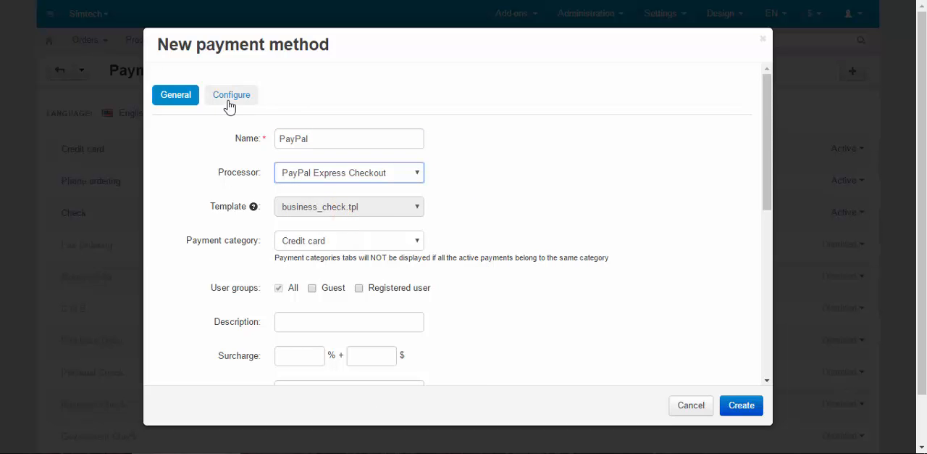
pyautogui.click(232, 96)
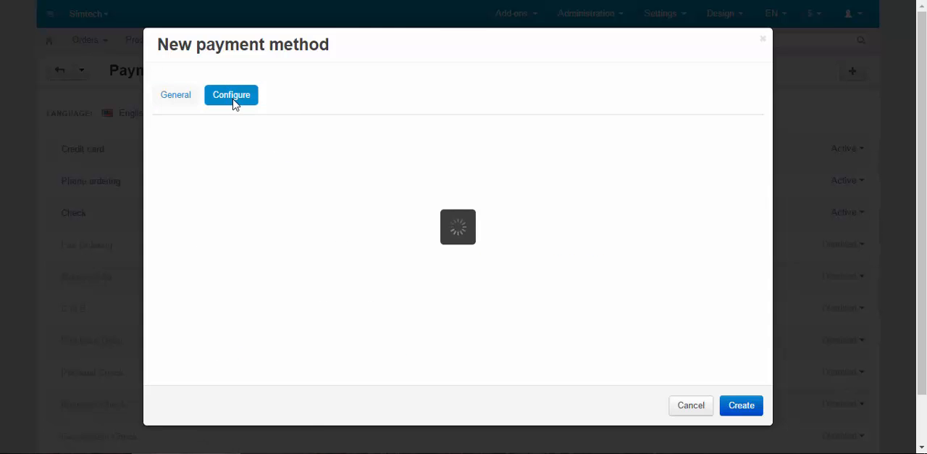
# Review the PayPal username, password and authentication fields, then return to General details
pyautogui.click(231, 96)
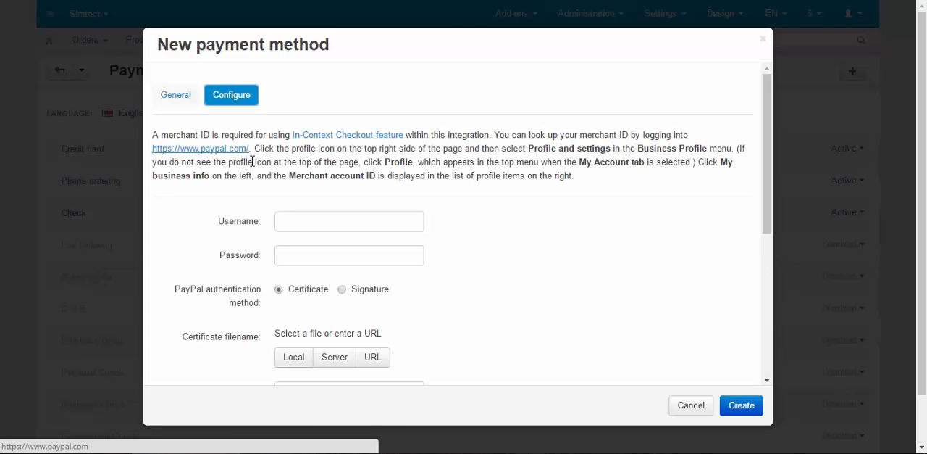
pyautogui.scroll(-3)
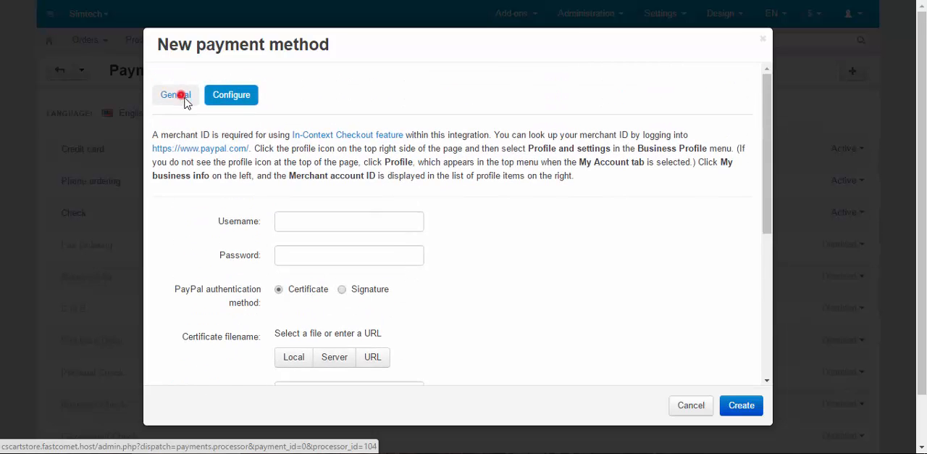
pyautogui.click(231, 95)
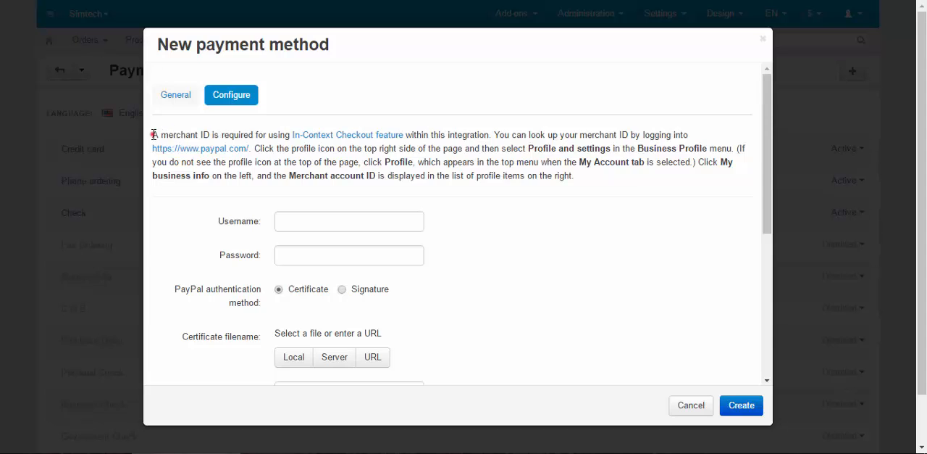
pyautogui.moveTo(152, 133); pyautogui.dragTo(621, 181)
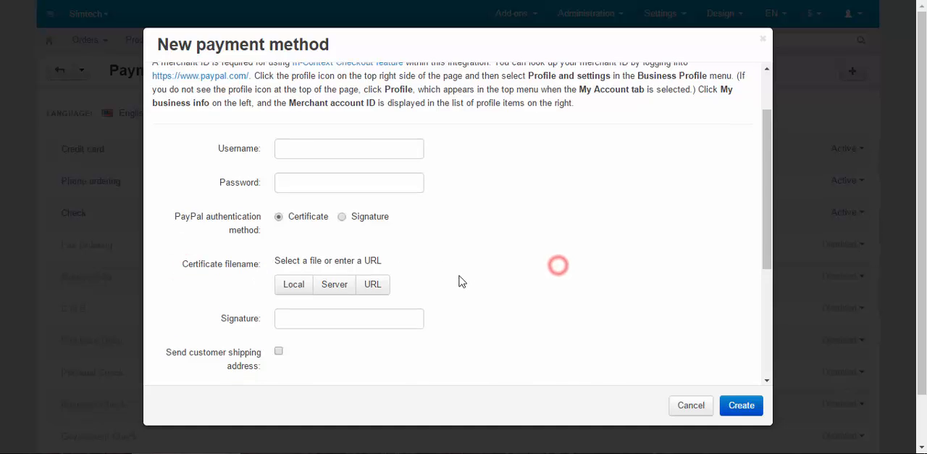
pyautogui.scroll(-3)
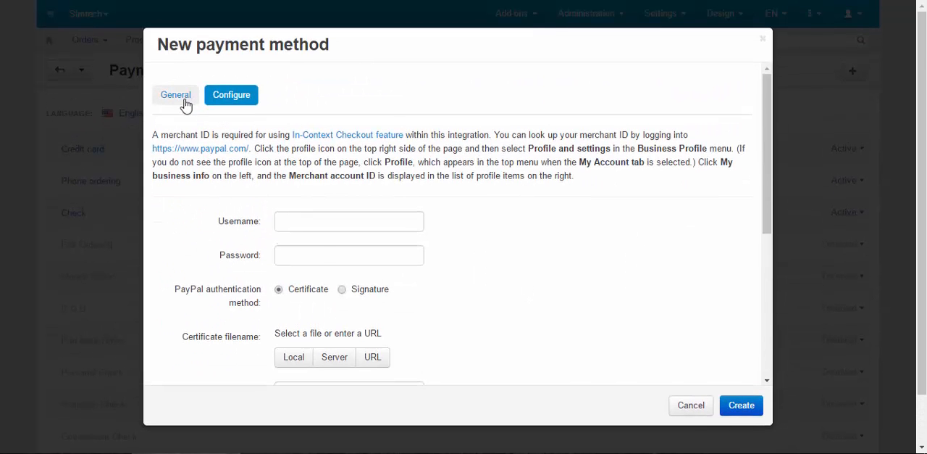
pyautogui.click(176, 96)
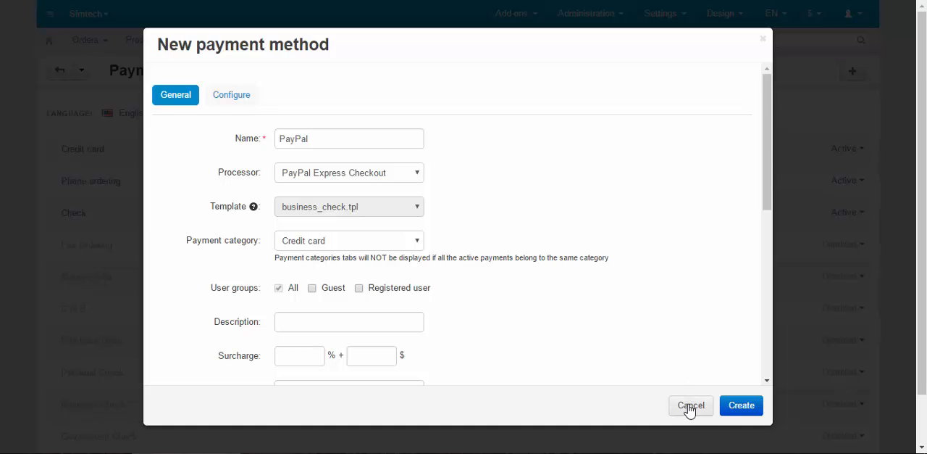
# Discard the unsaved PayPal method, glance at Credit card's settings and close them unchanged
pyautogui.click(83, 147)
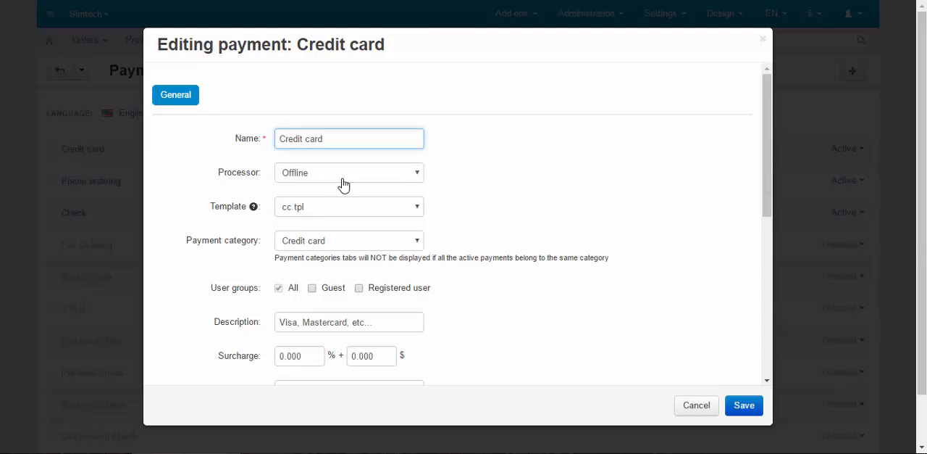
pyautogui.click(348, 172)
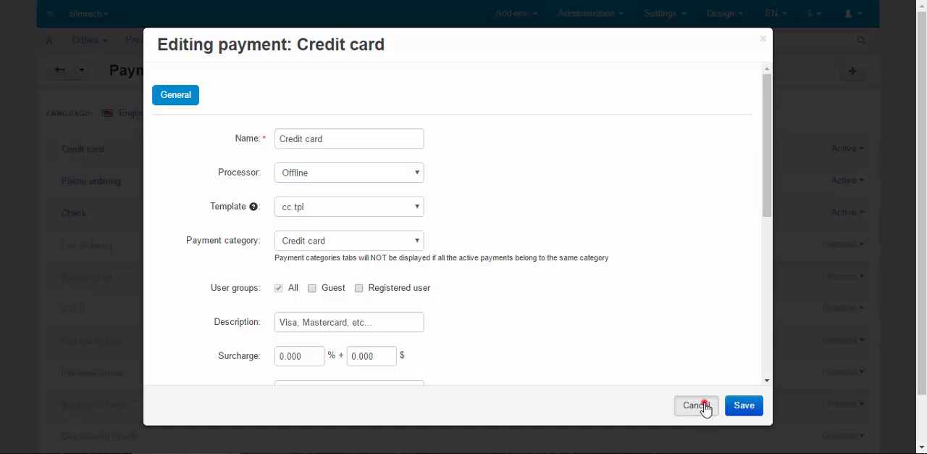
pyautogui.click(697, 405)
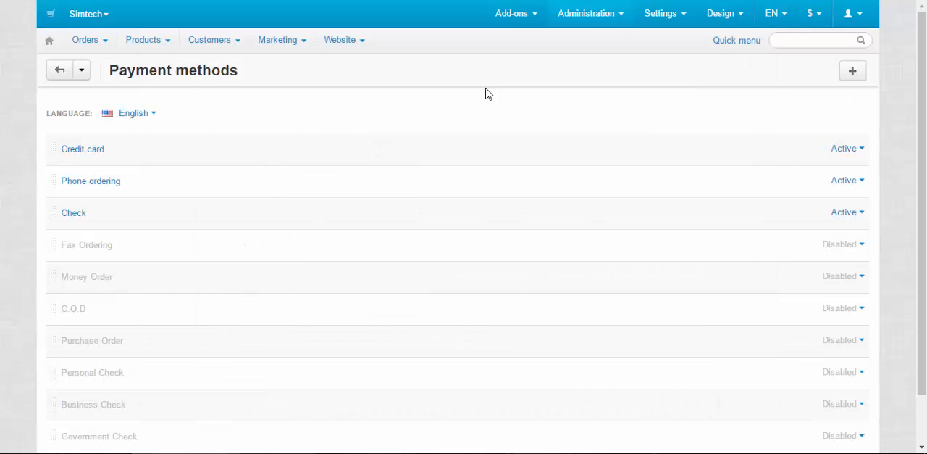
pyautogui.click(510, 13)
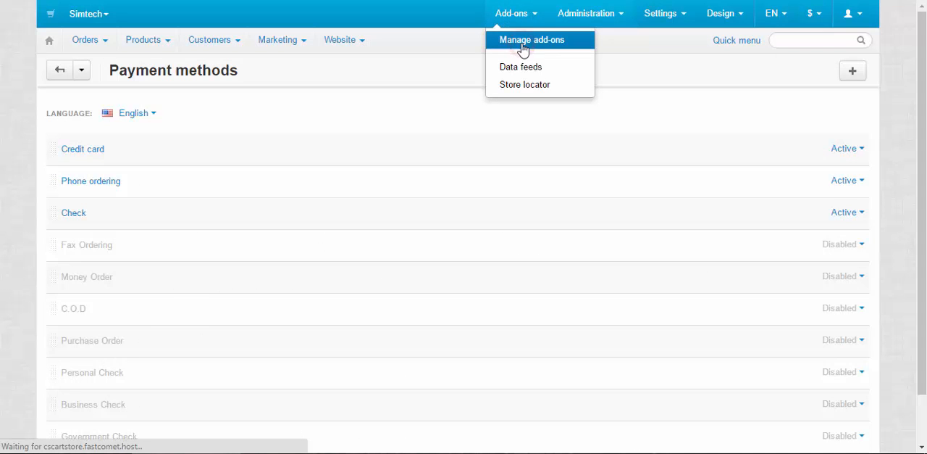
pyautogui.click(533, 40)
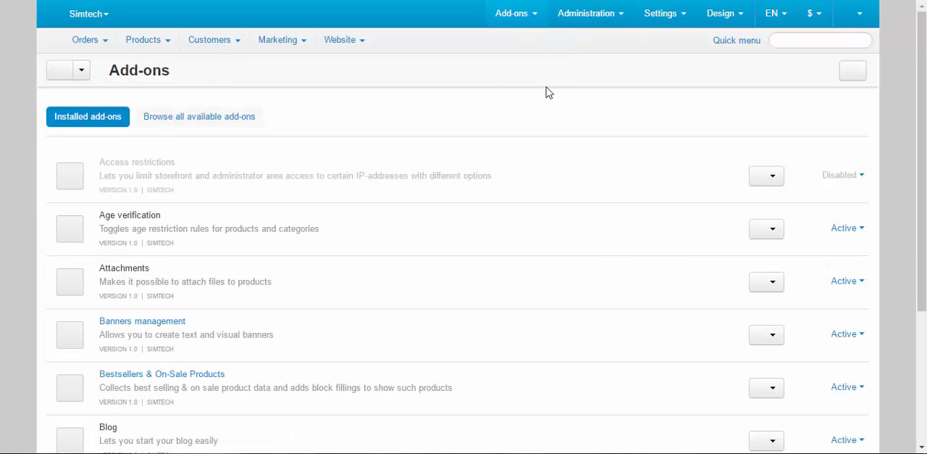
pyautogui.scroll(-3)
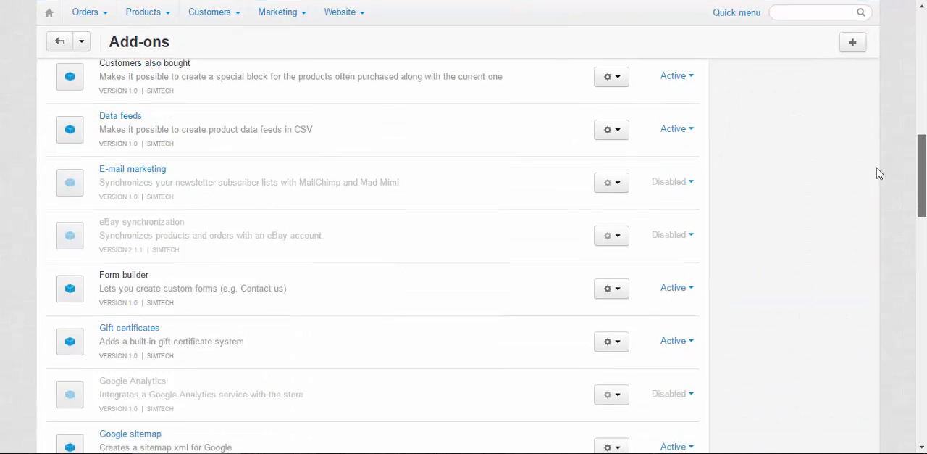
pyautogui.scroll(-3)
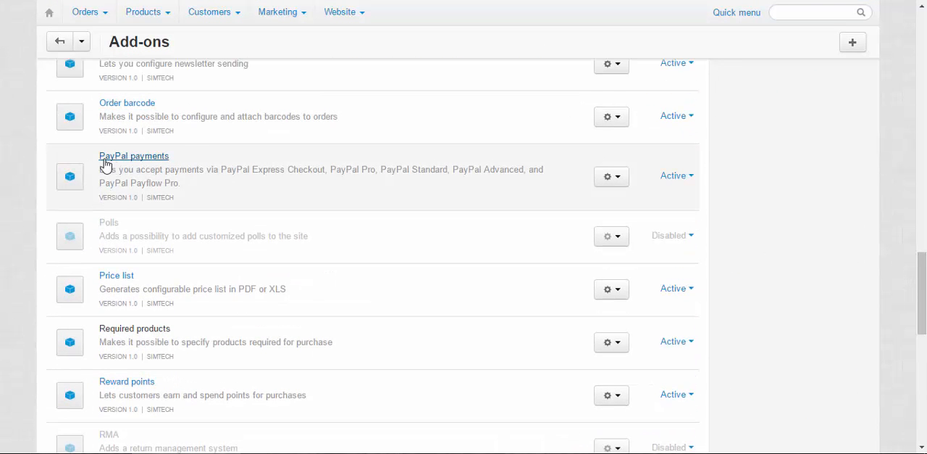
pyautogui.moveTo(135, 158)
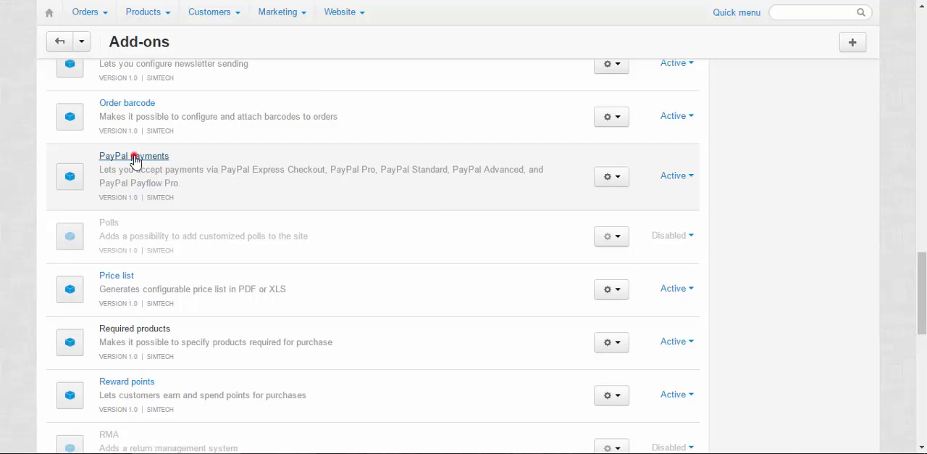
pyautogui.click(134, 156)
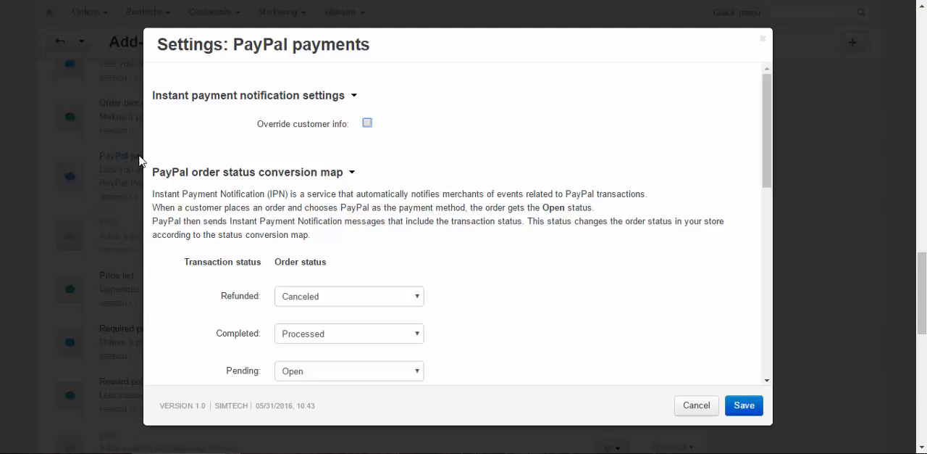
pyautogui.scroll(-3)
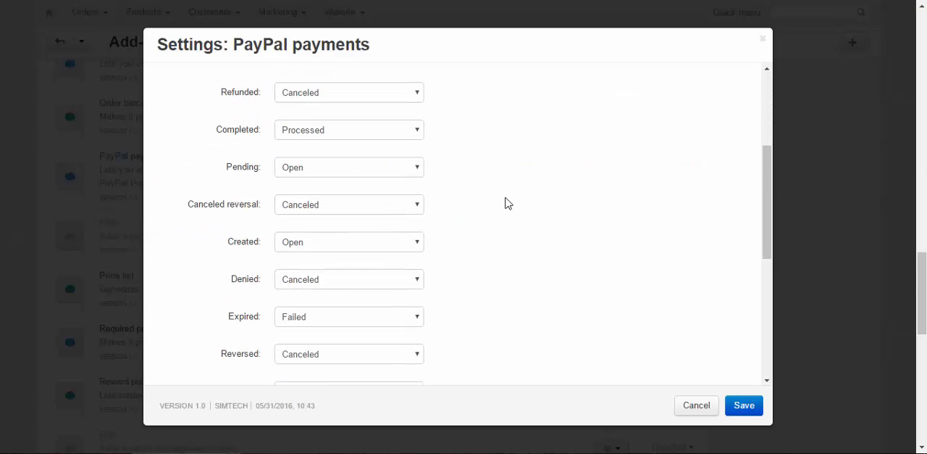
pyautogui.scroll(-3)
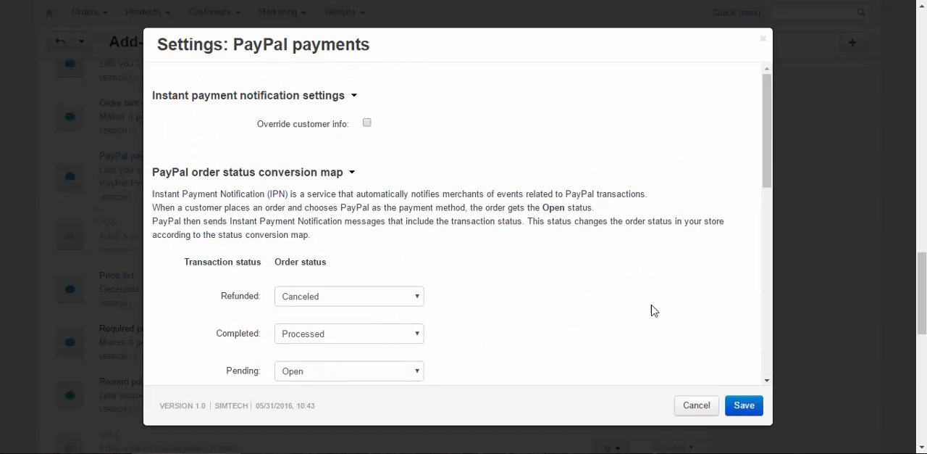
pyautogui.click(695, 404)
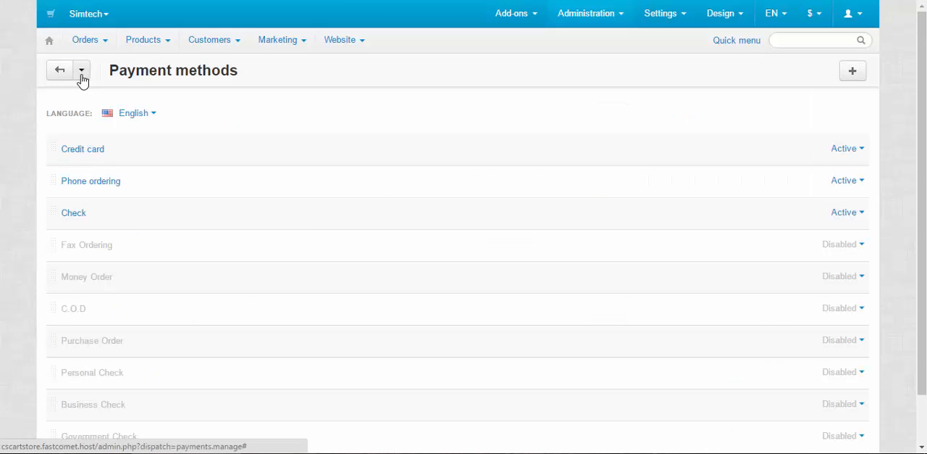
# Look through Credit card's template list, keep cc.tpl and close it unchanged
pyautogui.click(82, 149)
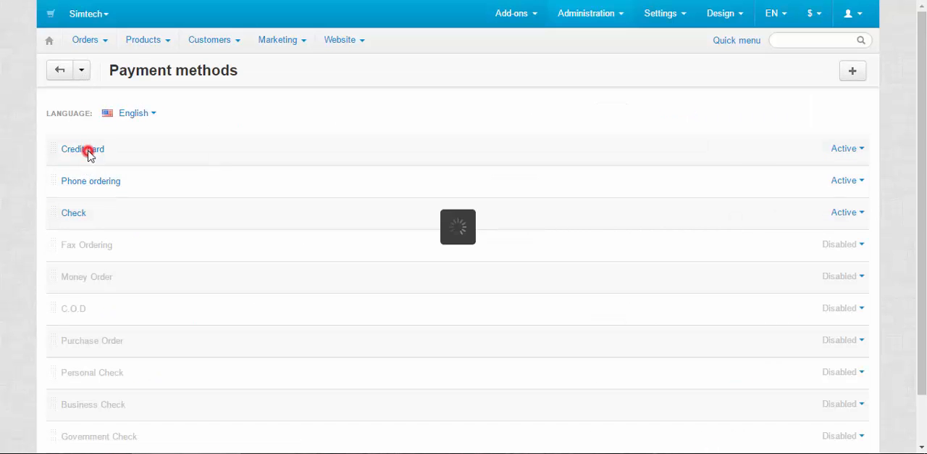
pyautogui.click(81, 148)
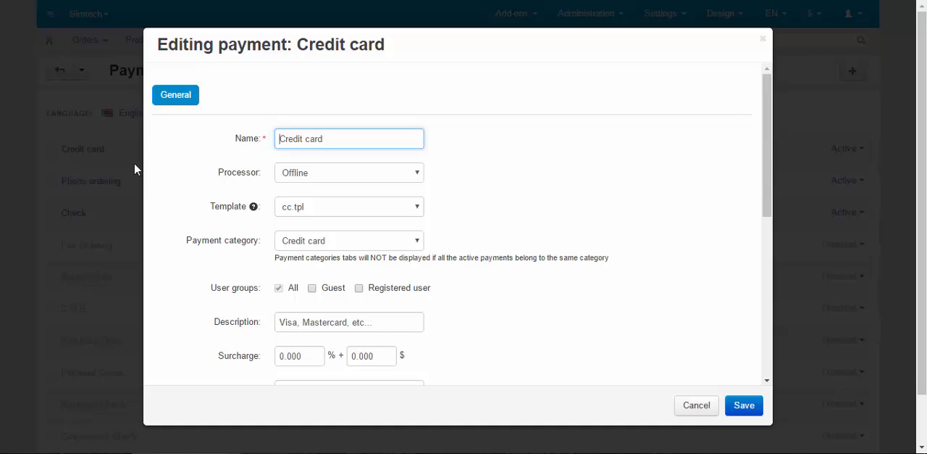
pyautogui.moveTo(252, 205)
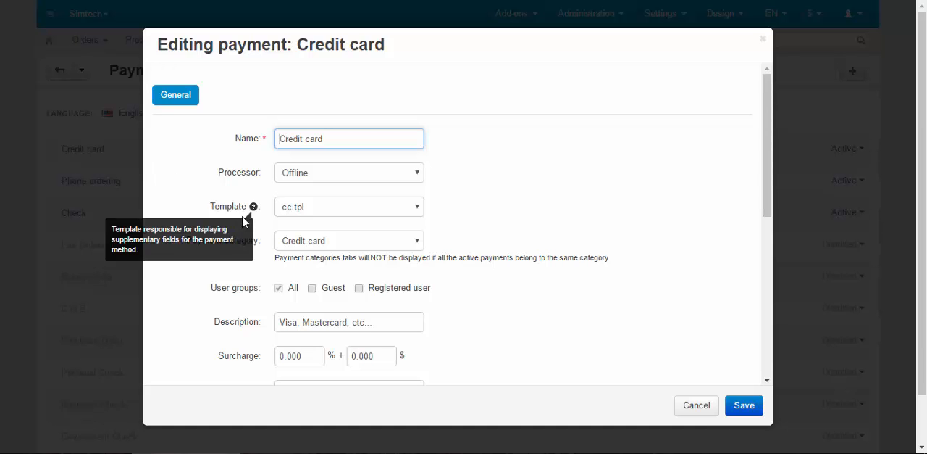
pyautogui.moveTo(310, 205)
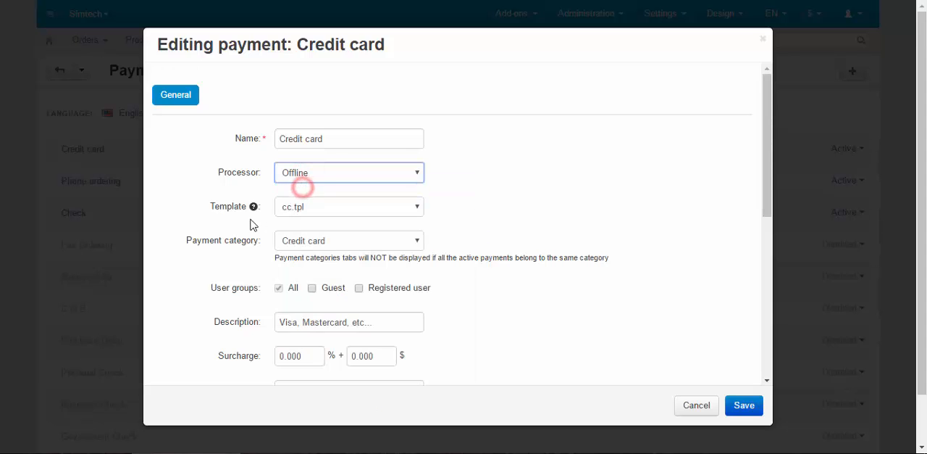
pyautogui.click(322, 206)
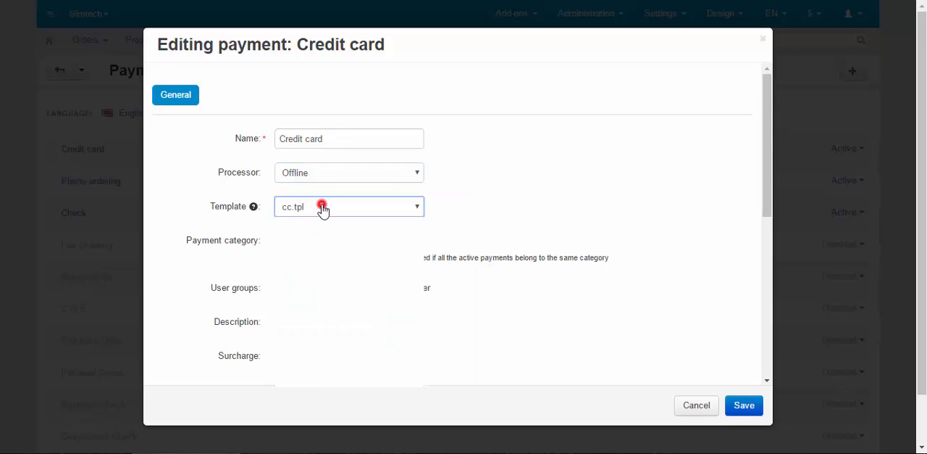
pyautogui.click(348, 206)
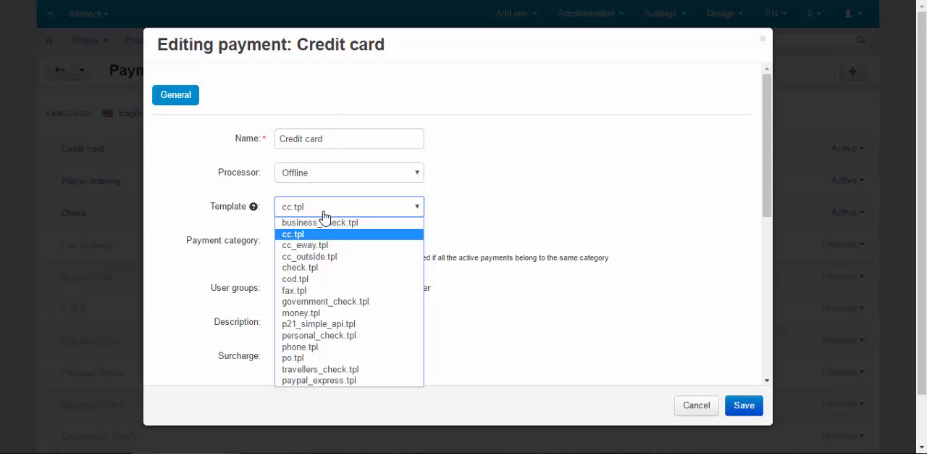
pyautogui.click(293, 234)
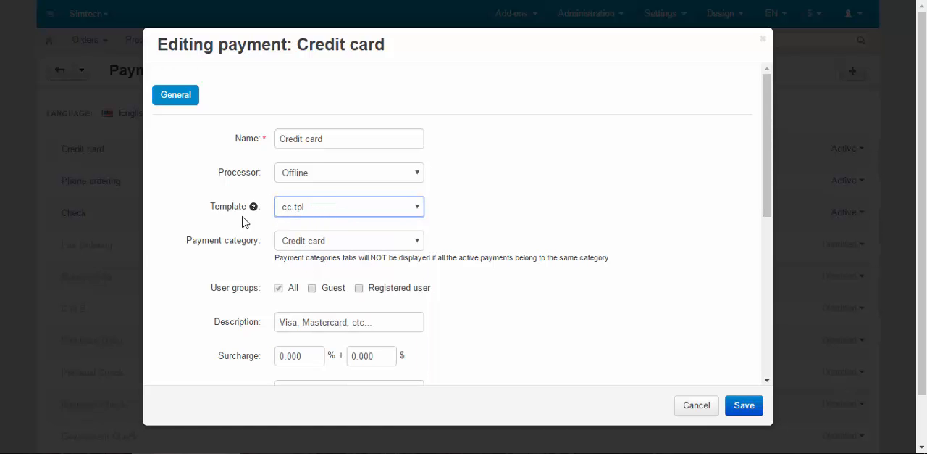
pyautogui.click(350, 205)
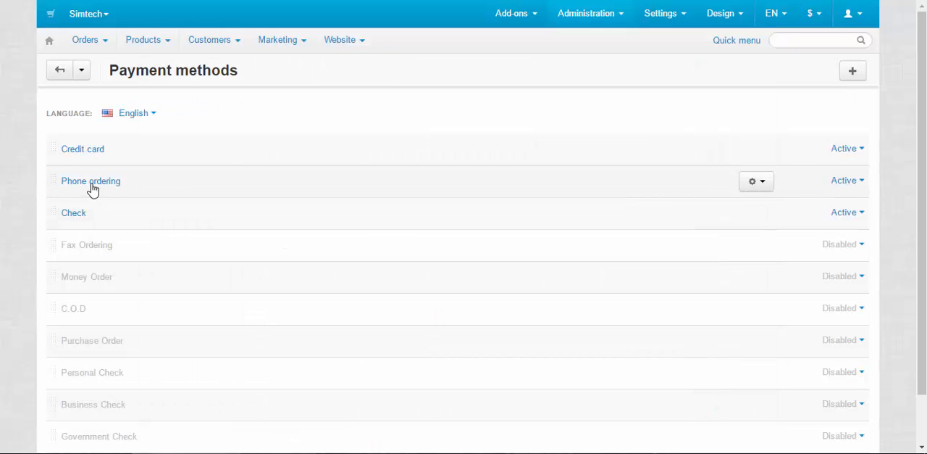
# Set the Phone ordering payment method's template to phone.tpl
pyautogui.click(90, 179)
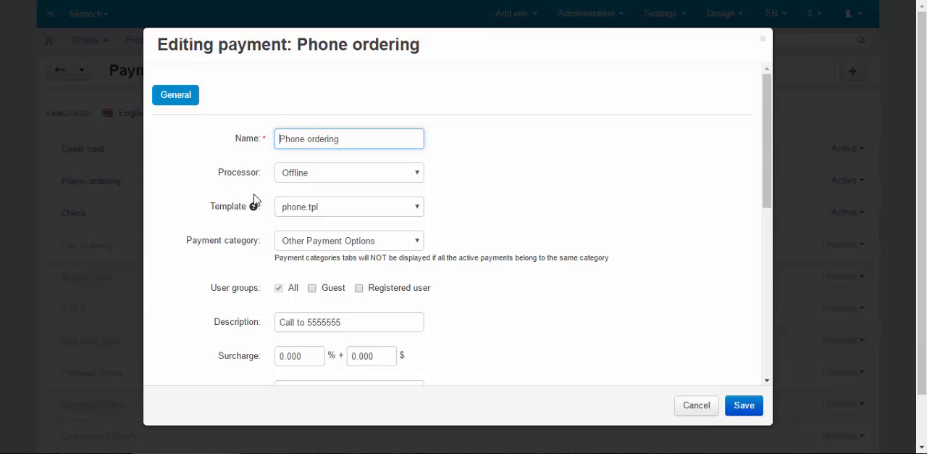
pyautogui.click(347, 205)
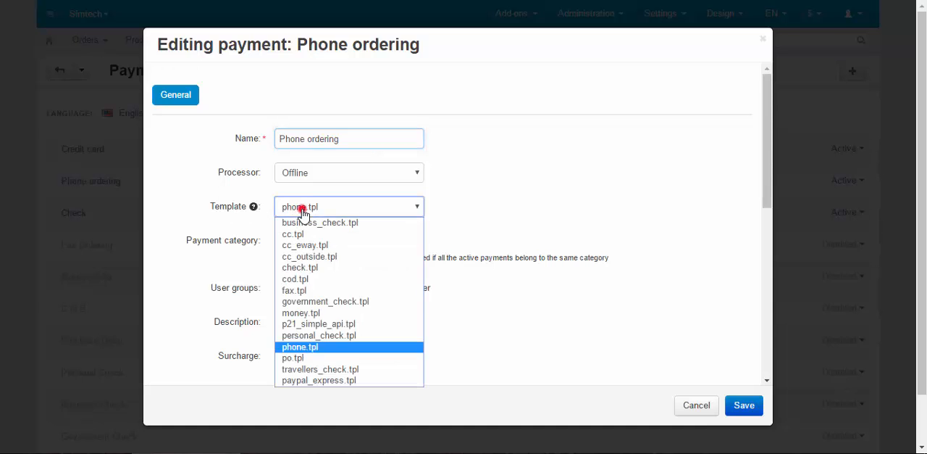
pyautogui.click(298, 346)
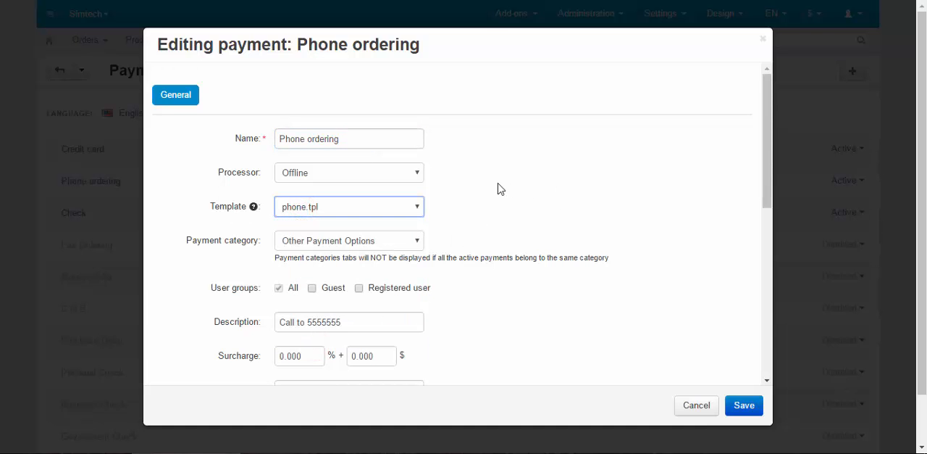
pyautogui.moveTo(493, 185)
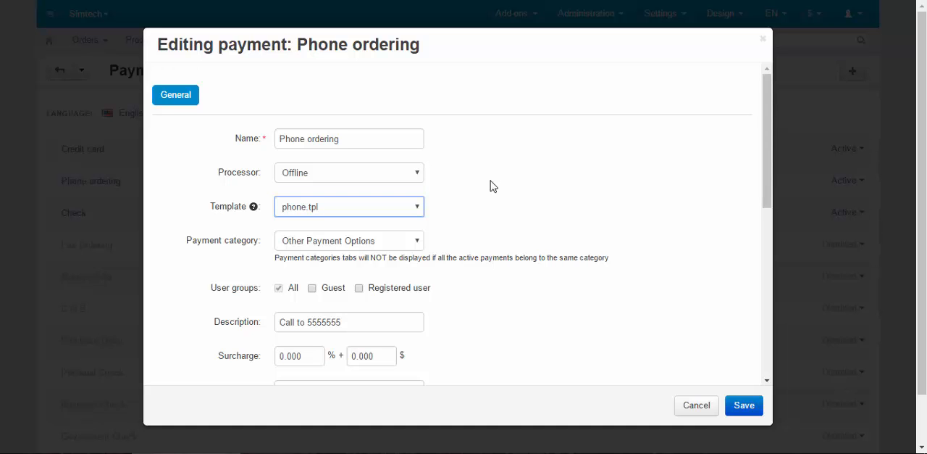
pyautogui.moveTo(287, 117)
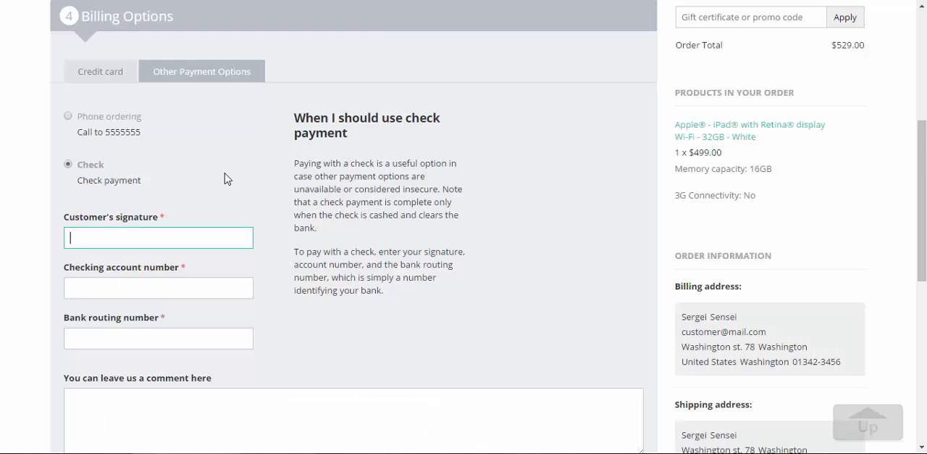
# Select Phone ordering as the payment at the storefront checkout
pyautogui.click(68, 115)
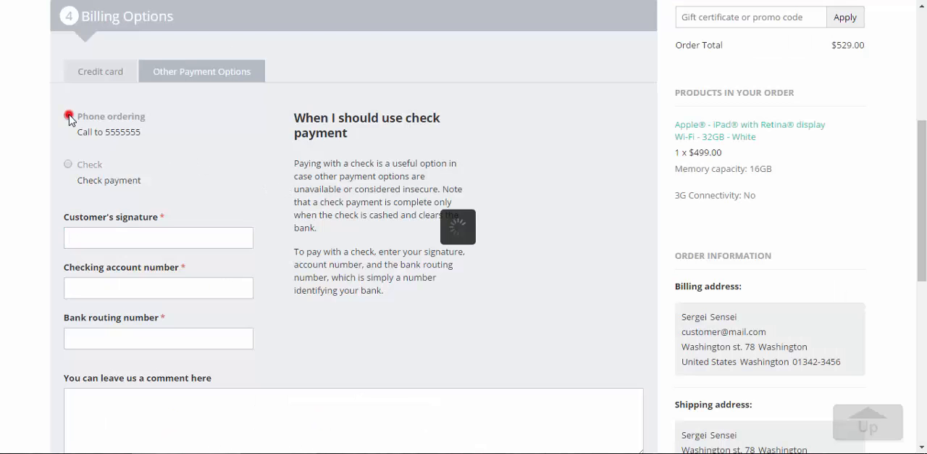
pyautogui.click(67, 116)
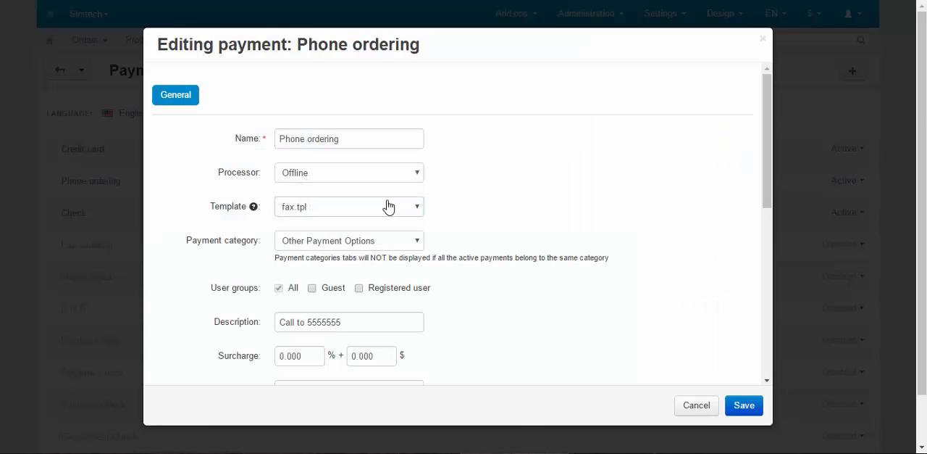
# Set the Phone ordering payment's template to cc.tpl and save it
pyautogui.click(348, 205)
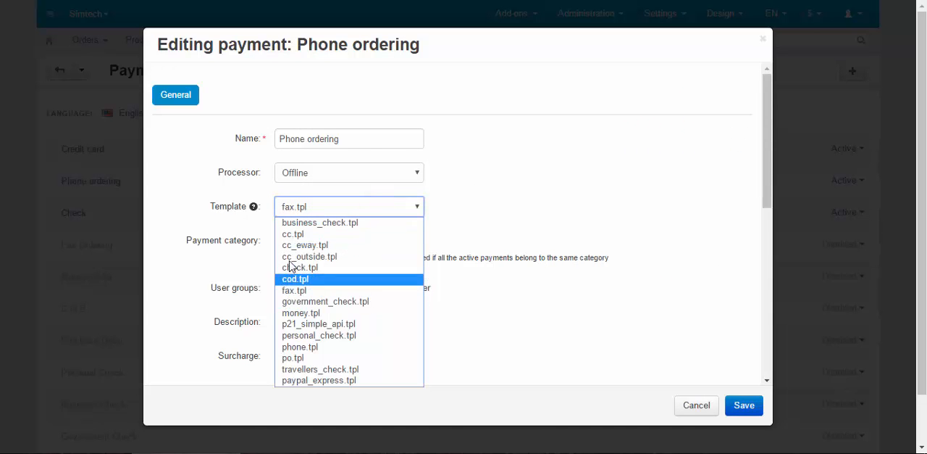
pyautogui.click(293, 233)
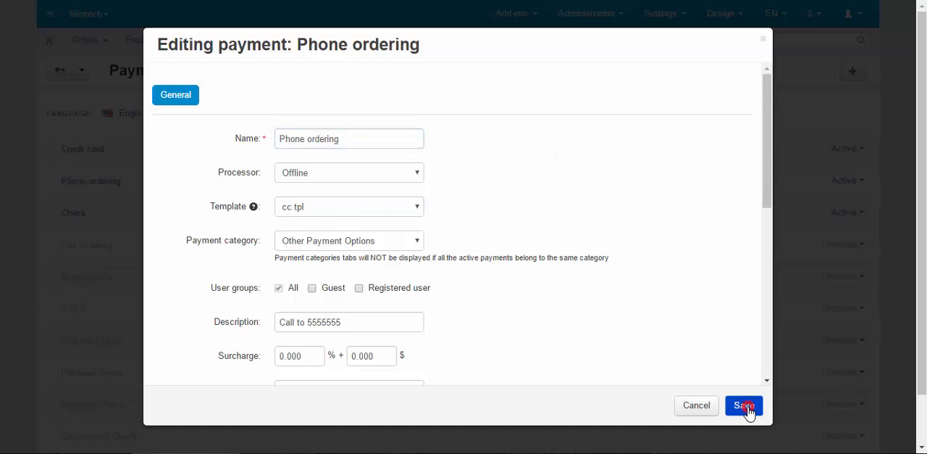
pyautogui.click(743, 404)
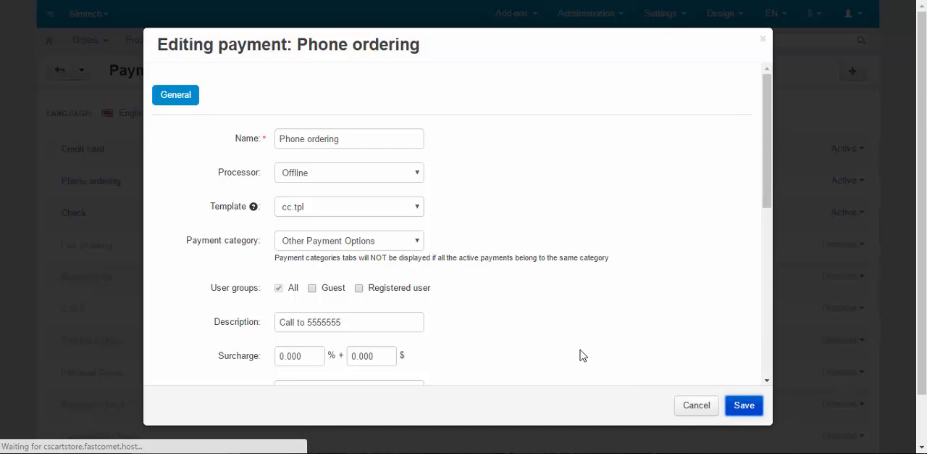
pyautogui.click(745, 405)
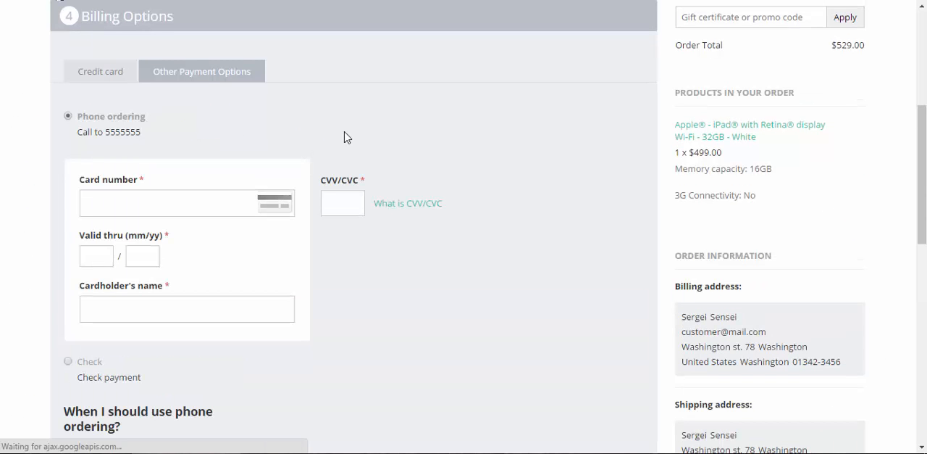
# At checkout, compare Check with Phone ordering, which now shows card number, expiry, cardholder and CVV fields
pyautogui.click(166, 203)
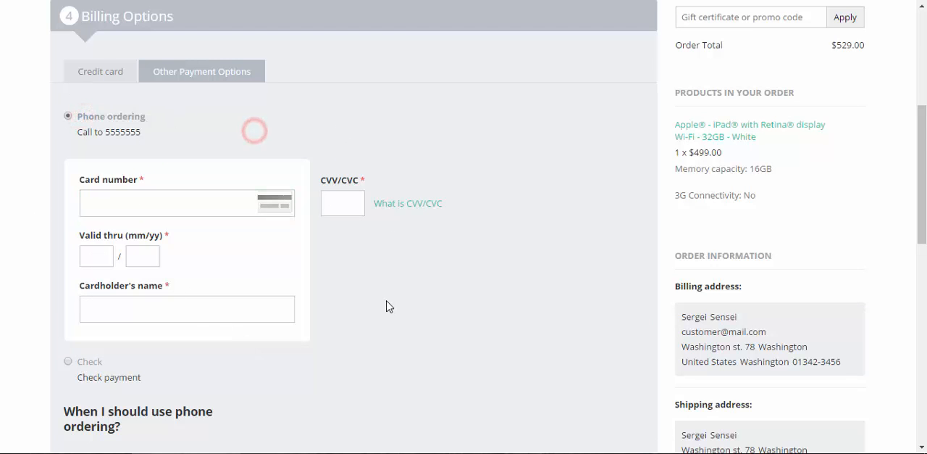
pyautogui.click(67, 360)
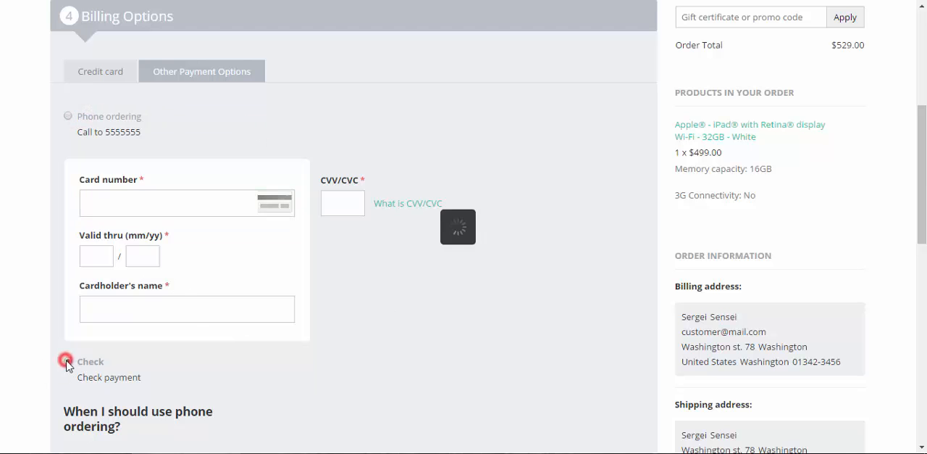
pyautogui.click(66, 362)
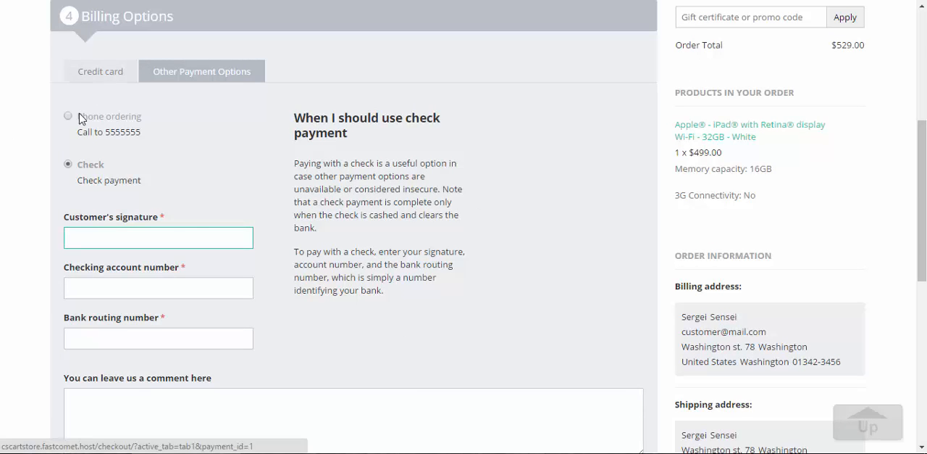
pyautogui.click(68, 116)
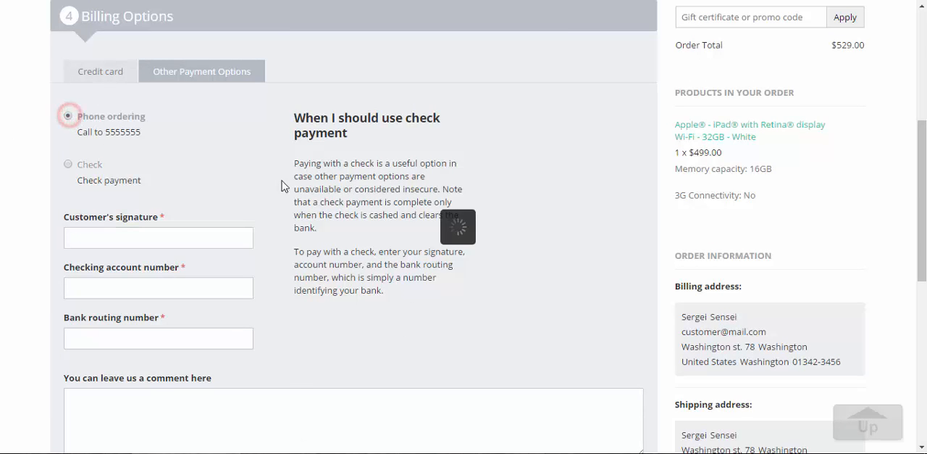
pyautogui.click(68, 116)
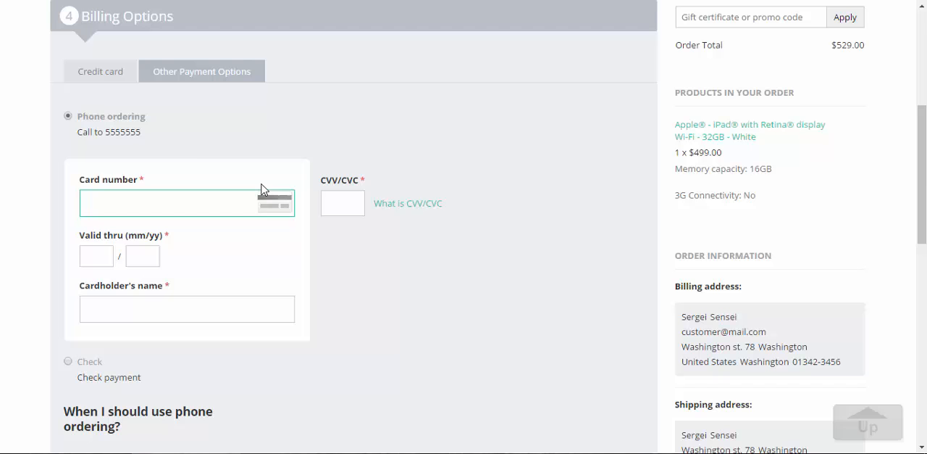
pyautogui.click(166, 203)
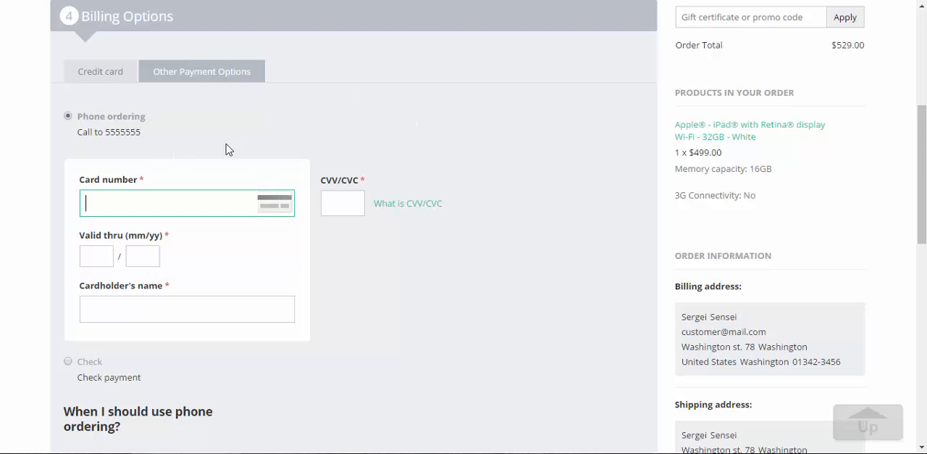
# Return to the Credit card payment method's settings in the admin panel
pyautogui.click(100, 71)
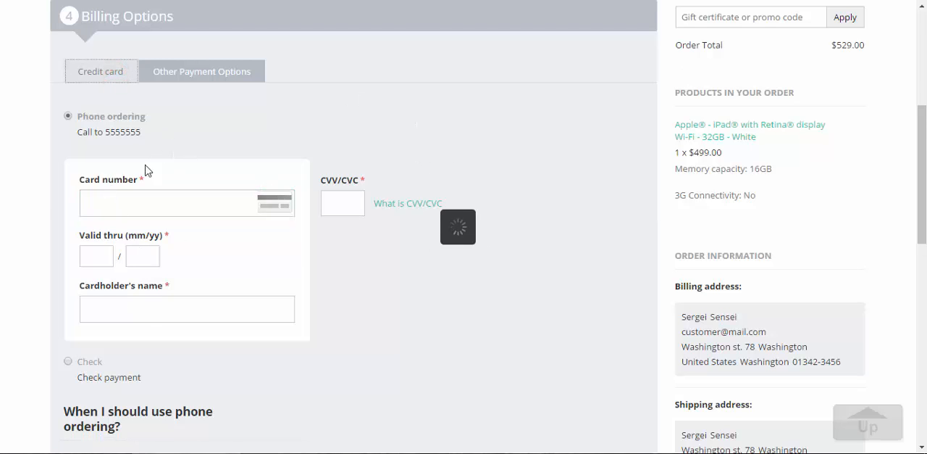
pyautogui.click(100, 71)
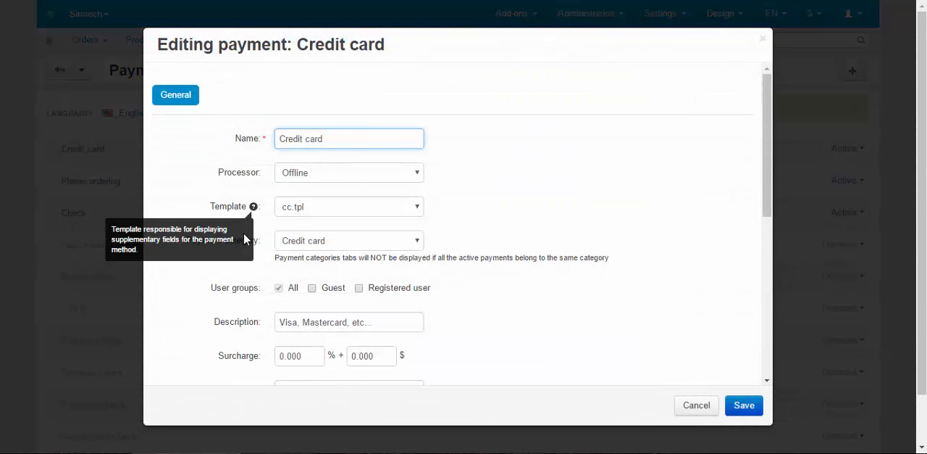
pyautogui.moveTo(336, 258)
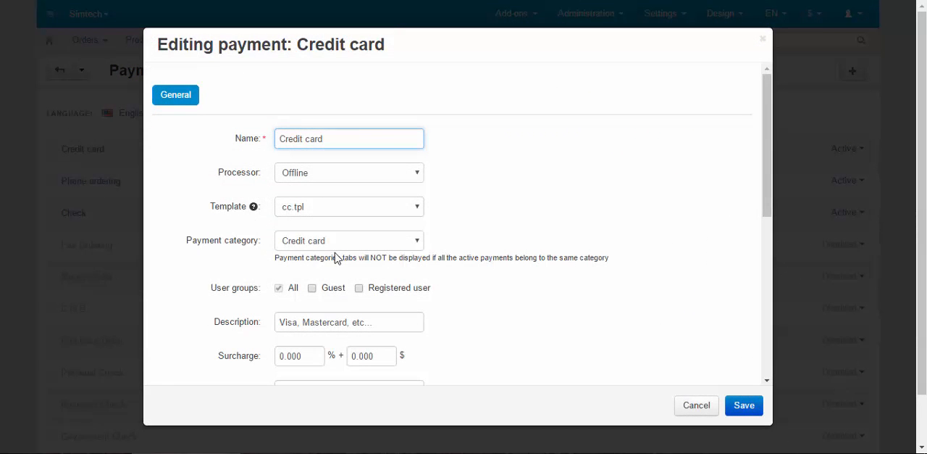
# Review the Credit card method's payment category, keep Credit card, and close the editor
pyautogui.click(348, 241)
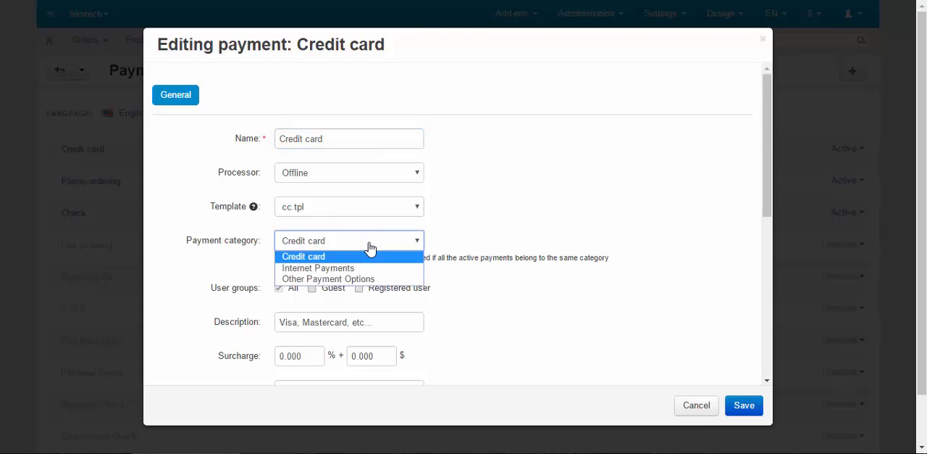
pyautogui.moveTo(325, 258)
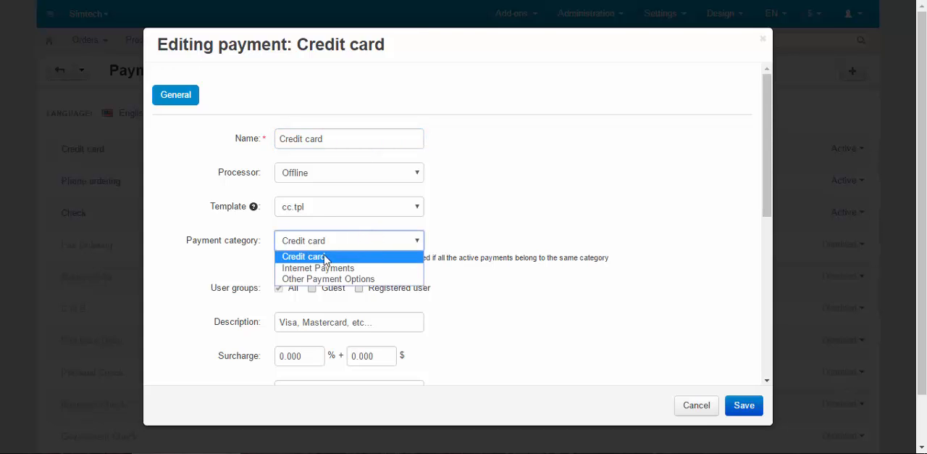
pyautogui.moveTo(319, 268)
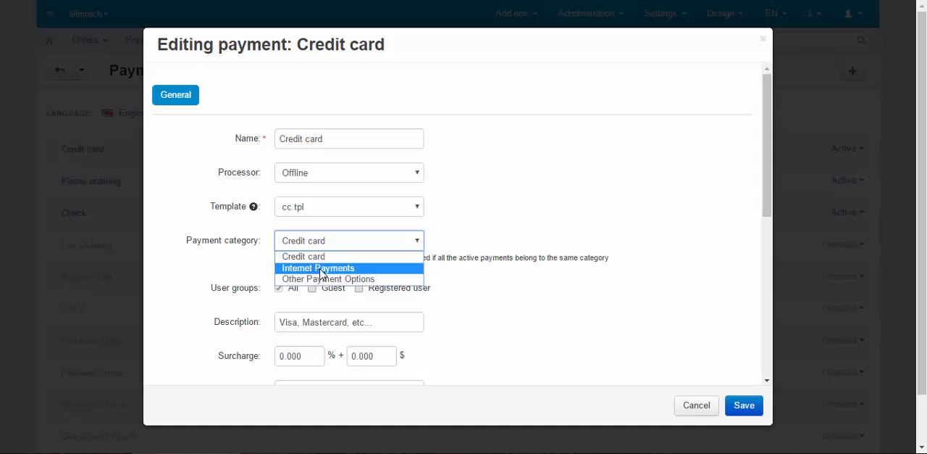
pyautogui.moveTo(347, 279)
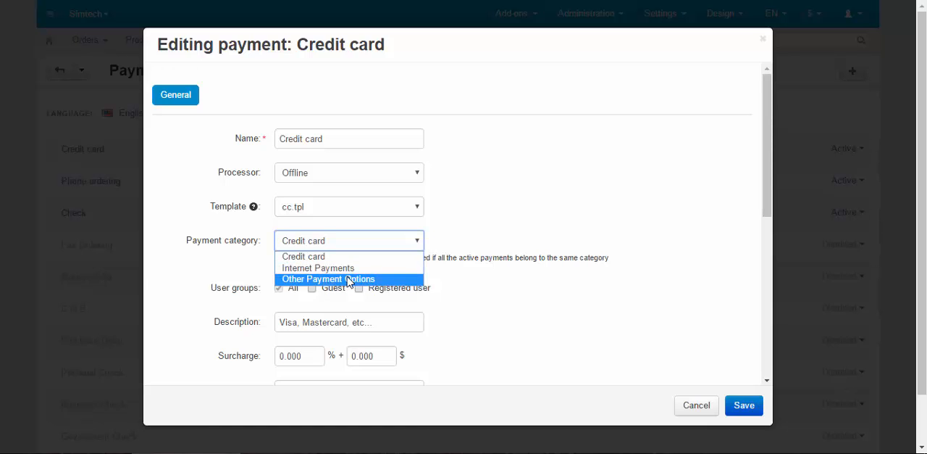
pyautogui.click(348, 240)
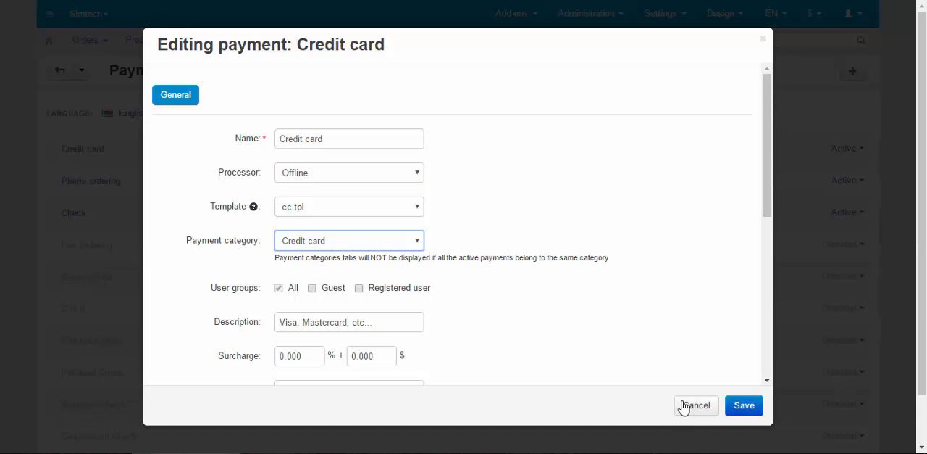
pyautogui.moveTo(611, 269)
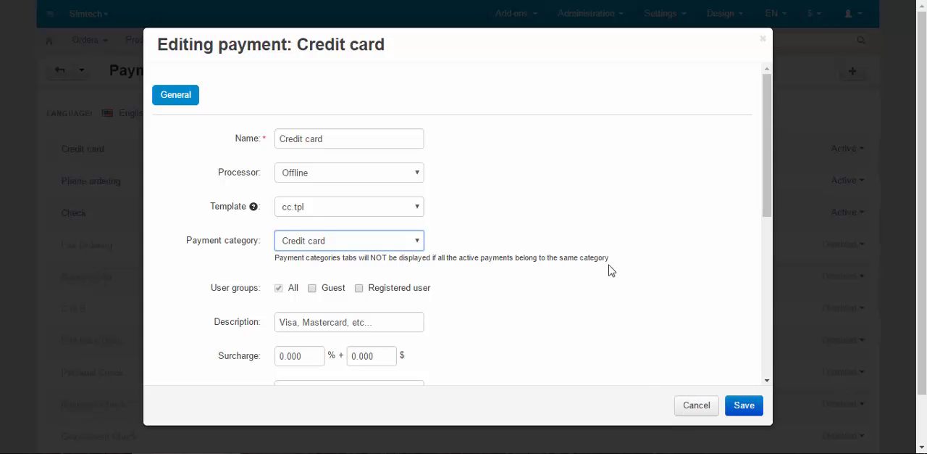
pyautogui.moveTo(347, 240)
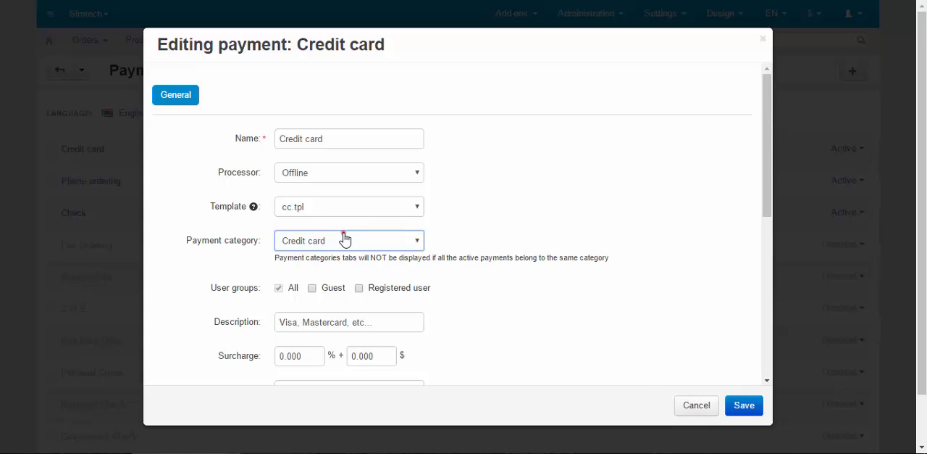
pyautogui.click(348, 240)
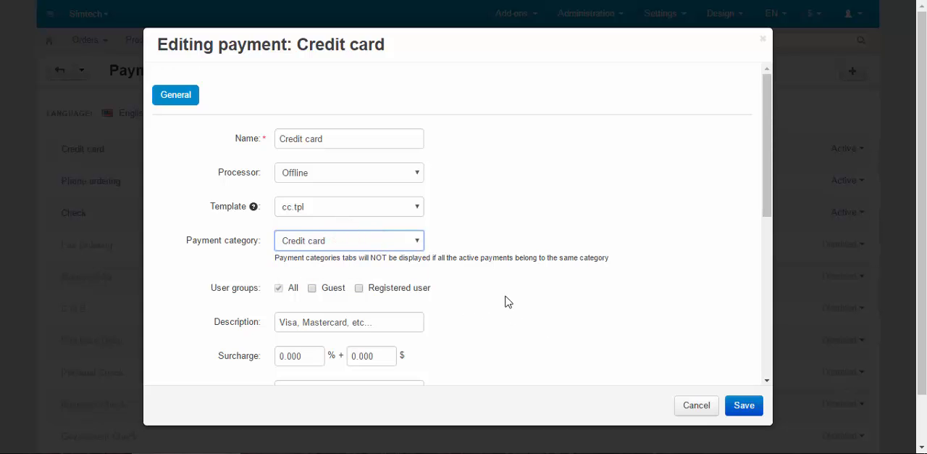
pyautogui.moveTo(435, 282)
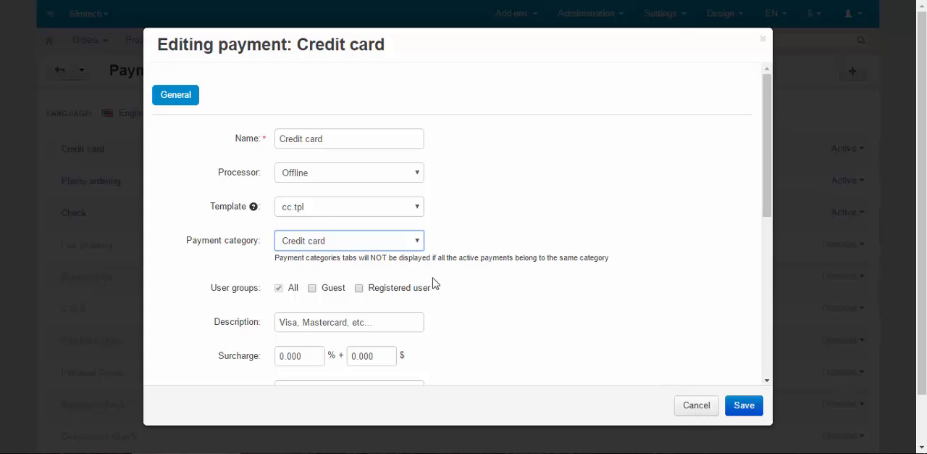
pyautogui.click(347, 241)
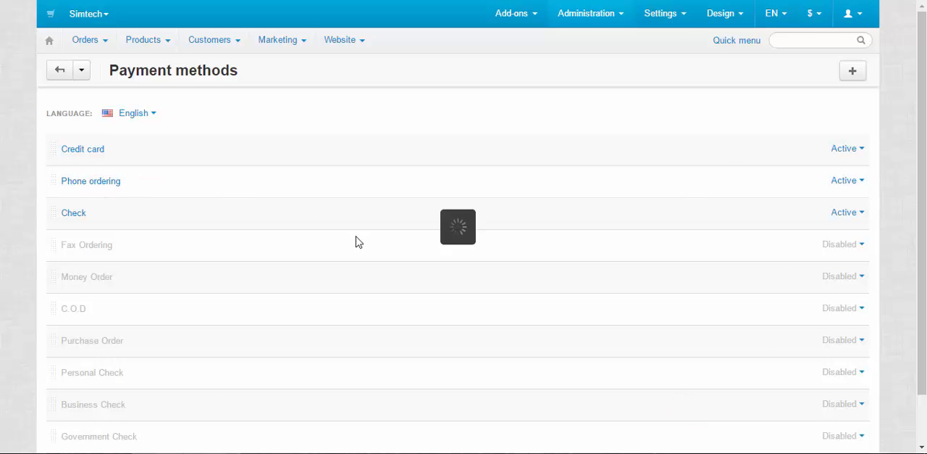
# Put the Check payment method into the Credit card payment category and save it
pyautogui.click(89, 180)
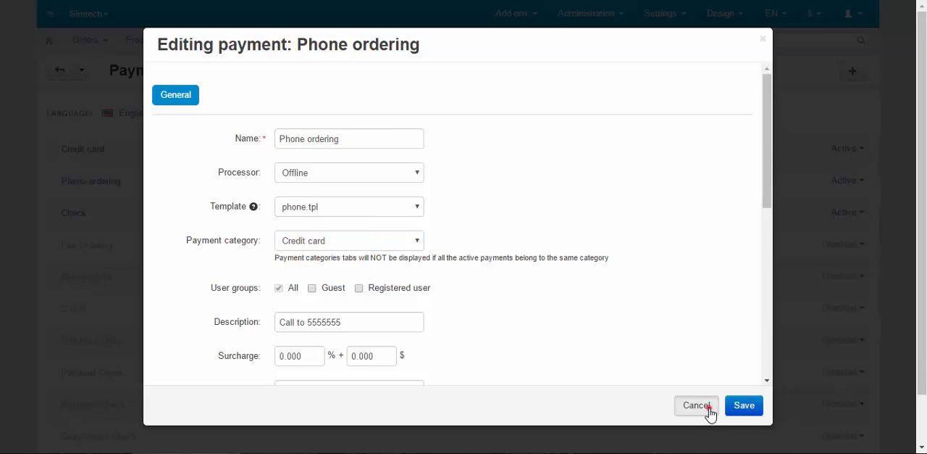
pyautogui.click(698, 405)
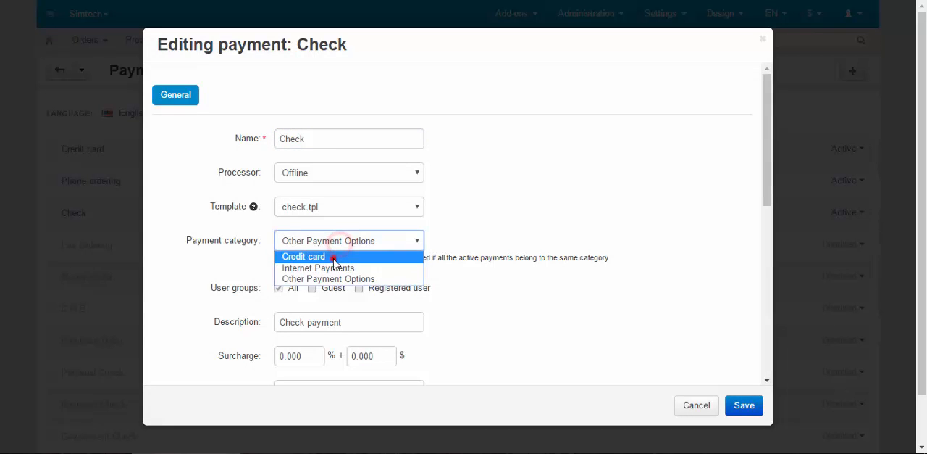
pyautogui.click(303, 256)
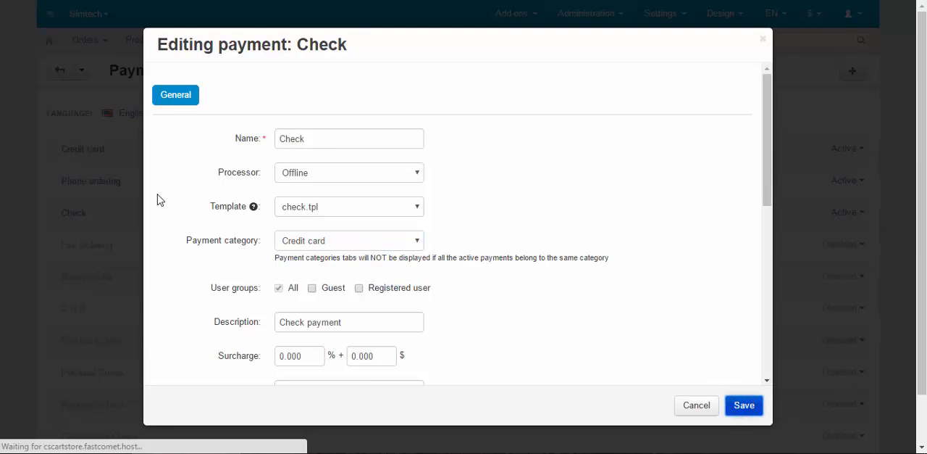
pyautogui.click(745, 404)
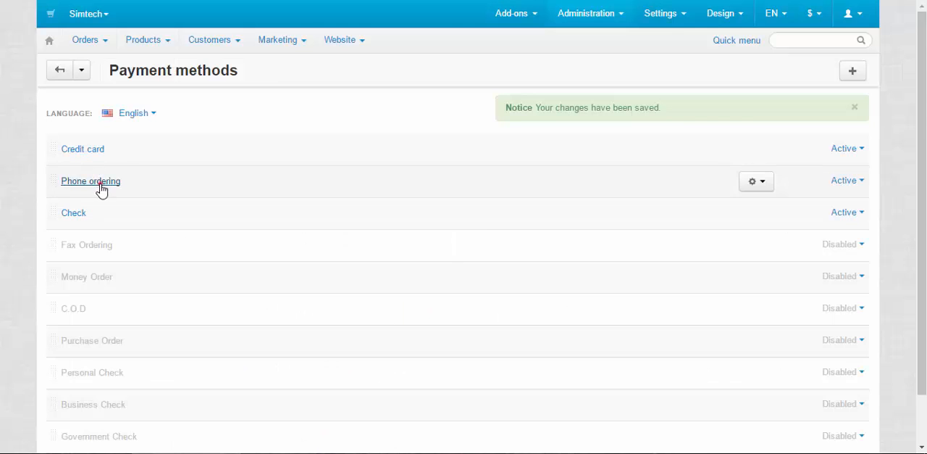
# Put Phone ordering into the Credit card payment category, save, and go to storefront checkout
pyautogui.click(89, 179)
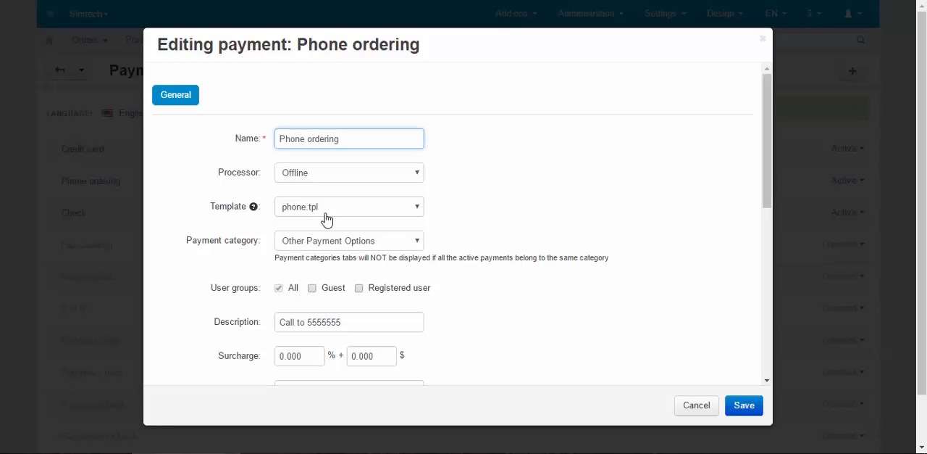
pyautogui.click(348, 241)
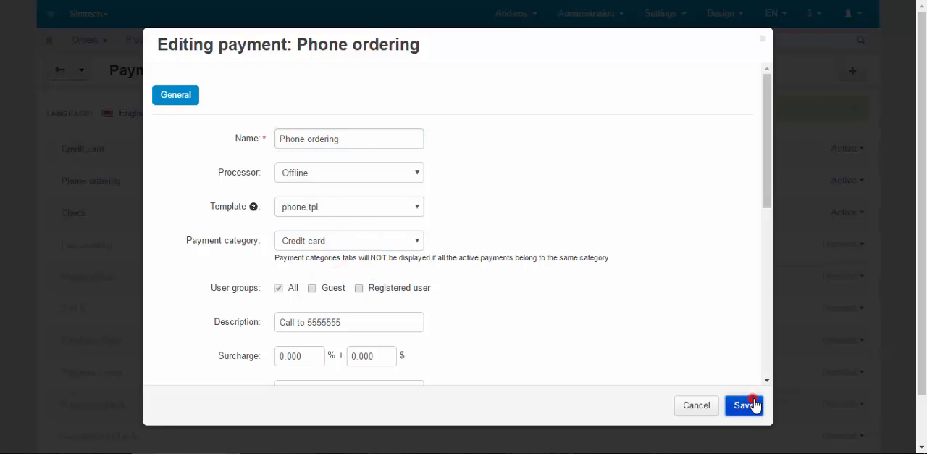
pyautogui.click(745, 406)
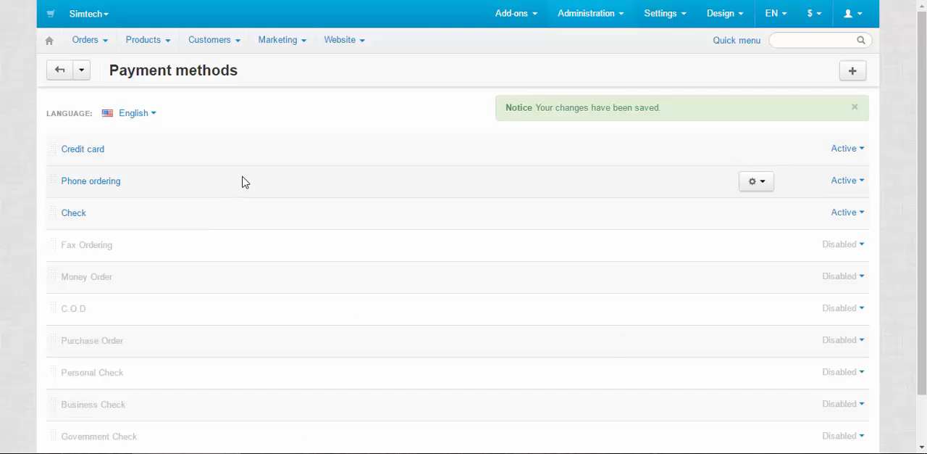
pyautogui.click(850, 108)
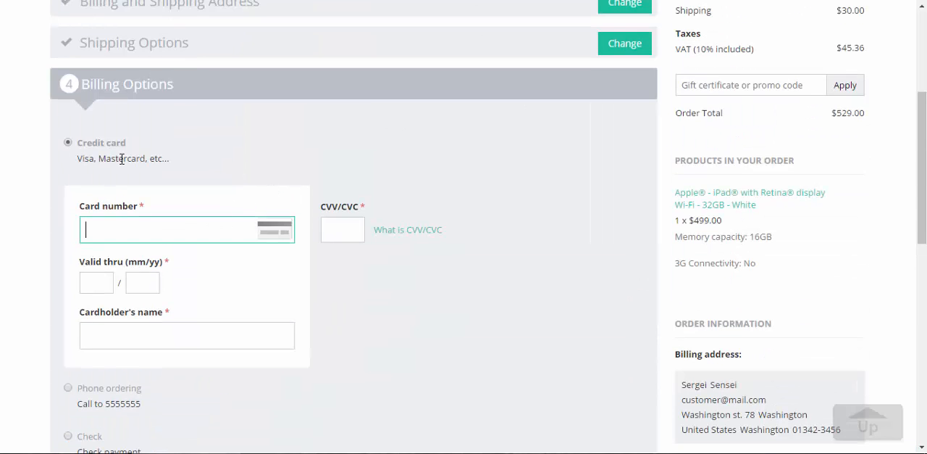
pyautogui.scroll(-3)
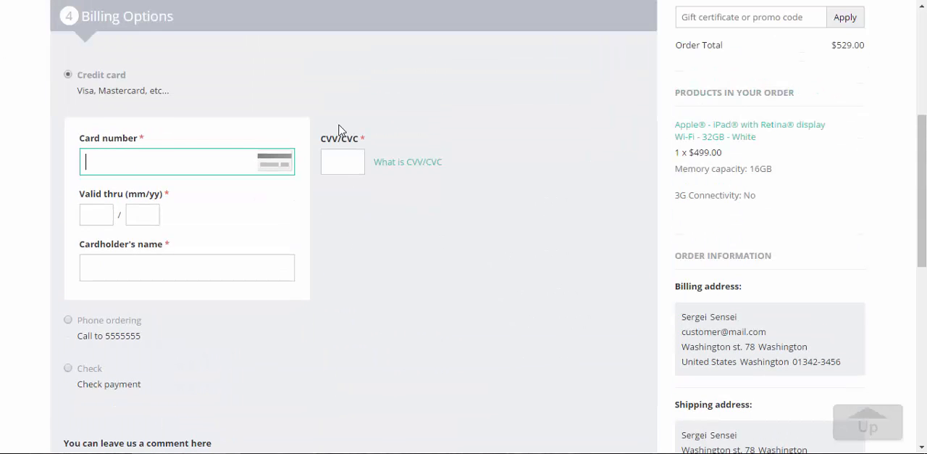
pyautogui.moveTo(513, 105)
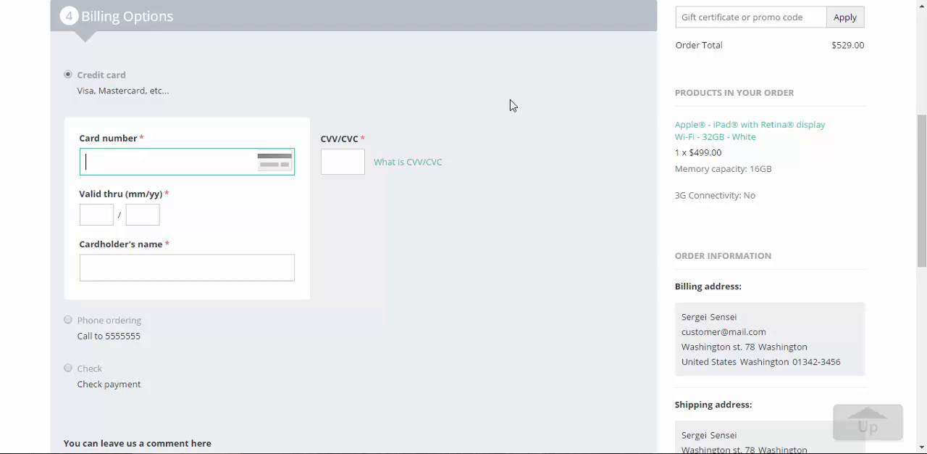
pyautogui.moveTo(360, 113)
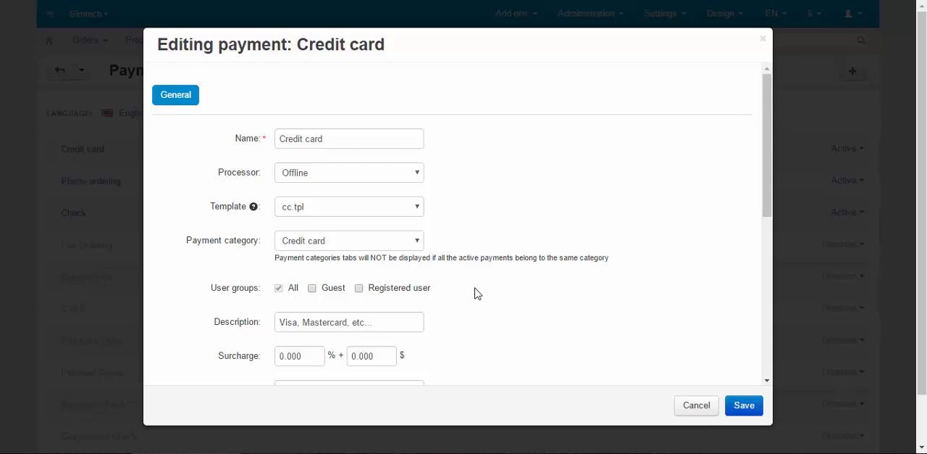
# Enter a 5% surcharge for the Credit card payment method
pyautogui.scroll(-3)
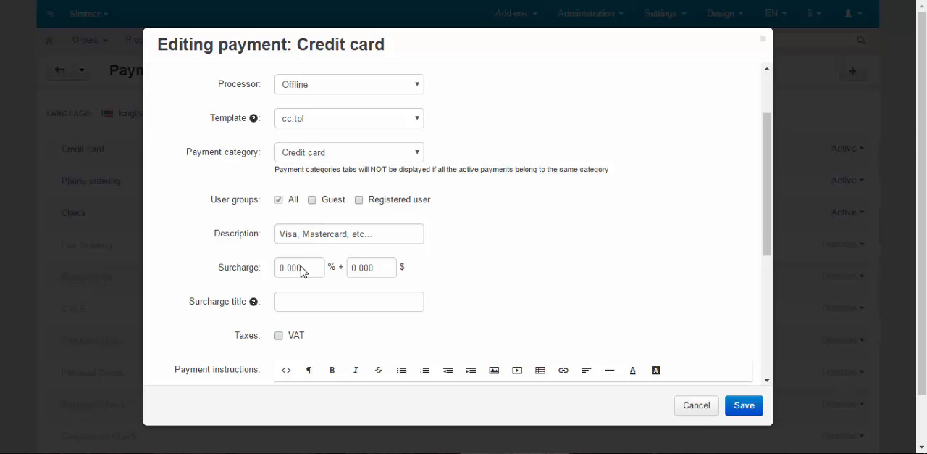
pyautogui.click(298, 268)
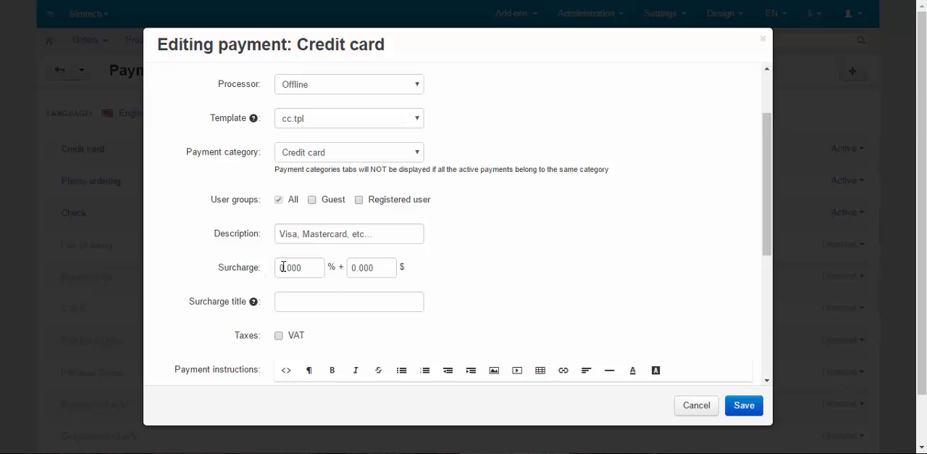
pyautogui.click(298, 268)
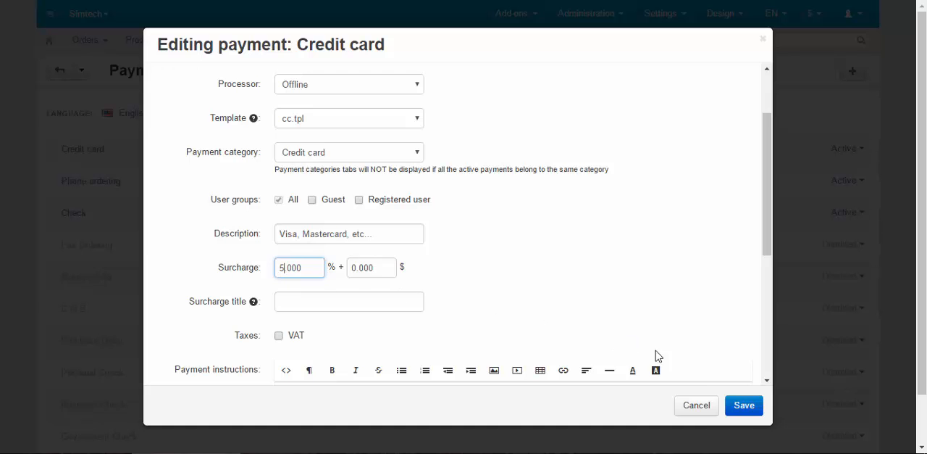
pyautogui.click(744, 406)
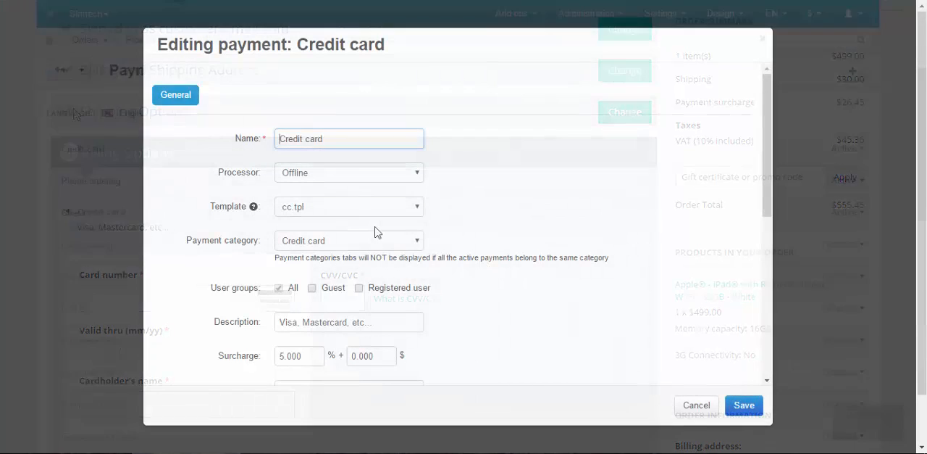
# Title the Credit card surcharge 'Bank commission' and save the payment method
pyautogui.scroll(-3)
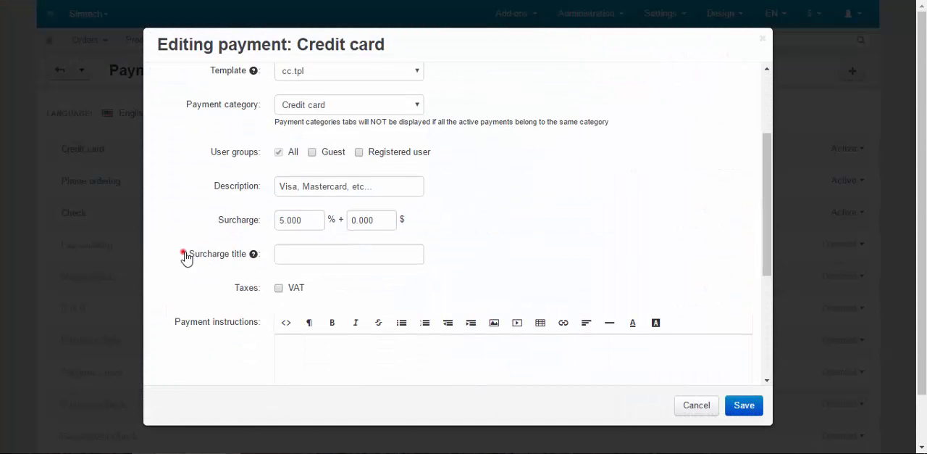
pyautogui.click(348, 253)
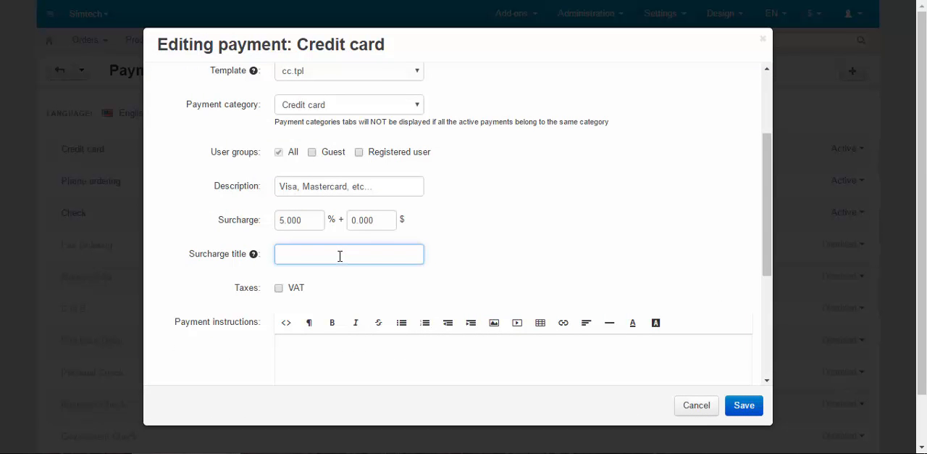
pyautogui.click(349, 254)
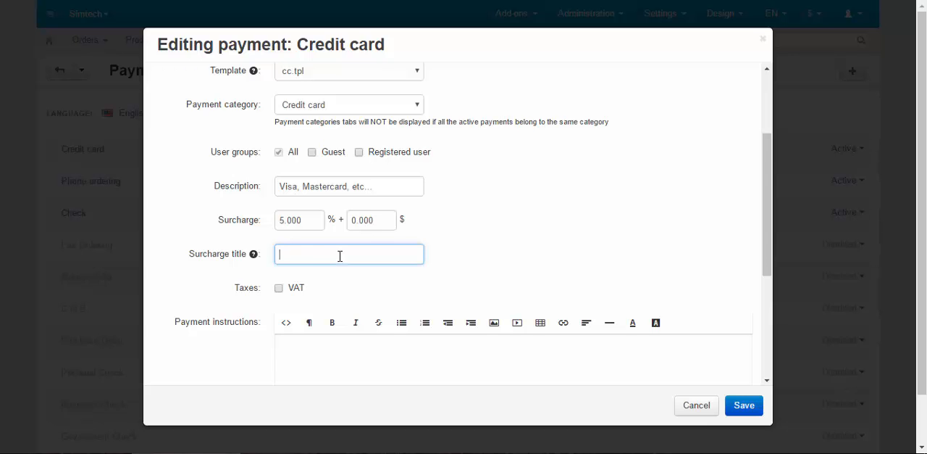
pyautogui.write('Bank')
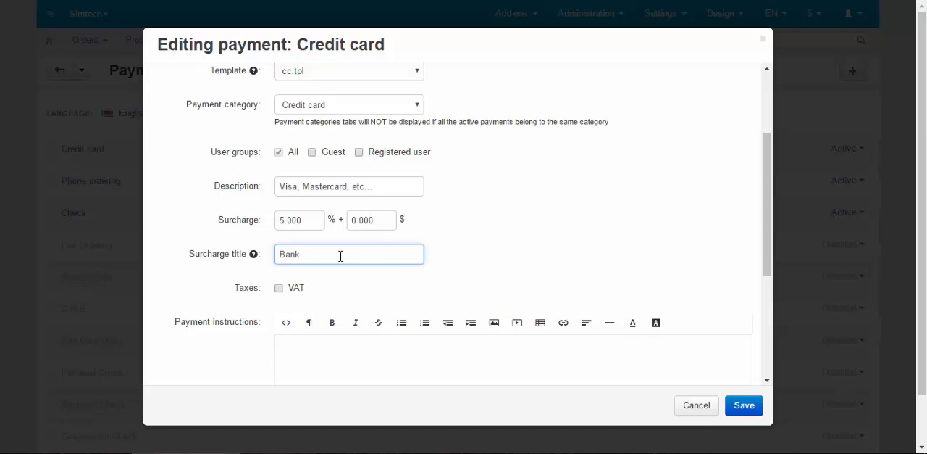
pyautogui.write('commis')
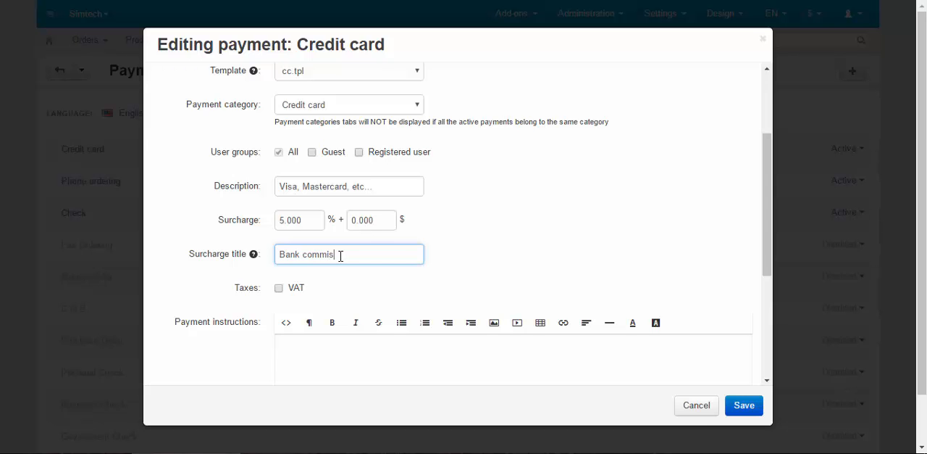
pyautogui.write('sion')
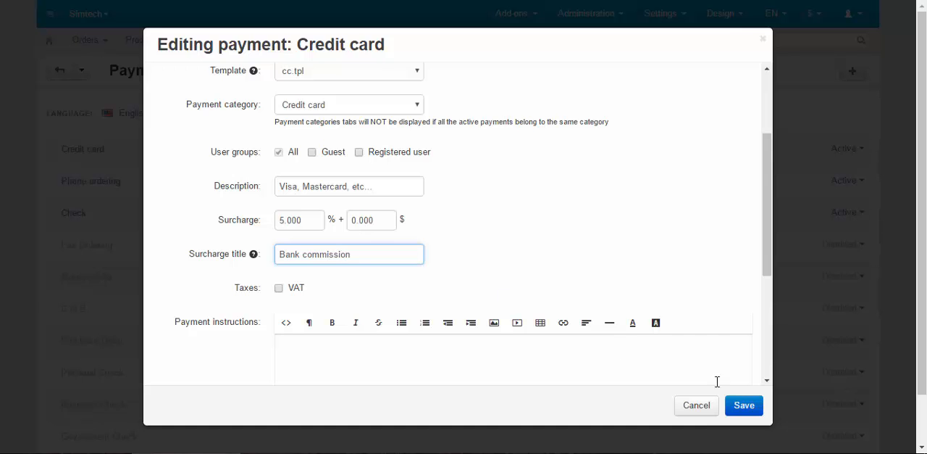
pyautogui.click(745, 406)
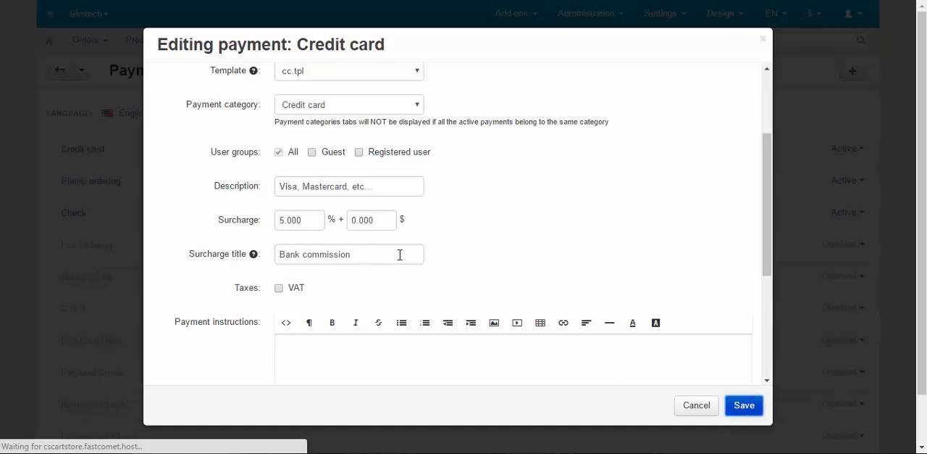
pyautogui.click(745, 404)
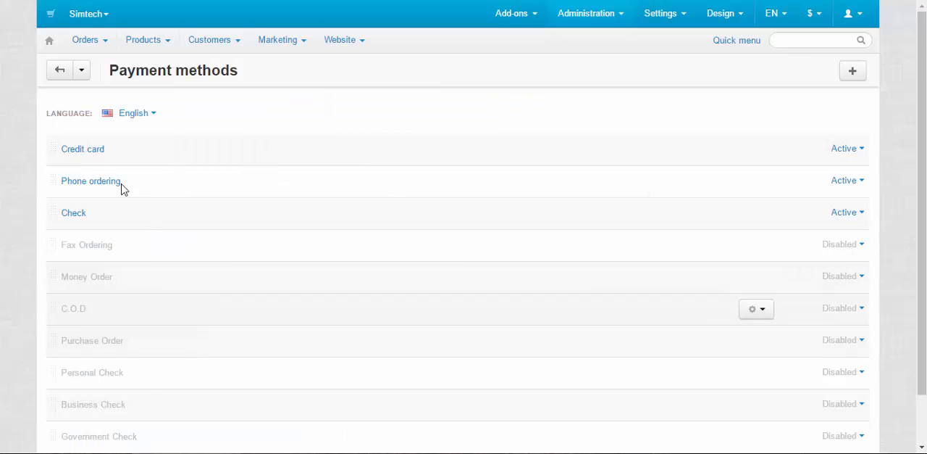
# Reopen the Credit card method, apply VAT to it, and move down to Payment instructions
pyautogui.click(81, 148)
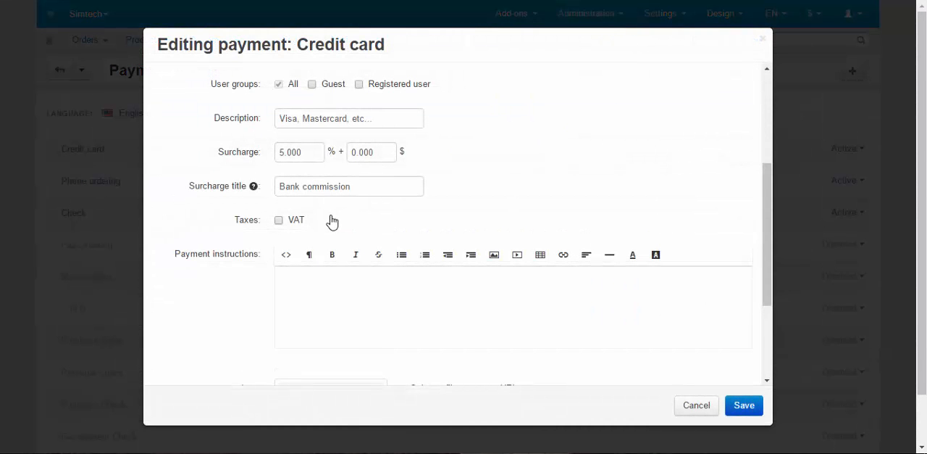
pyautogui.click(278, 220)
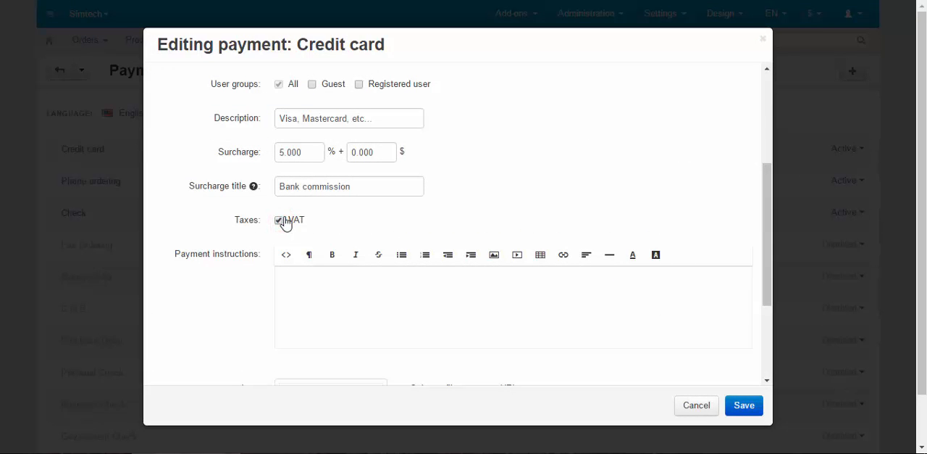
pyautogui.scroll(-3)
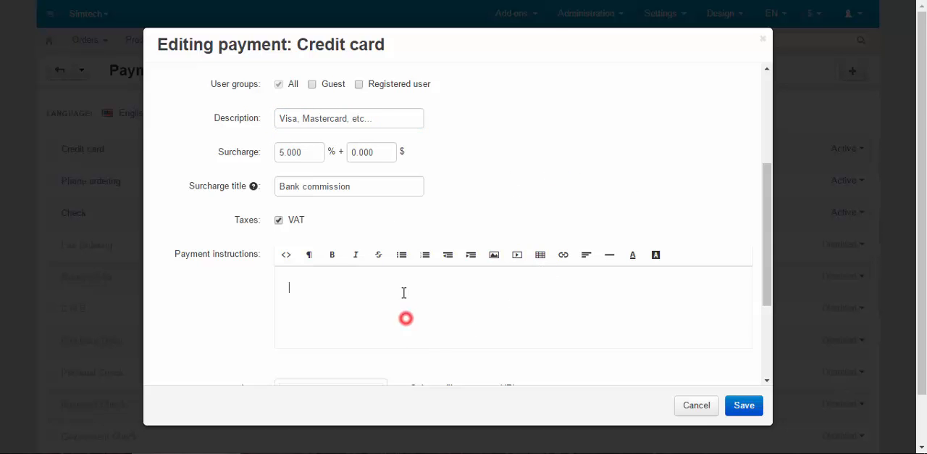
pyautogui.moveTo(564, 255)
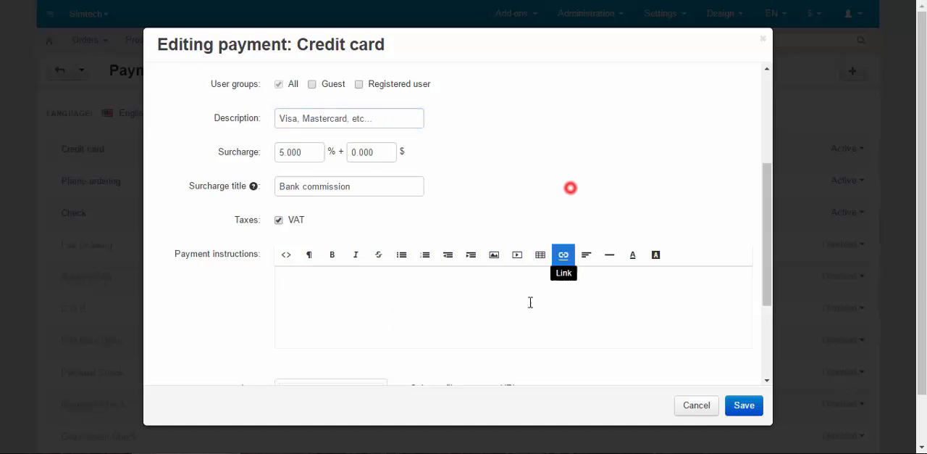
pyautogui.scroll(-3)
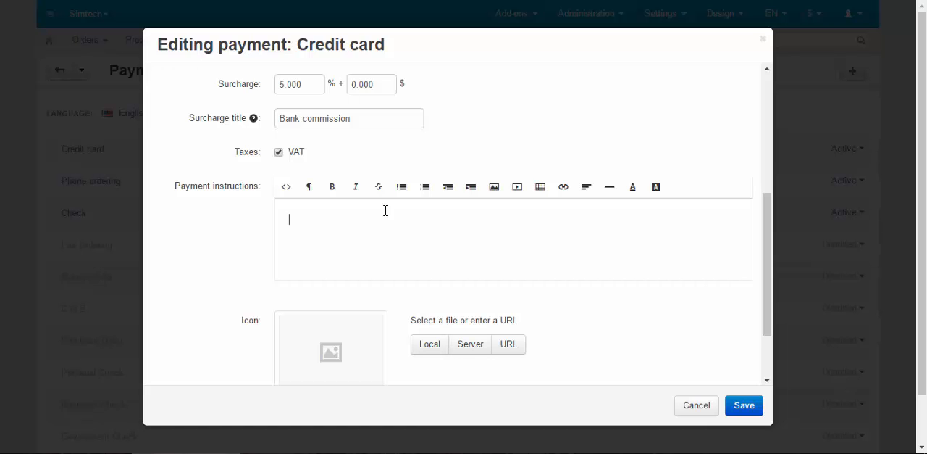
# Write the instructions 'Four-step procedure:' followed by Step 1 and Step 2 lines
pyautogui.write('Four')
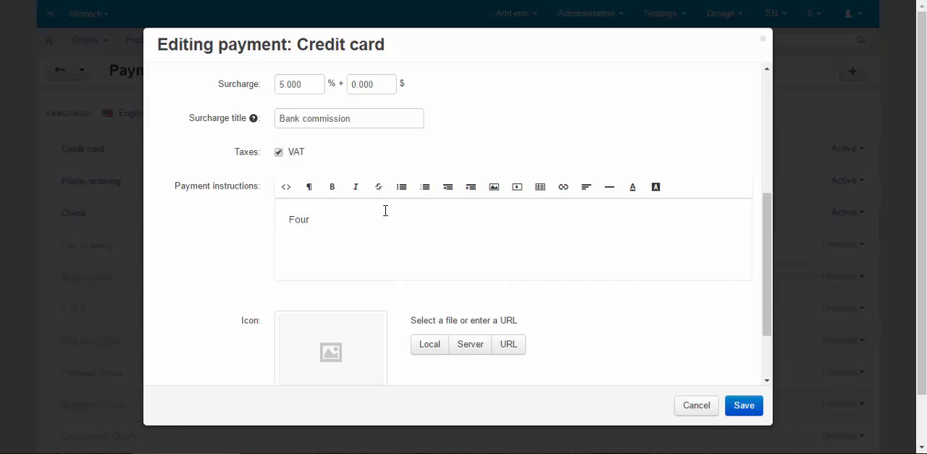
pyautogui.click(318, 219)
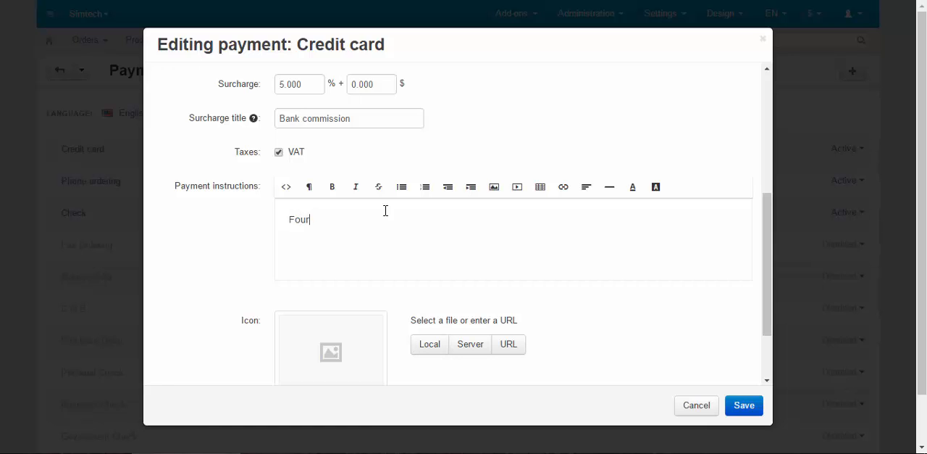
pyautogui.write('-step')
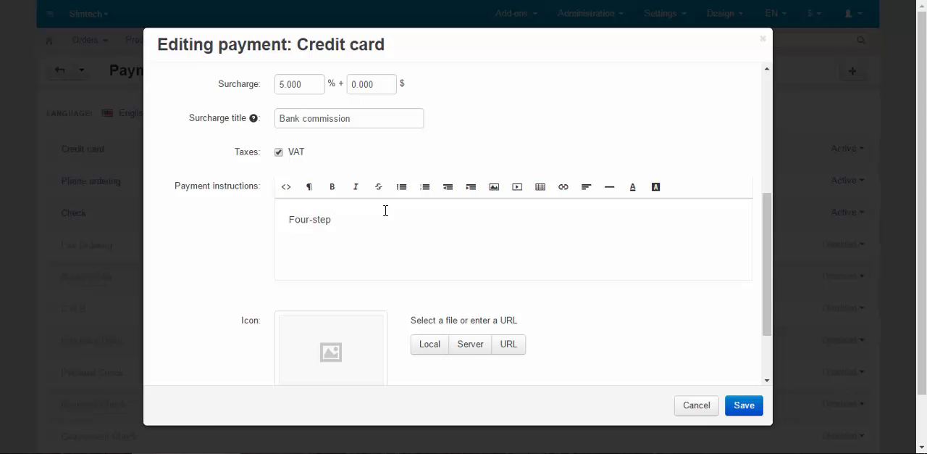
pyautogui.write('procedure')
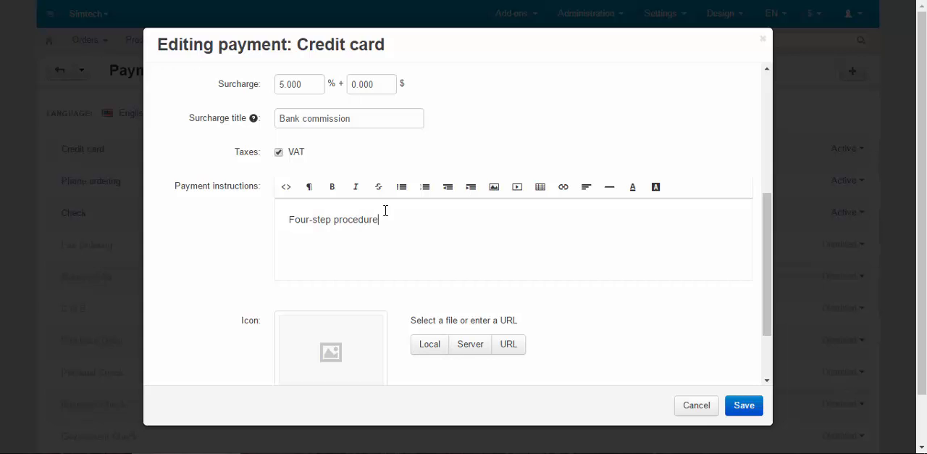
pyautogui.press('Enter')
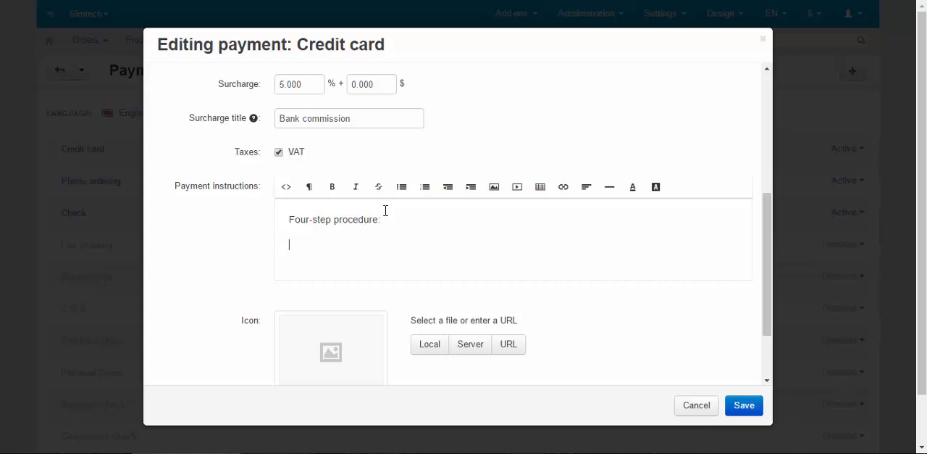
pyautogui.write('Step')
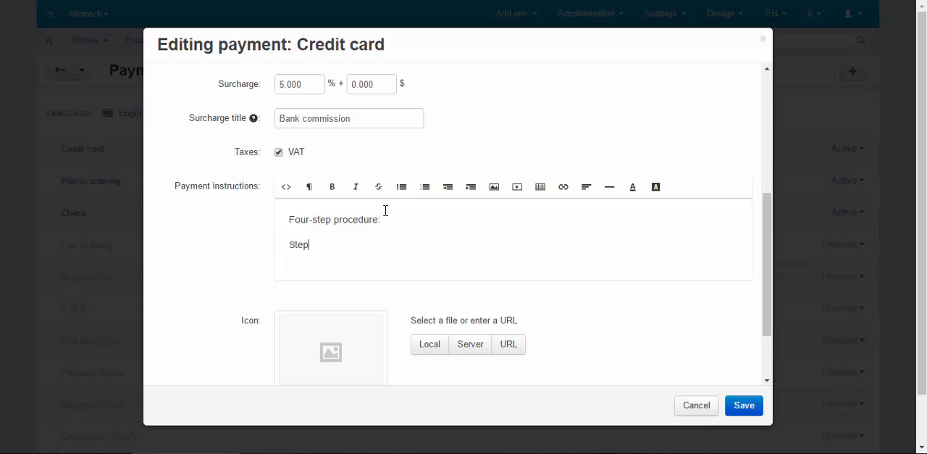
pyautogui.write('. 1')
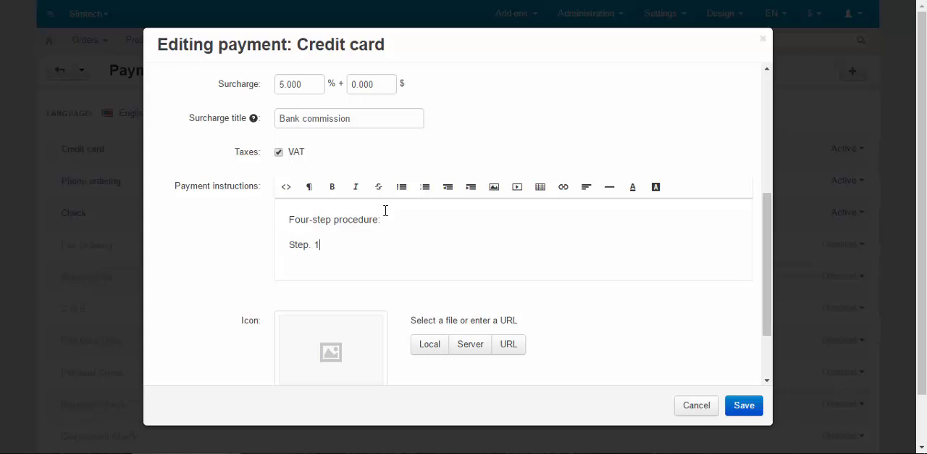
pyautogui.write('.')
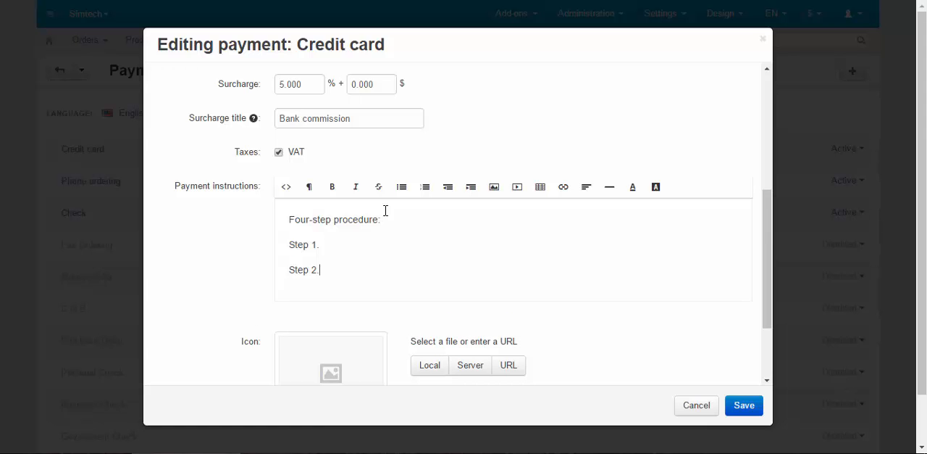
# Attach visa-mastercard.jpg from the computer as the Credit card method's local icon
pyautogui.scroll(-3)
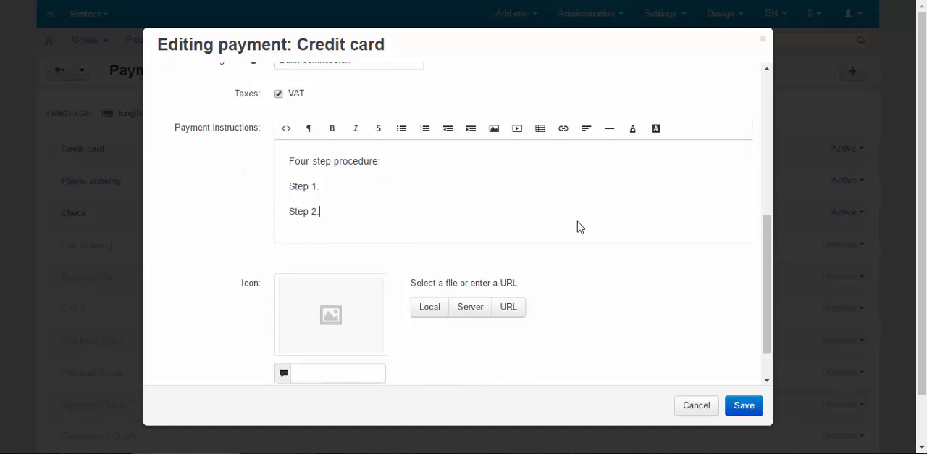
pyautogui.scroll(-3)
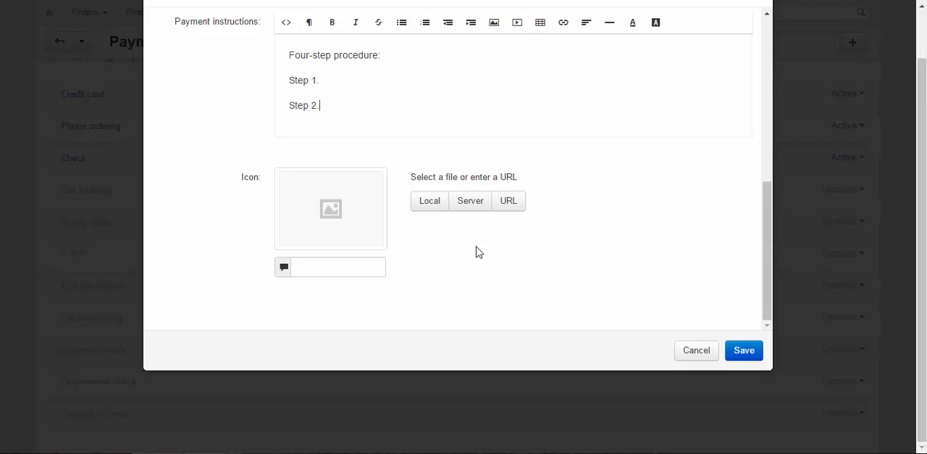
pyautogui.moveTo(531, 219)
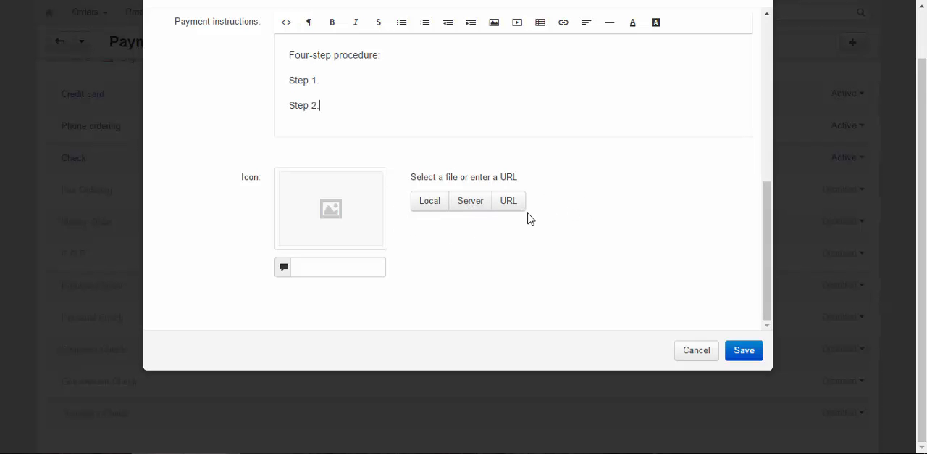
pyautogui.moveTo(445, 234)
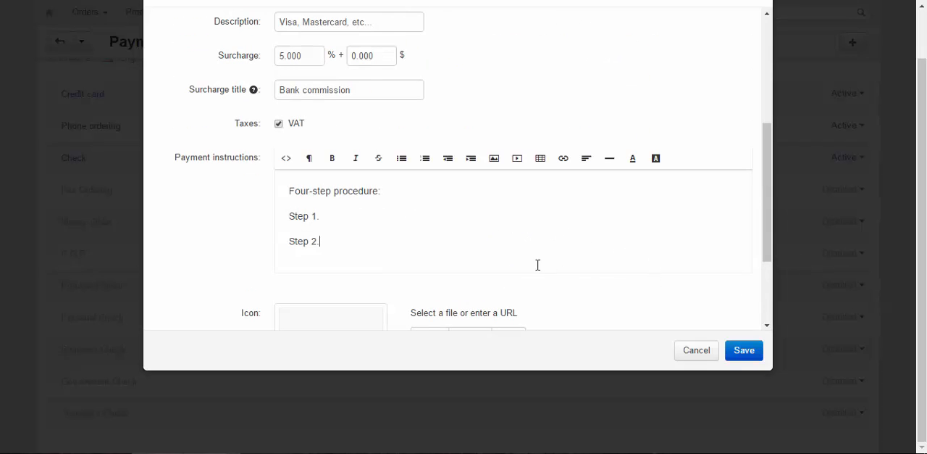
pyautogui.moveTo(492, 158)
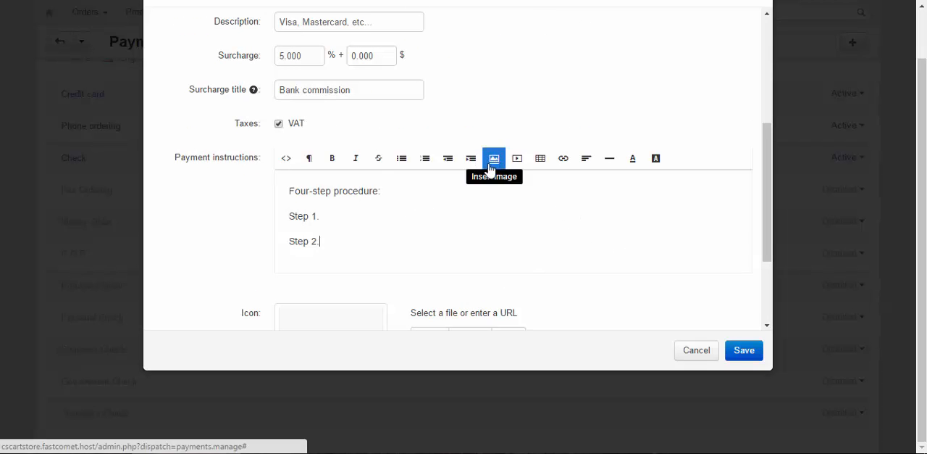
pyautogui.click(322, 214)
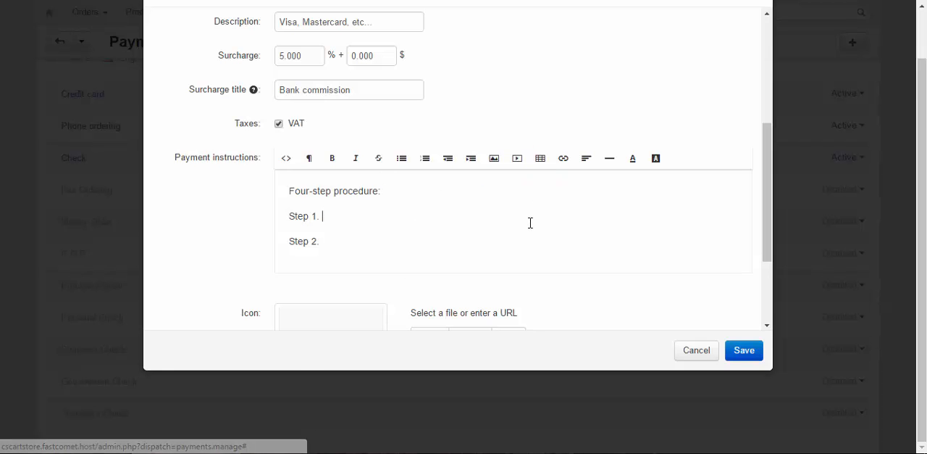
pyautogui.scroll(-3)
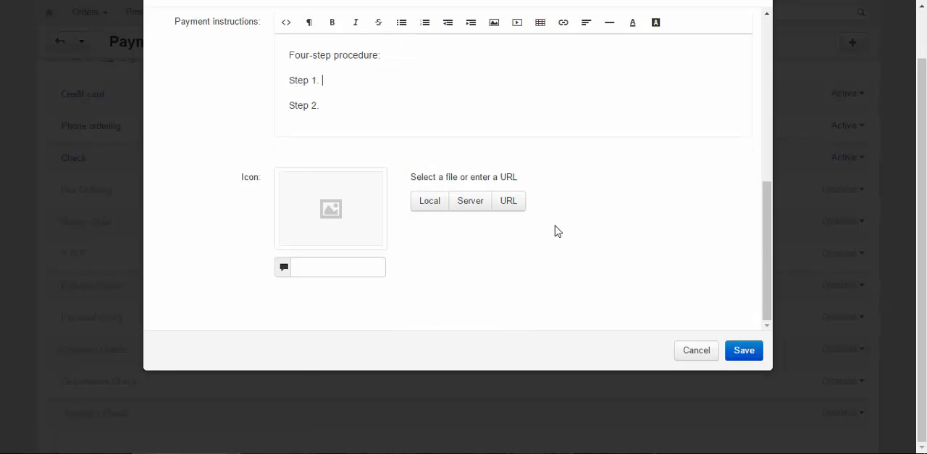
pyautogui.click(429, 200)
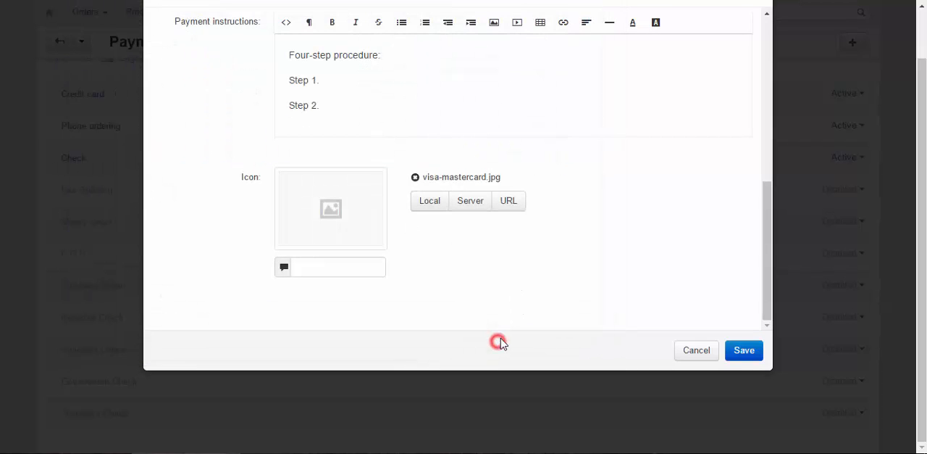
pyautogui.moveTo(501, 301)
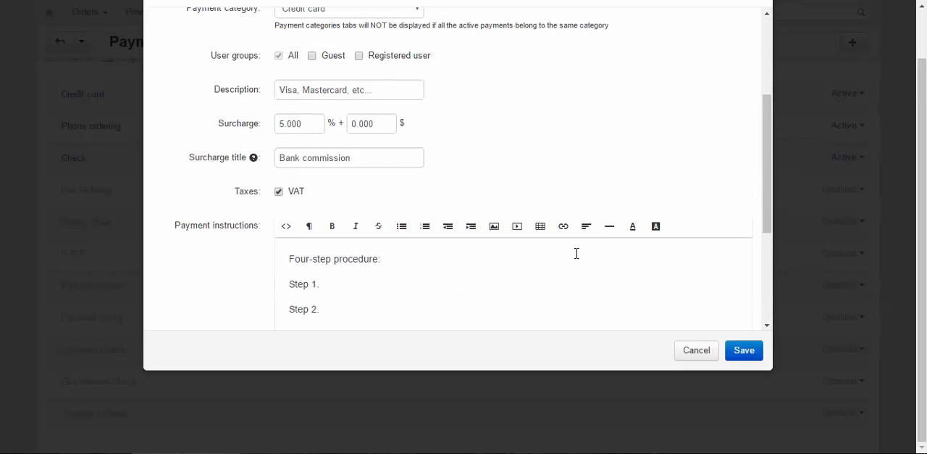
# Upload visa-mastercard.jpg and insert it into the Credit card payment instructions
pyautogui.scroll(-3)
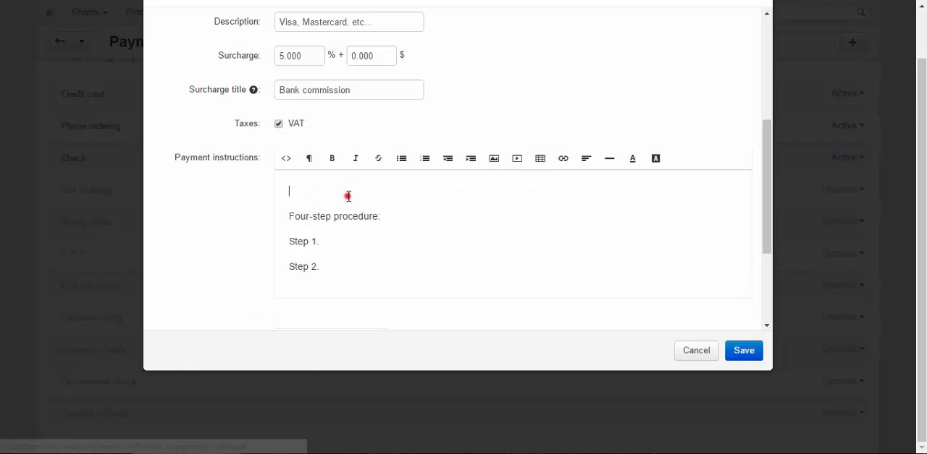
pyautogui.click(493, 158)
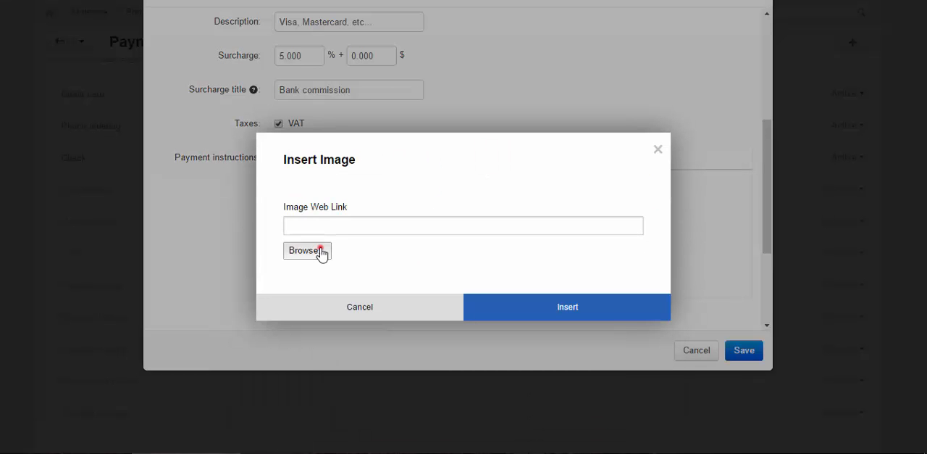
pyautogui.click(308, 249)
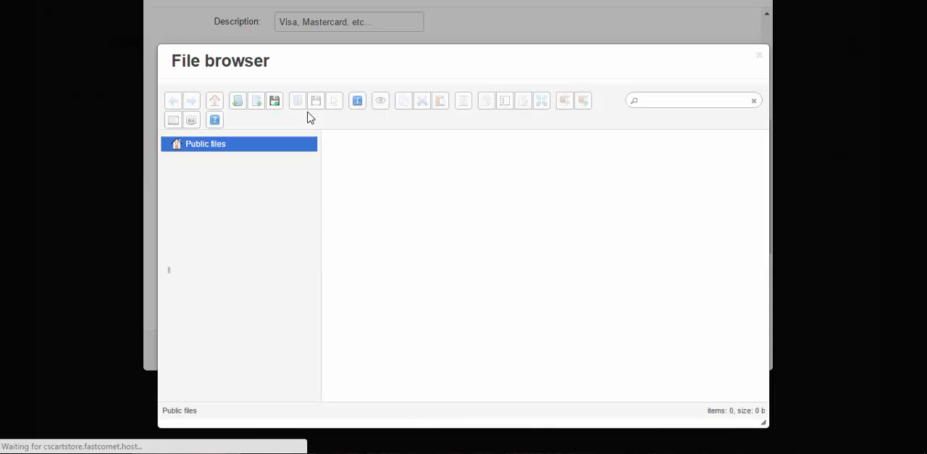
pyautogui.click(275, 101)
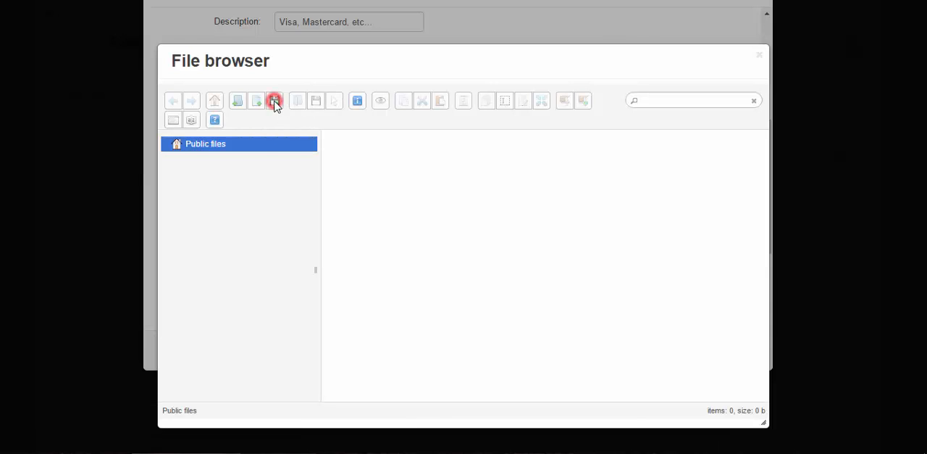
pyautogui.click(276, 102)
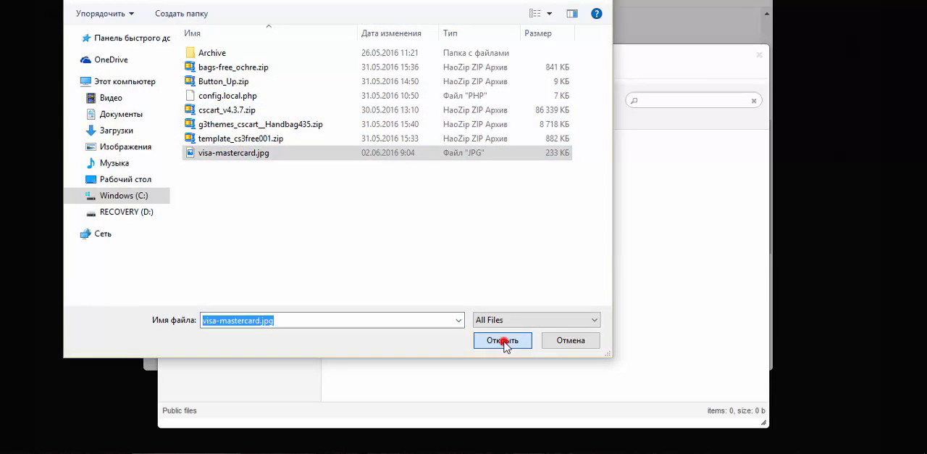
pyautogui.click(503, 339)
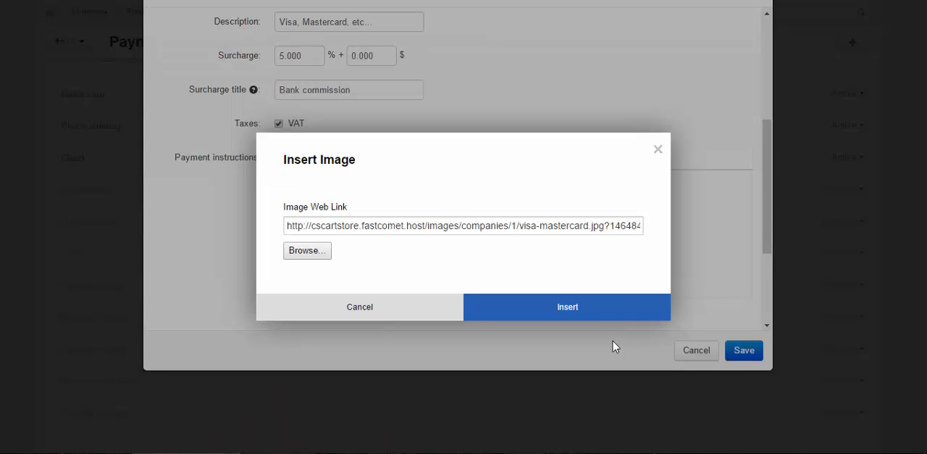
pyautogui.click(568, 305)
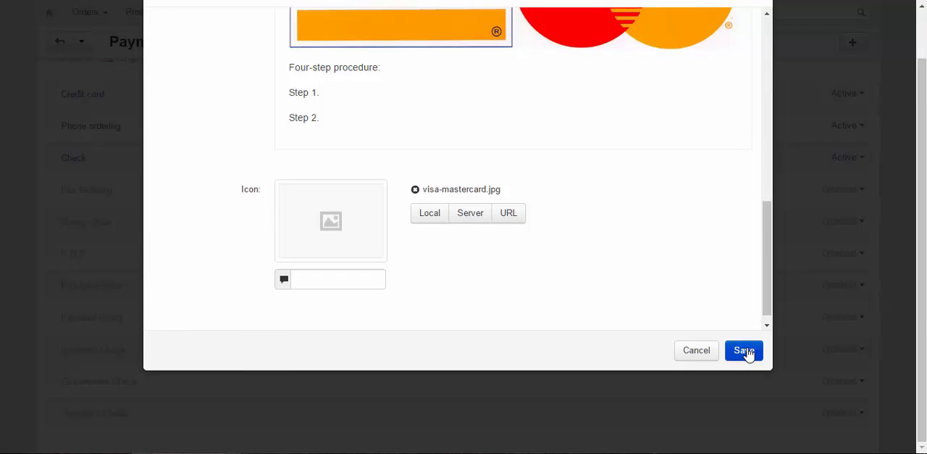
# Save the Credit card payment method and switch to the storefront checkout
pyautogui.click(744, 350)
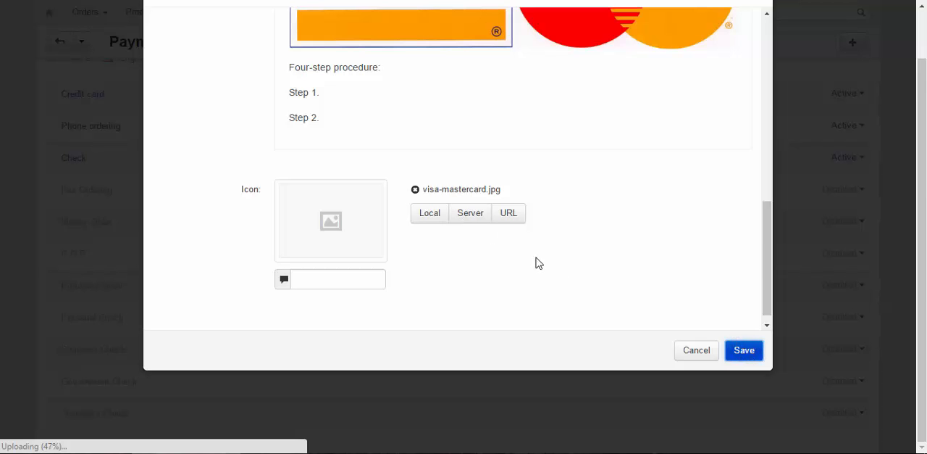
pyautogui.click(743, 350)
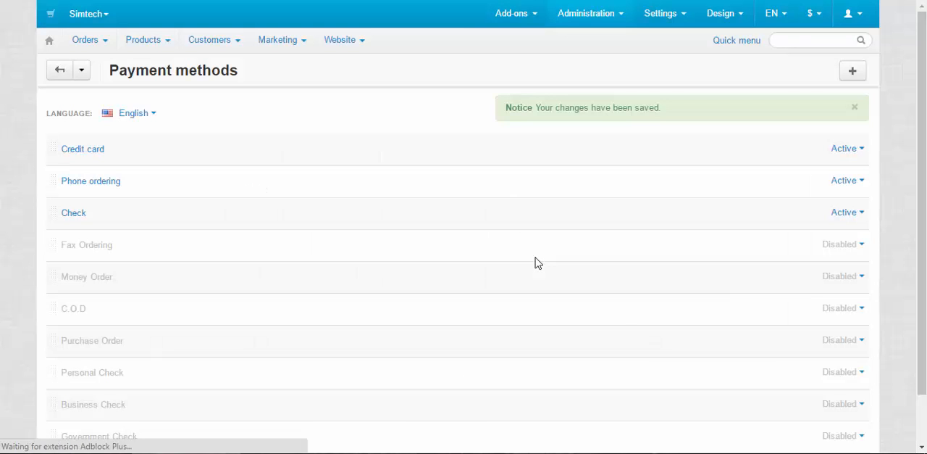
pyautogui.click(852, 107)
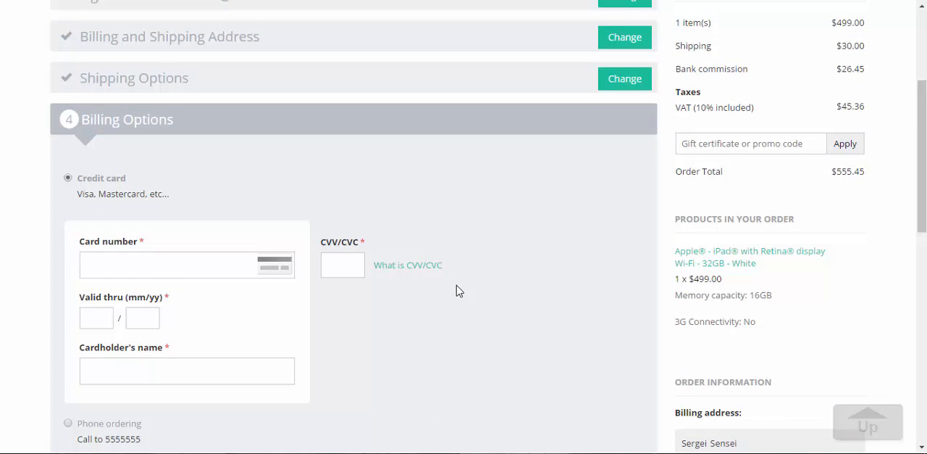
# Select Credit card at checkout and view its icon, picture, instructions and Bank commission surcharge
pyautogui.click(455, 283)
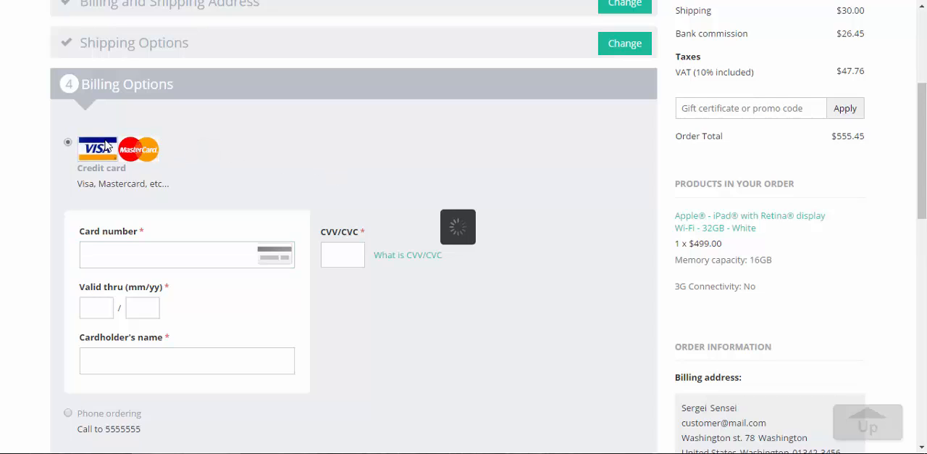
pyautogui.scroll(-3)
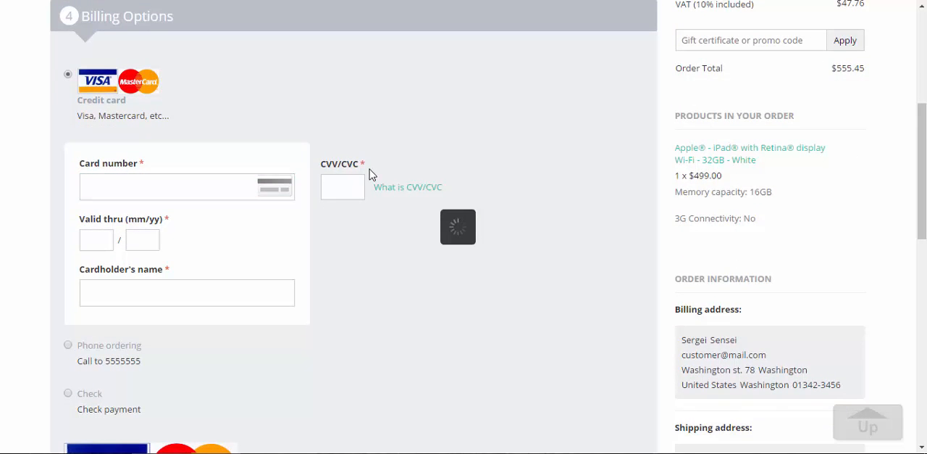
pyautogui.click(166, 186)
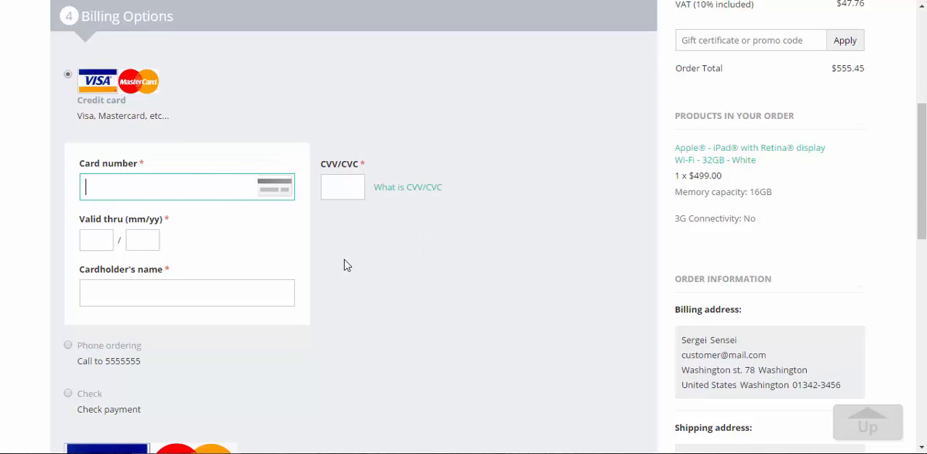
pyautogui.scroll(-3)
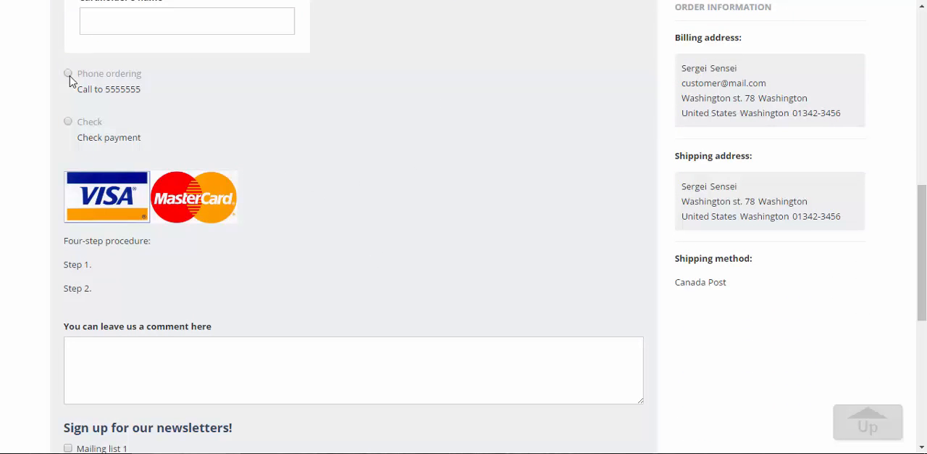
# Switch to Phone ordering and Check, confirming the total drops to $529.00 without the surcharge
pyautogui.click(67, 72)
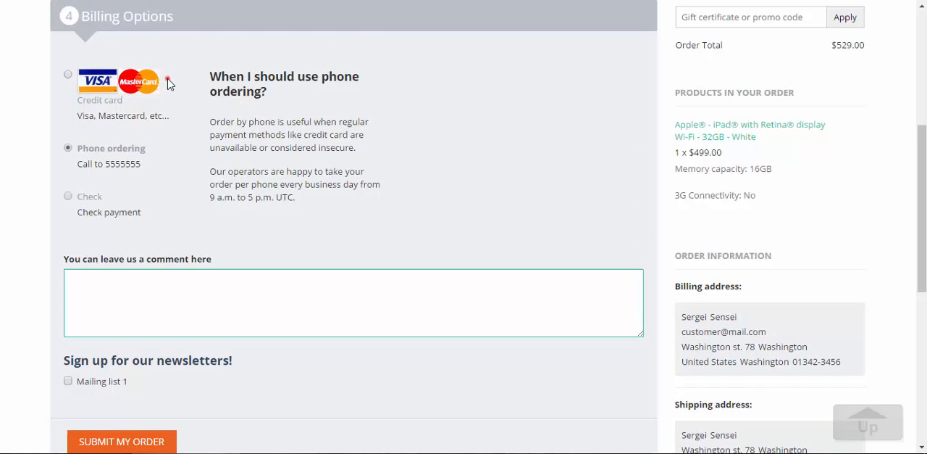
pyautogui.click(68, 72)
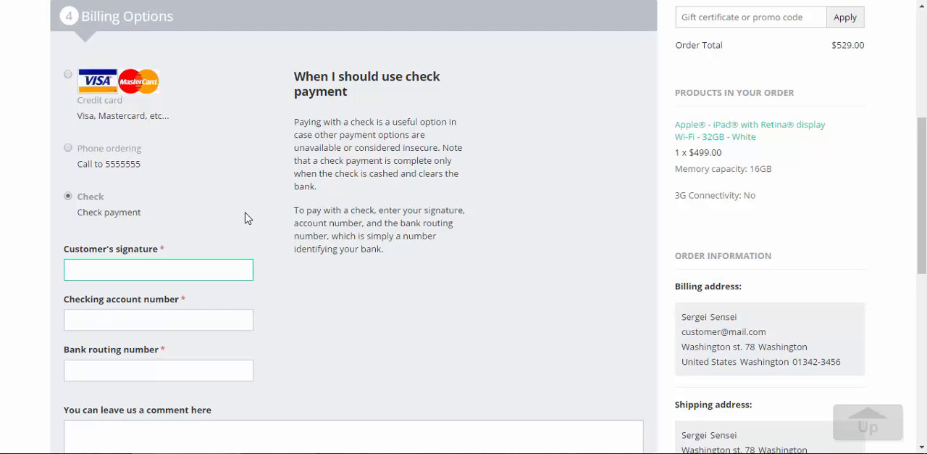
pyautogui.click(158, 270)
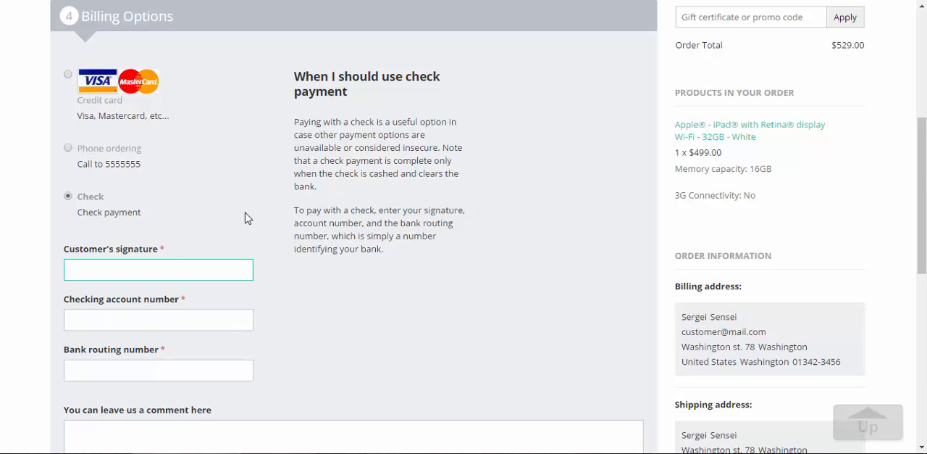
pyautogui.click(158, 269)
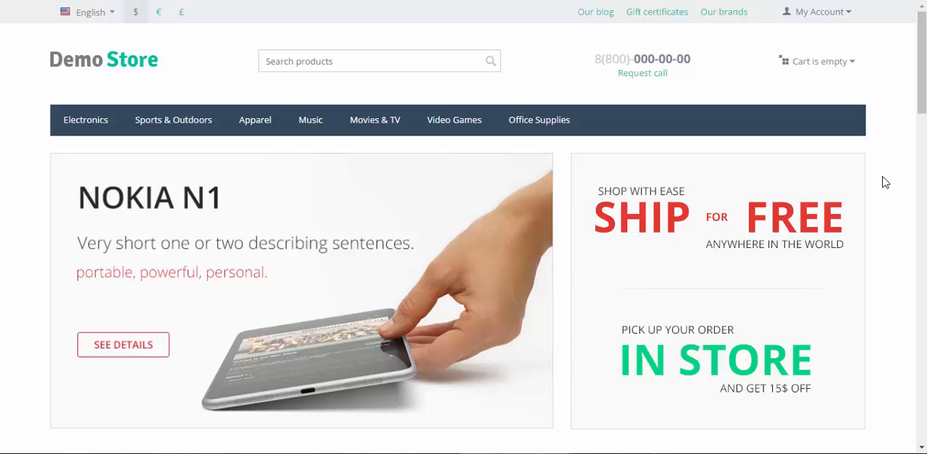
pyautogui.moveTo(890, 189)
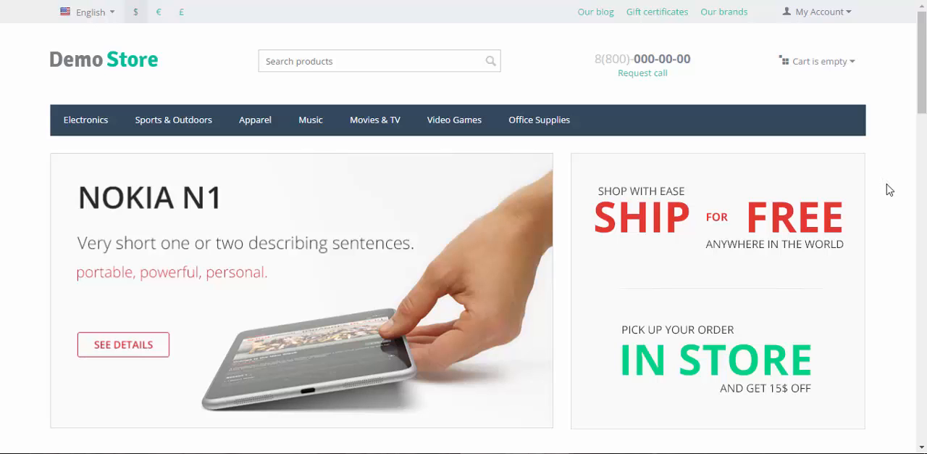